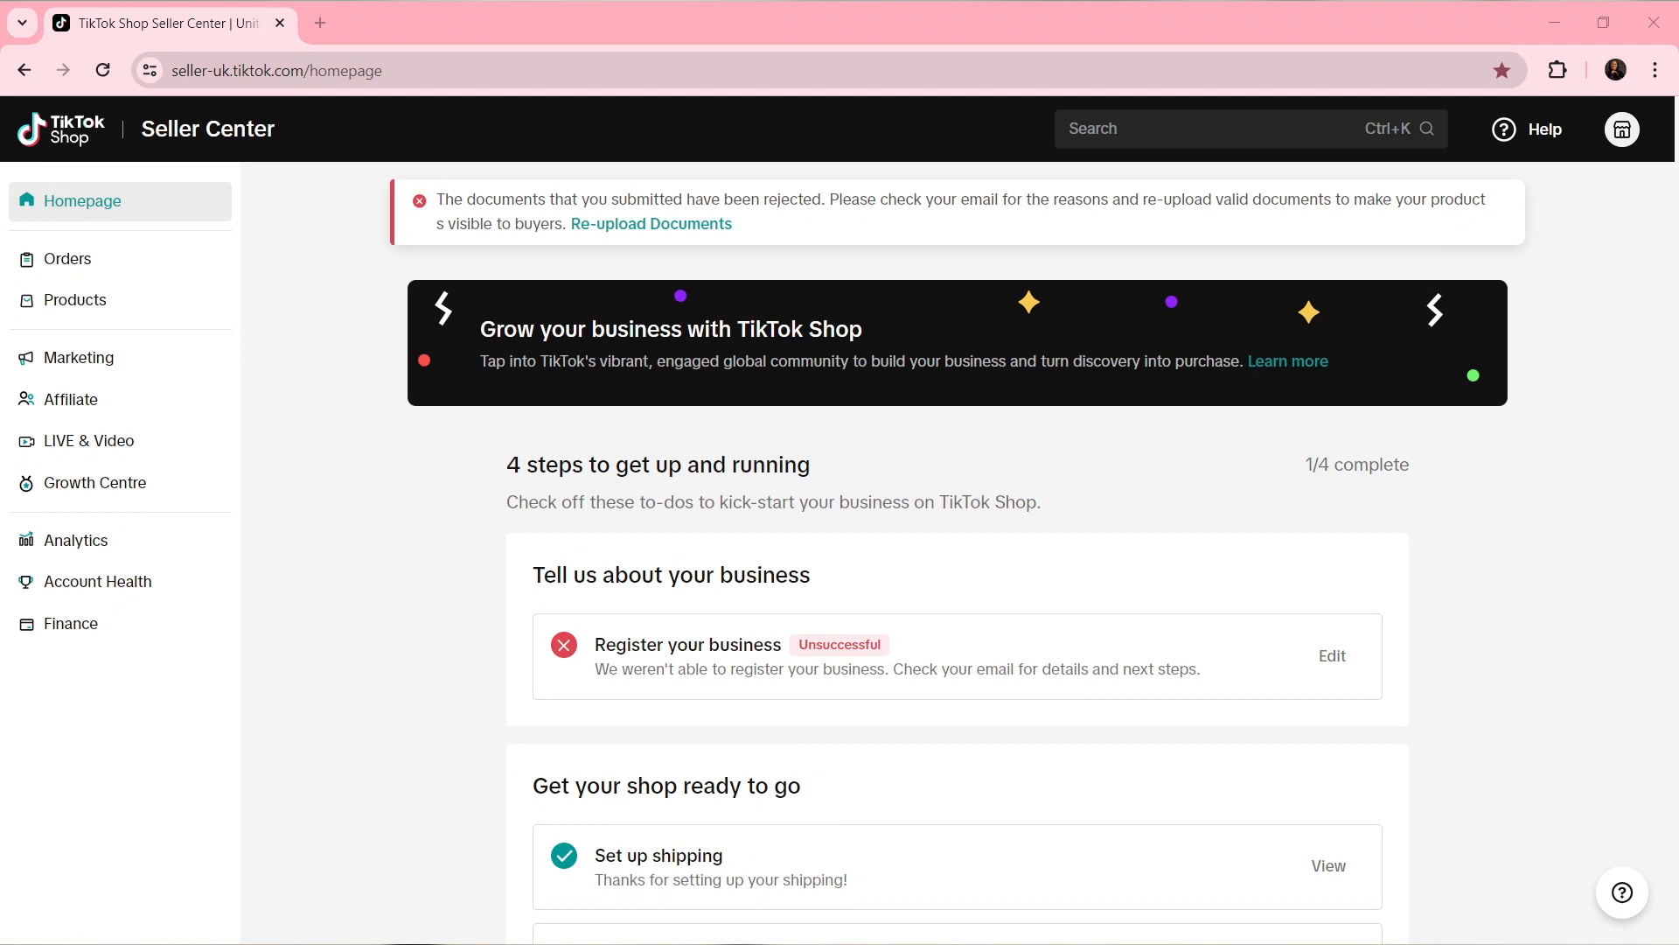
mouse_move(1168, 630)
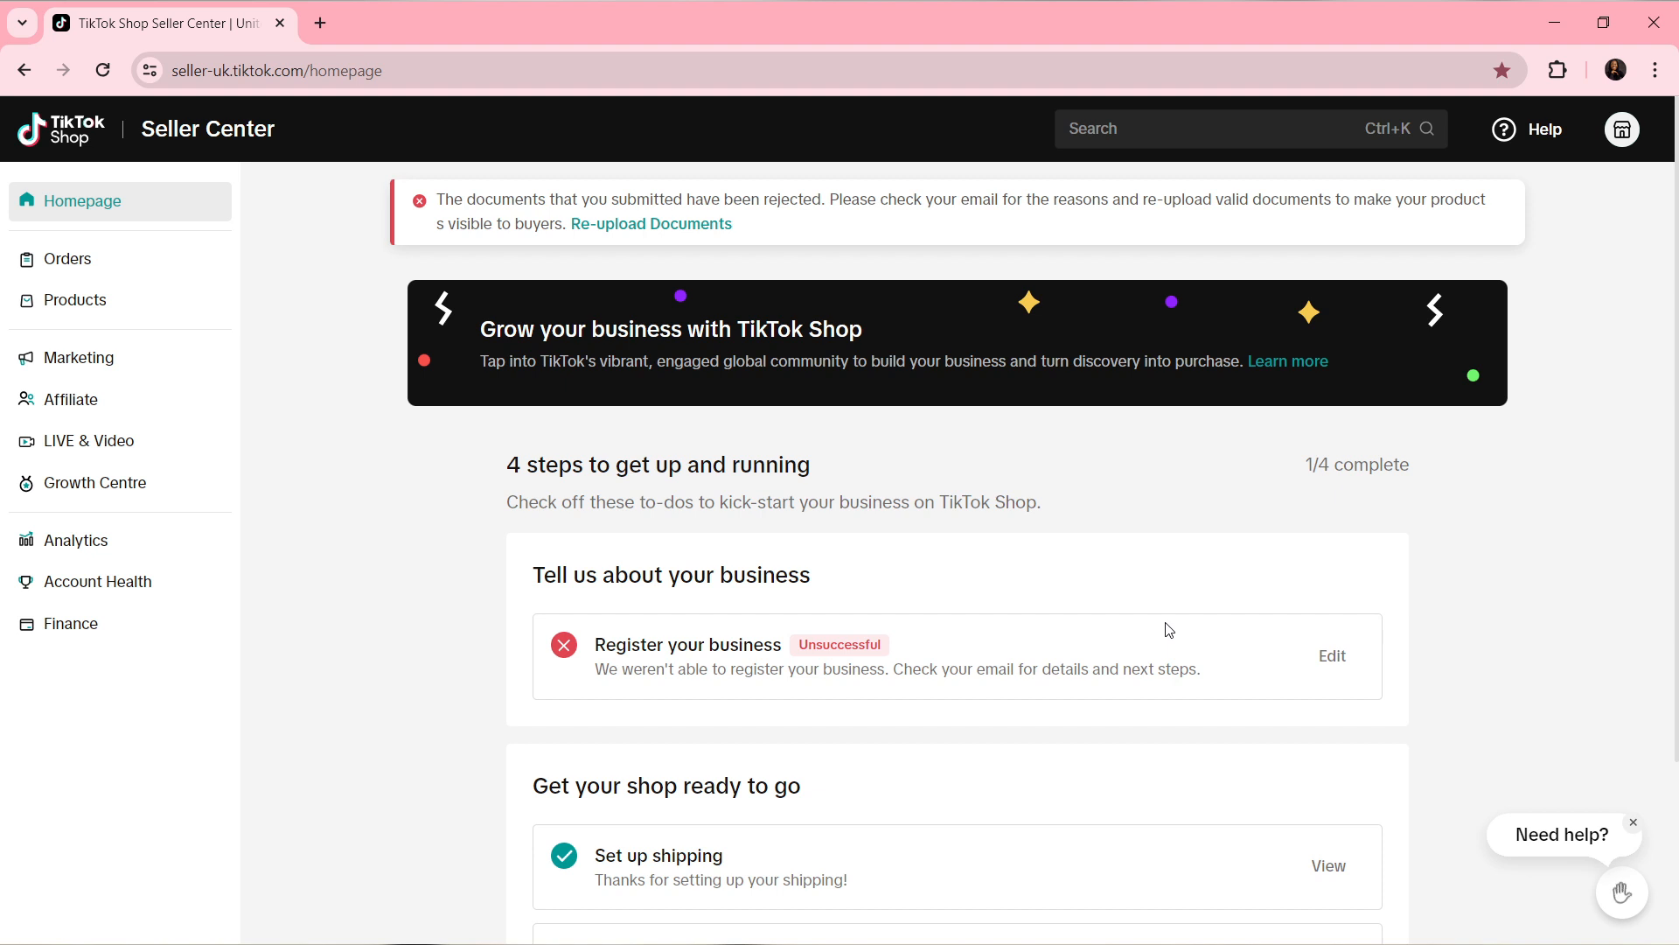
mouse_move(817, 346)
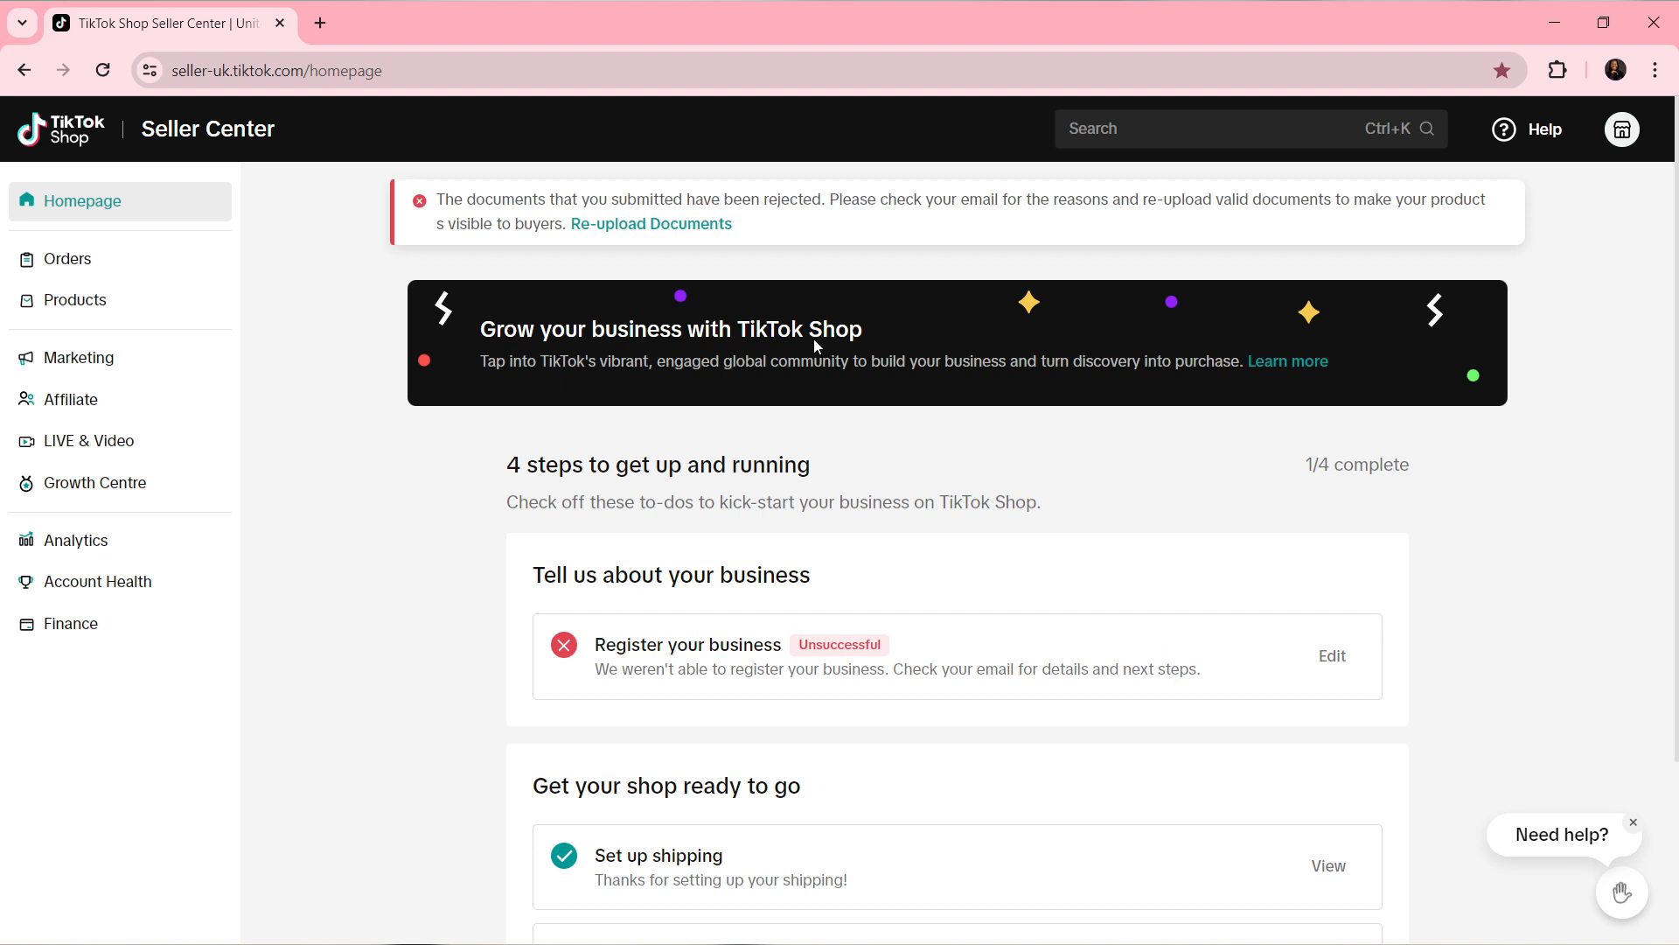
mouse_move(1578, 861)
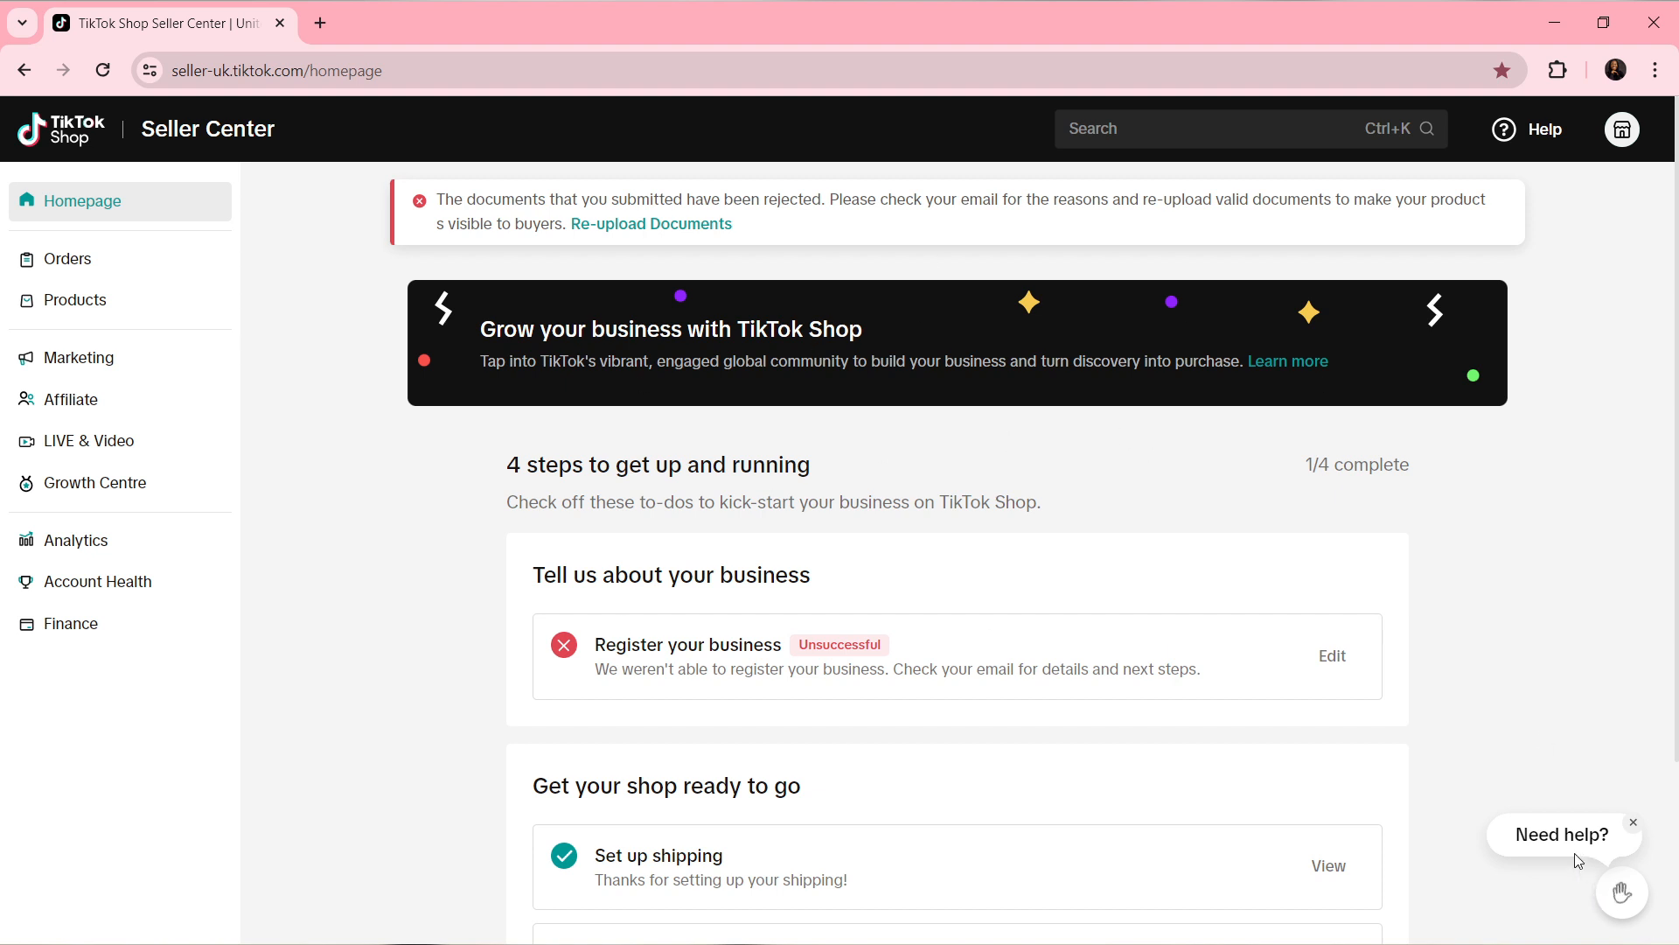
mouse_move(1622, 890)
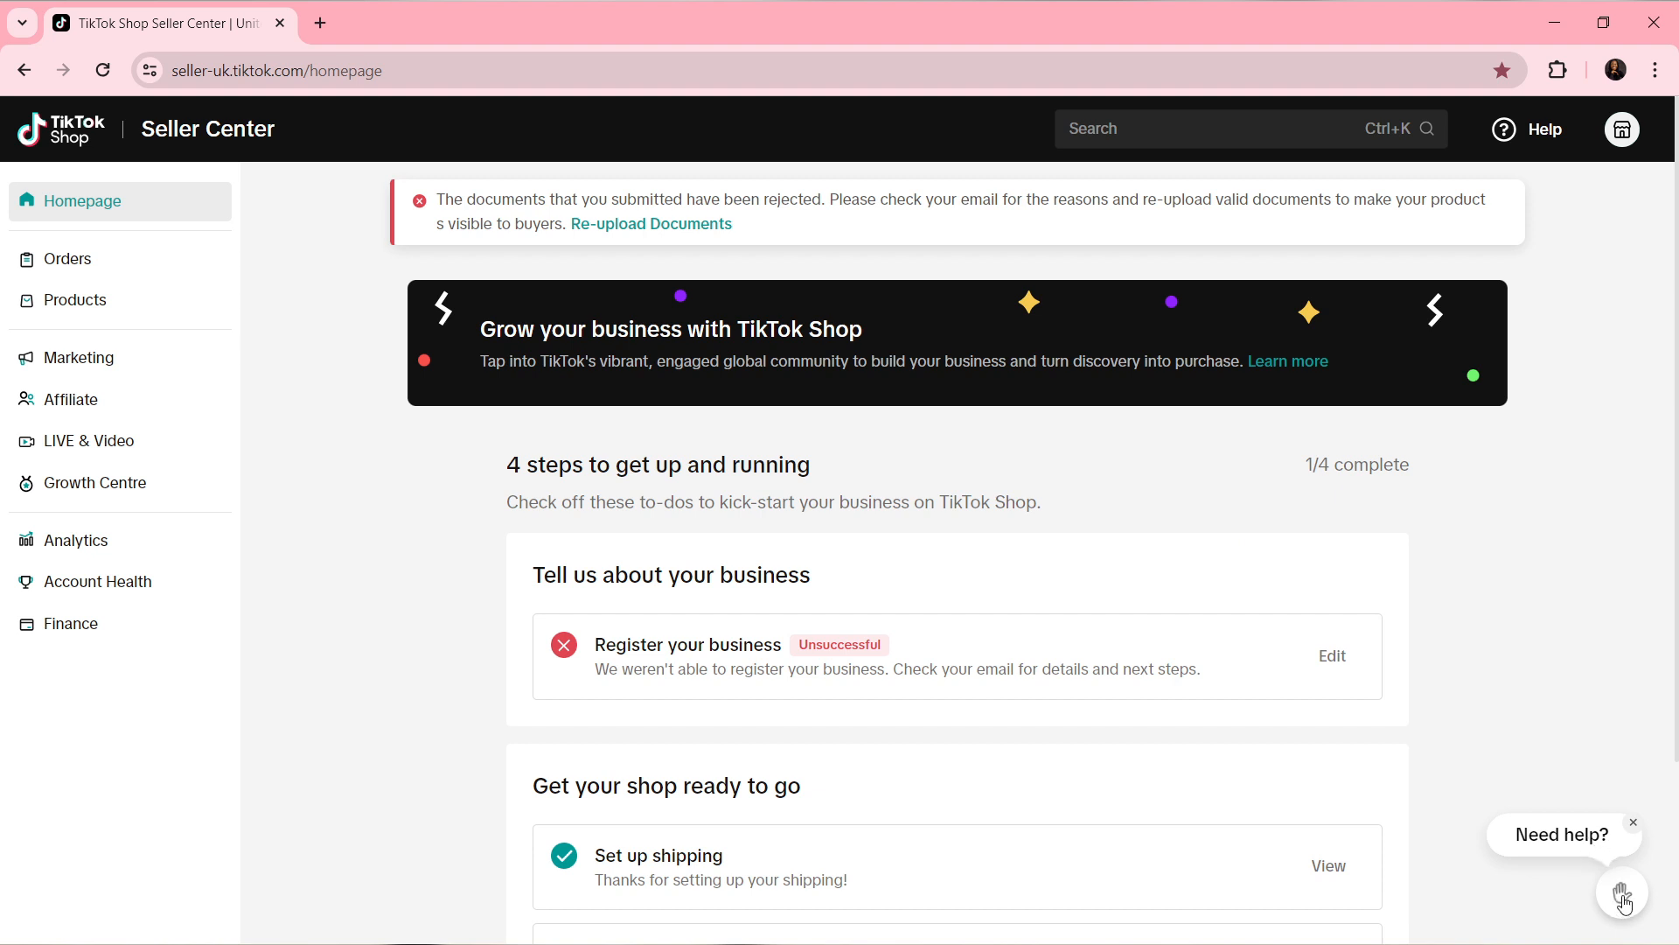
- Bring up the floating support assistant and browse its Home panel
left_click(1624, 892)
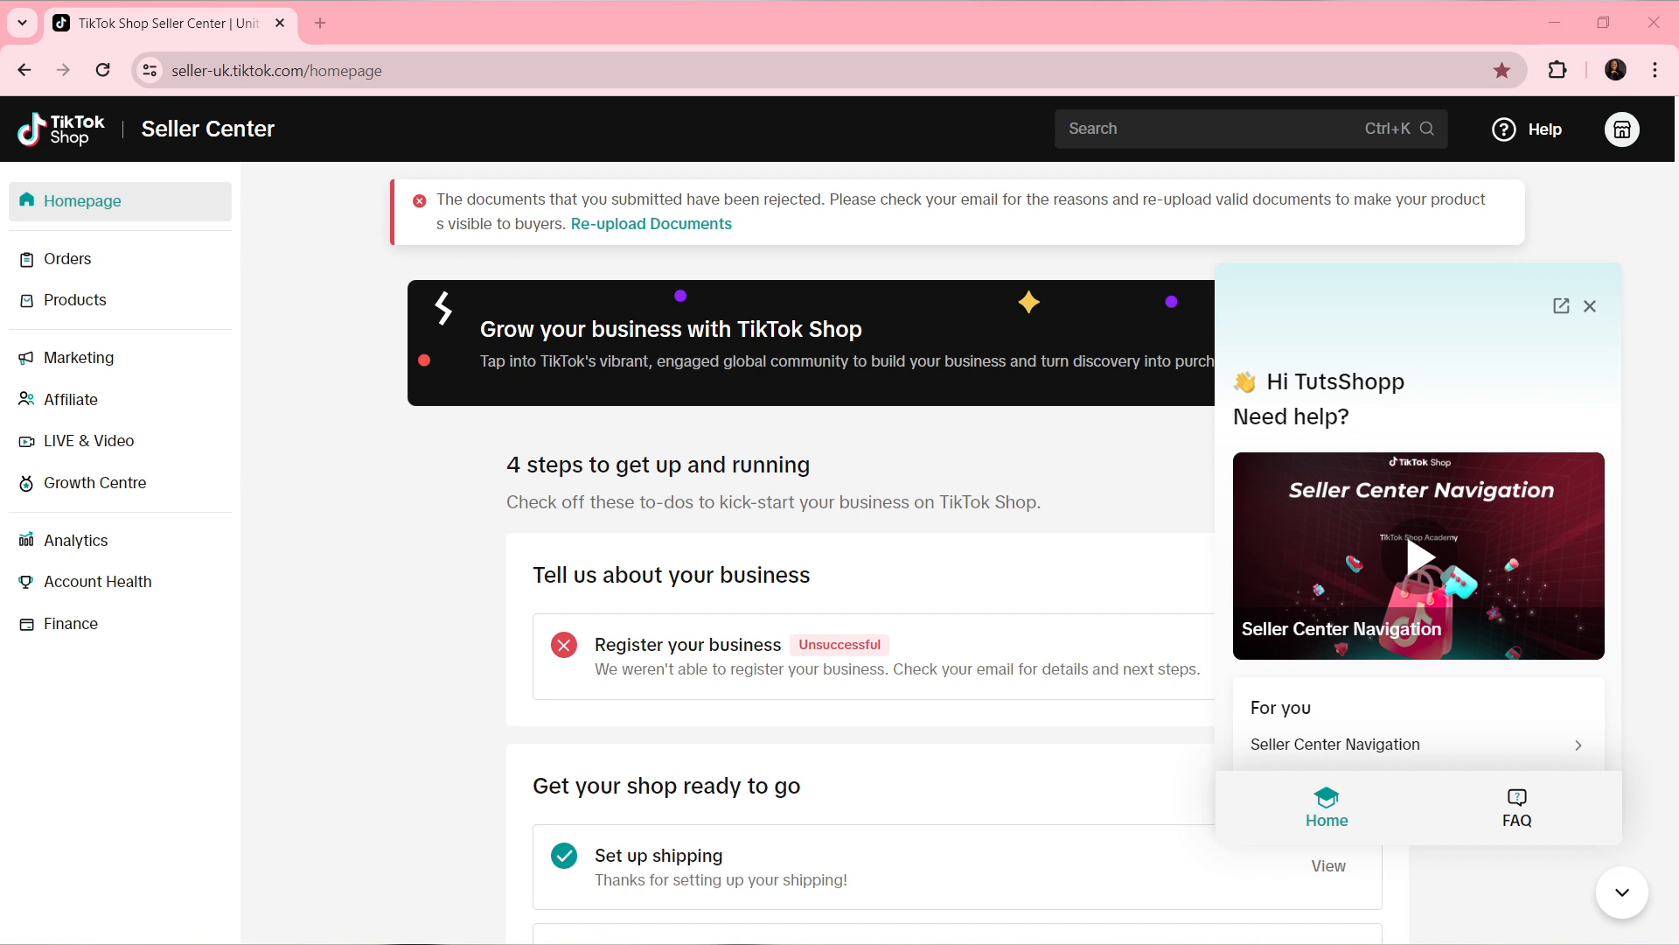
mouse_move(1447, 824)
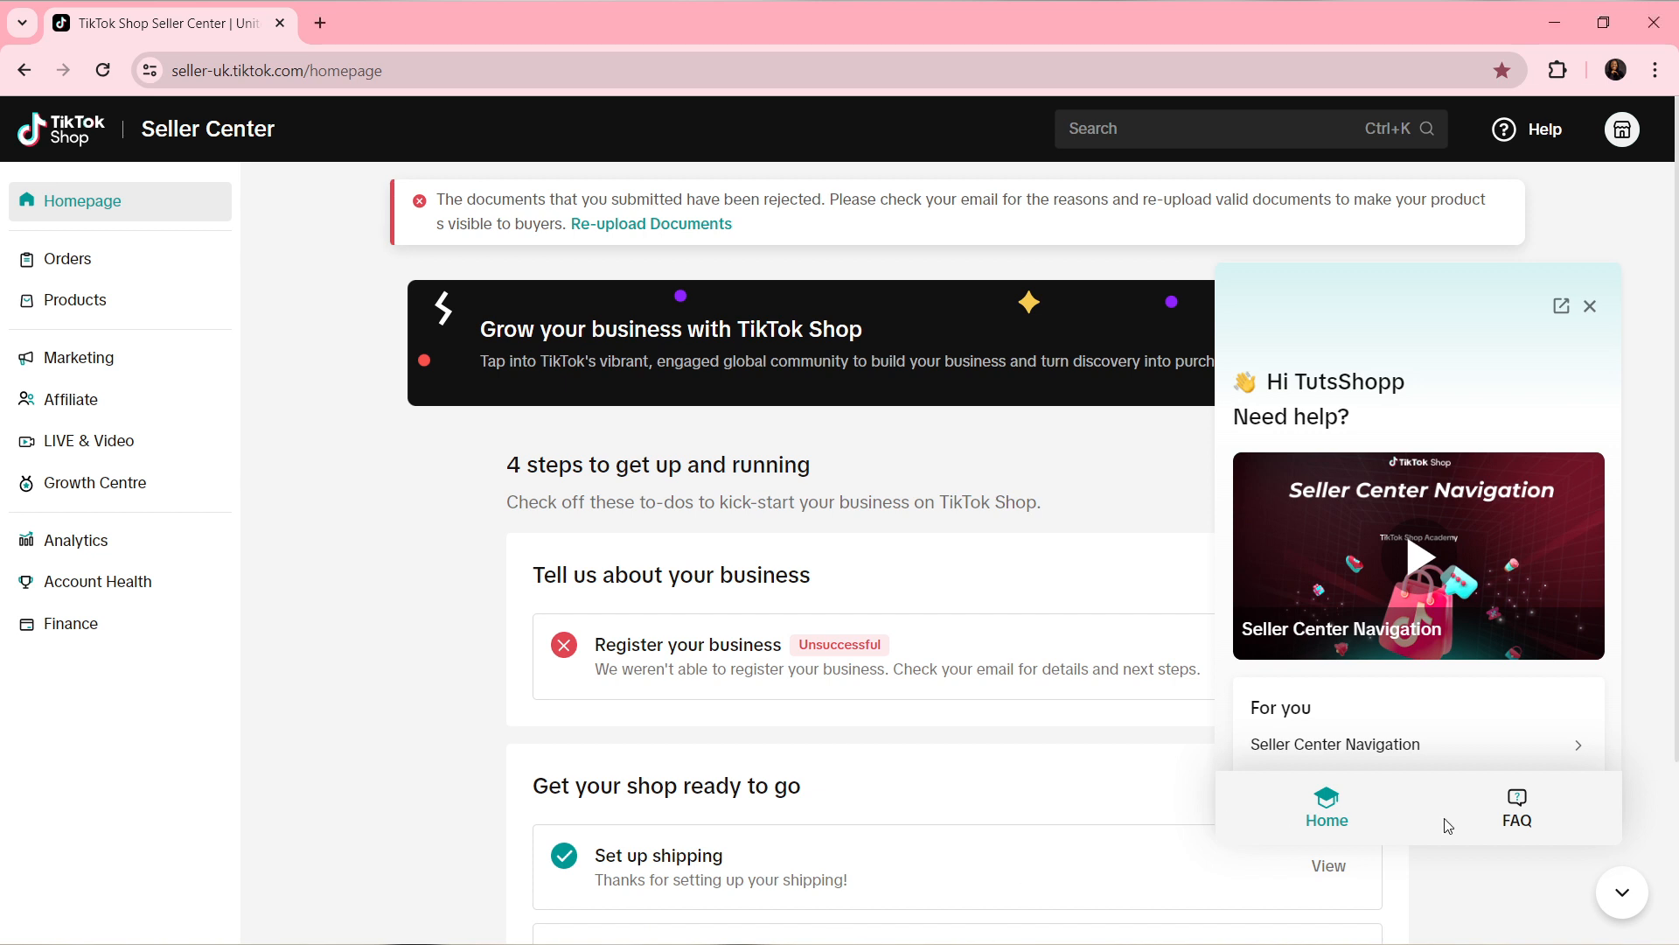
mouse_move(1393, 725)
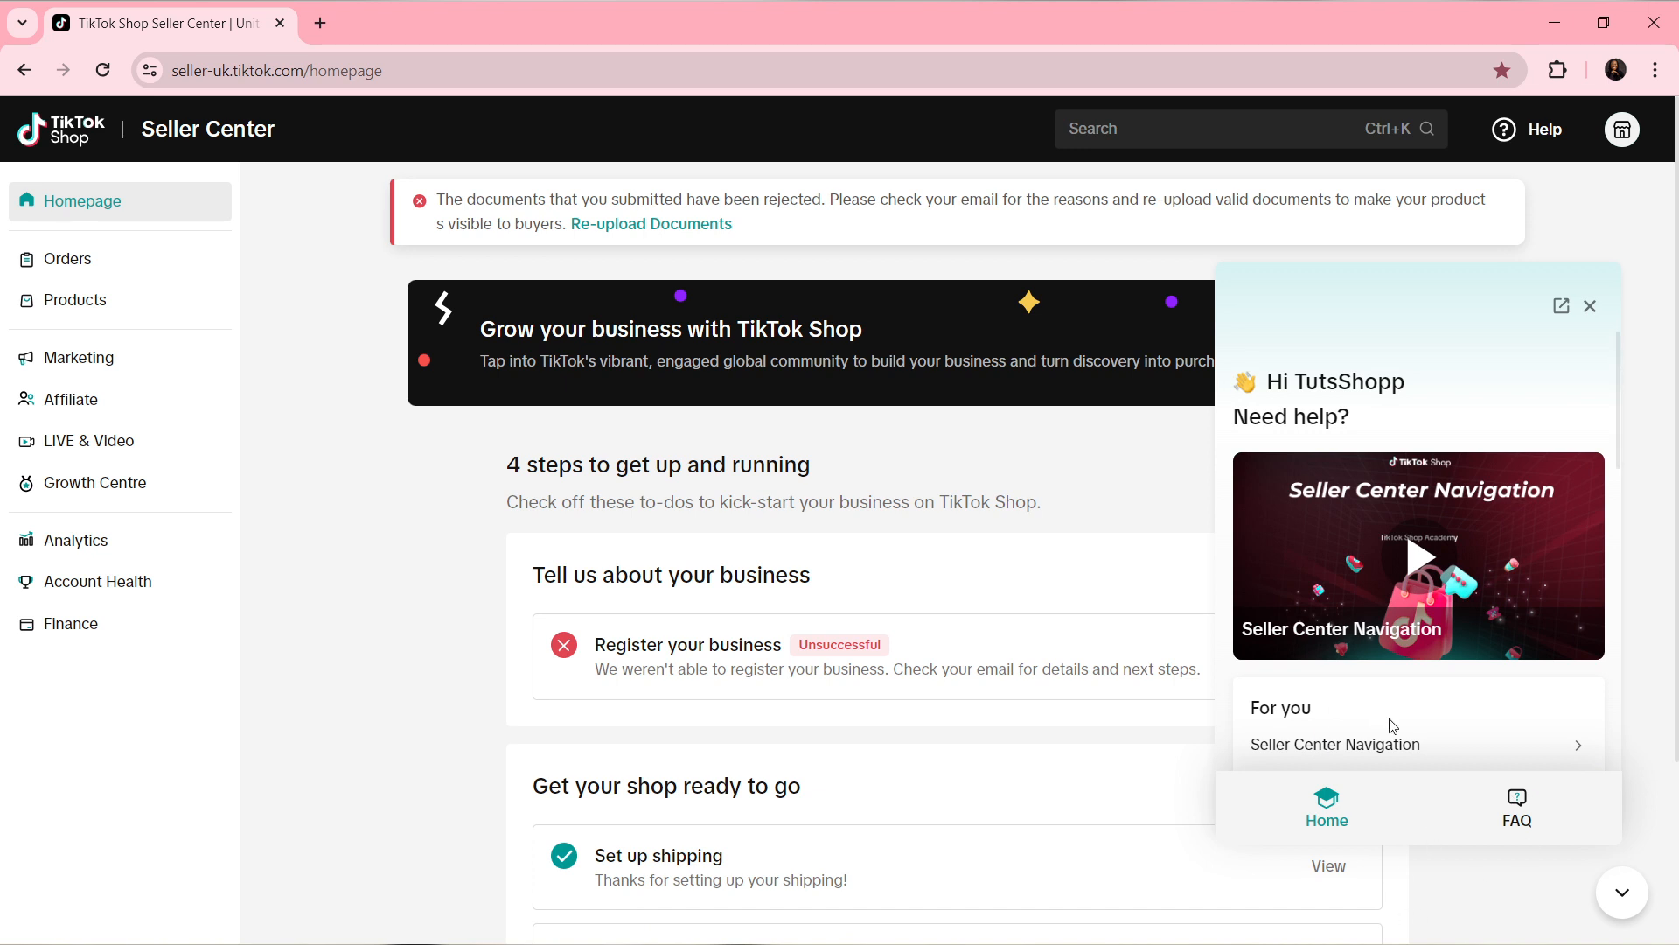
left_click(1326, 805)
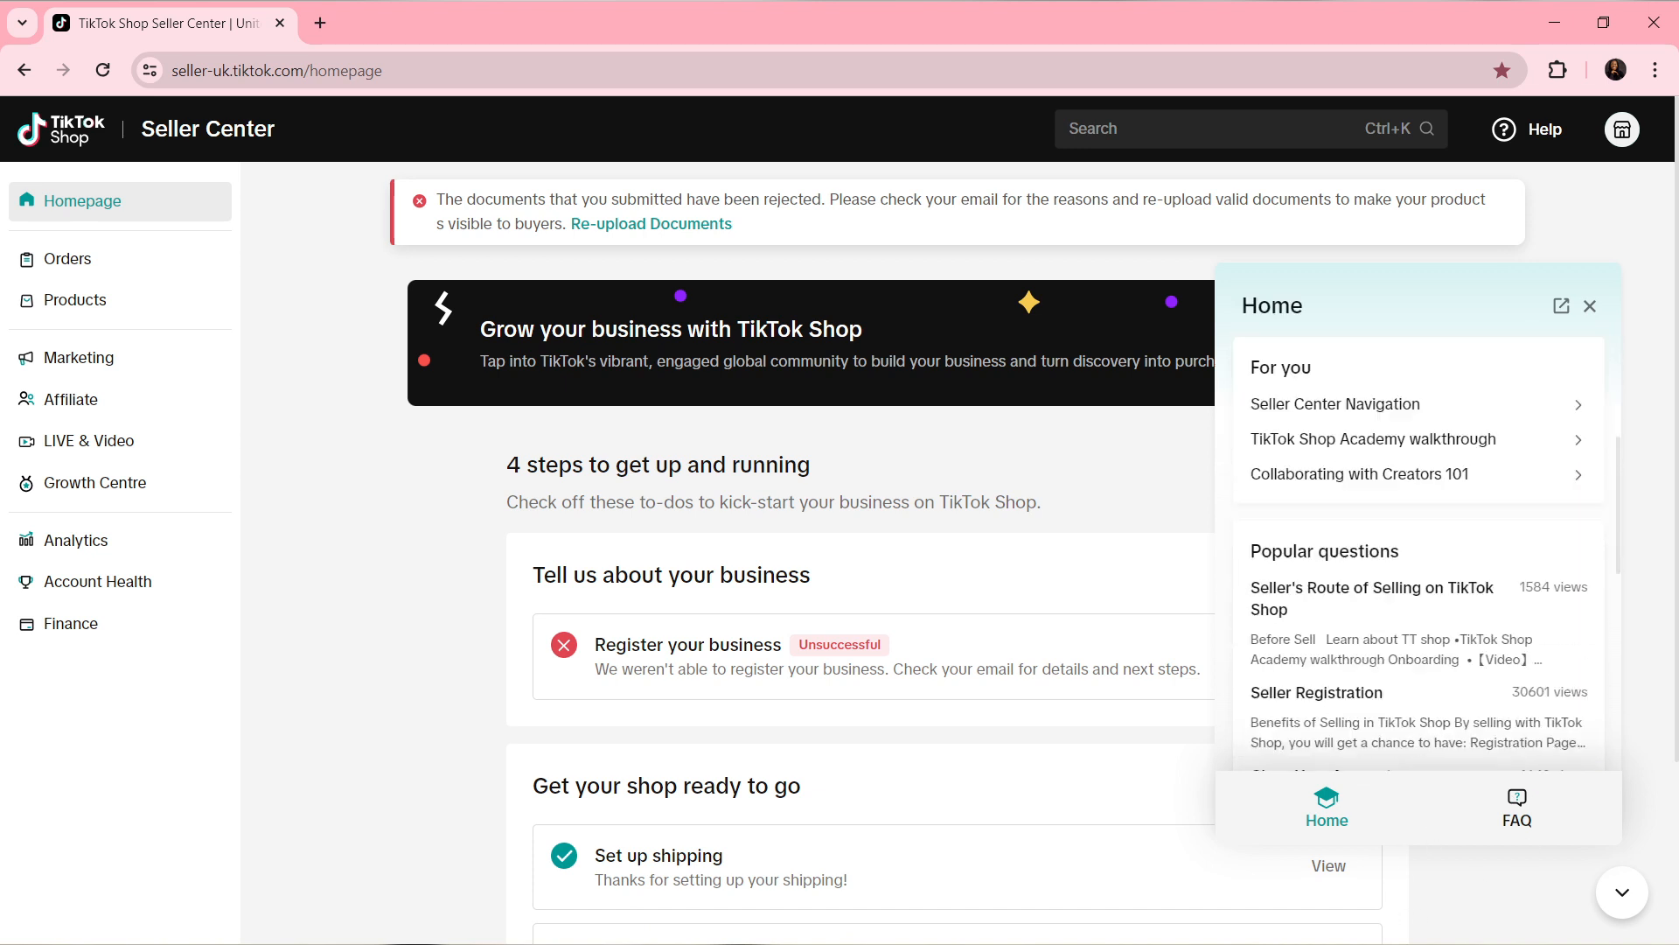
scroll("down", 3)
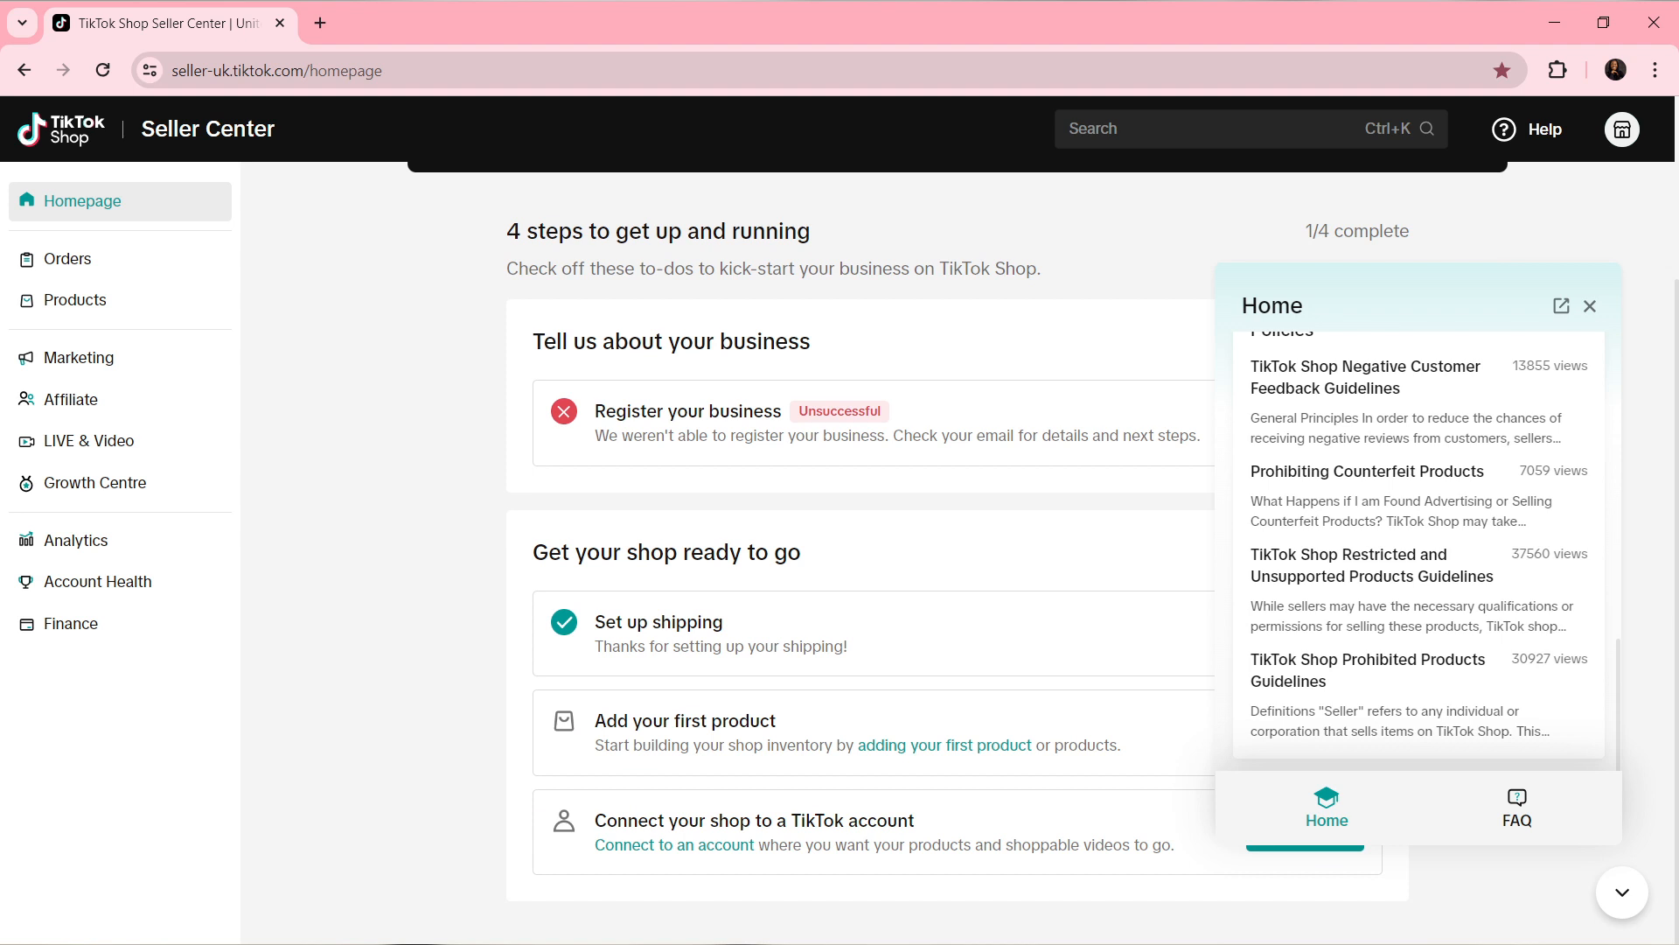
scroll("down", 3)
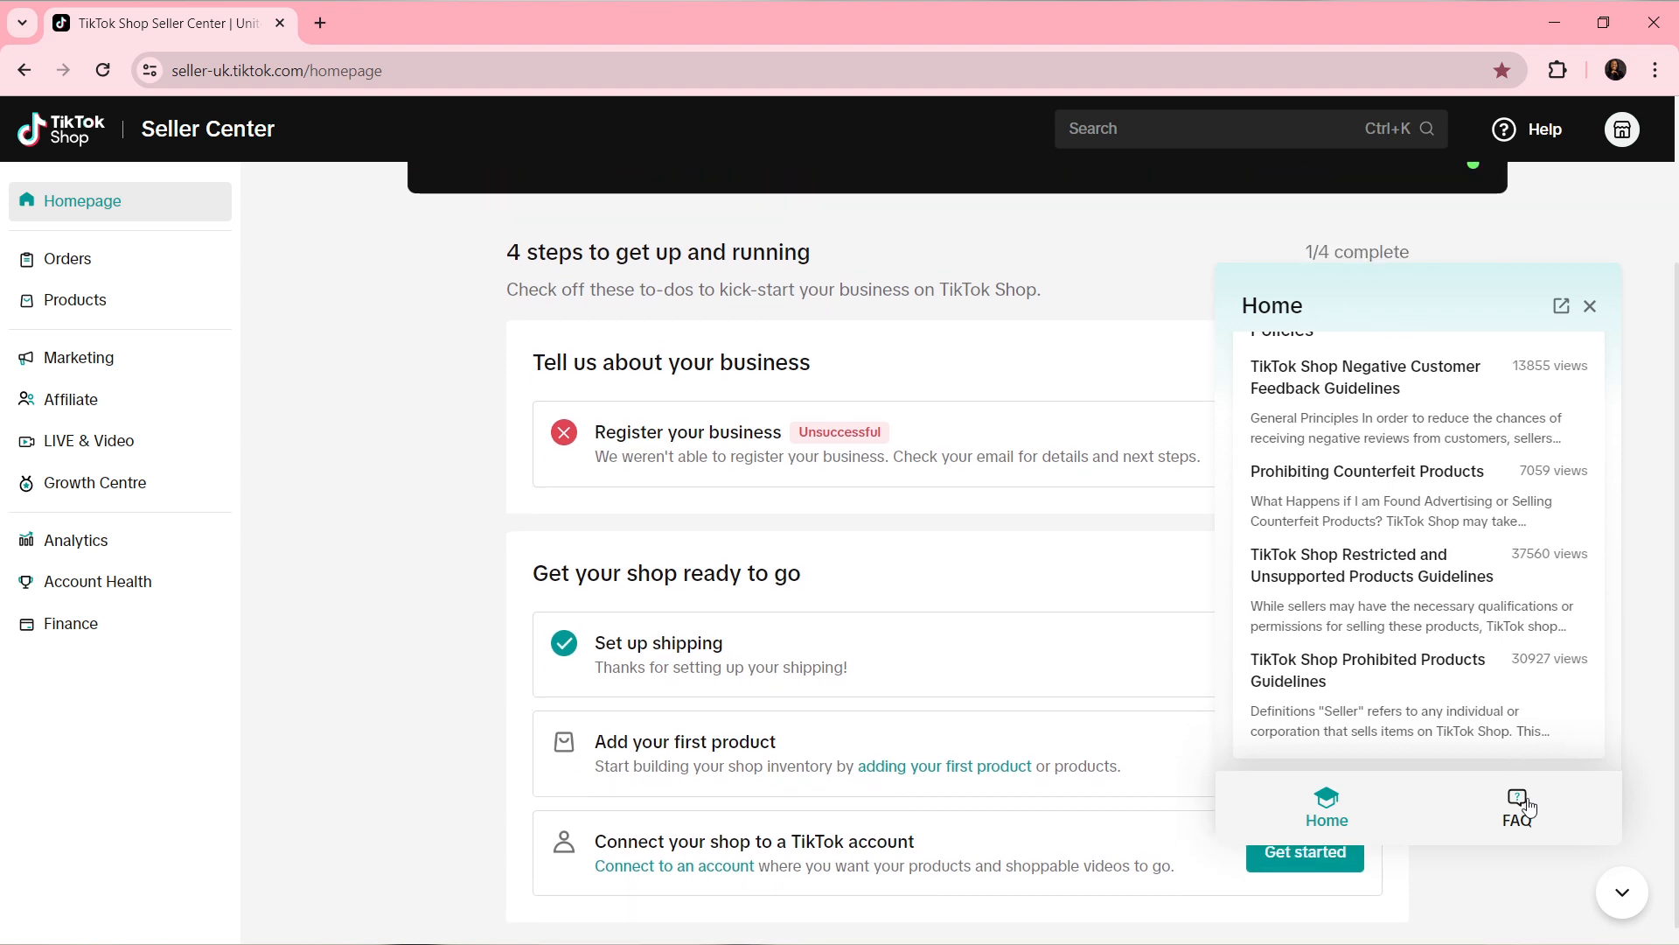
- Show the assistant's FAQ list of popular questions on fees, appeals and shipment
left_click(1517, 805)
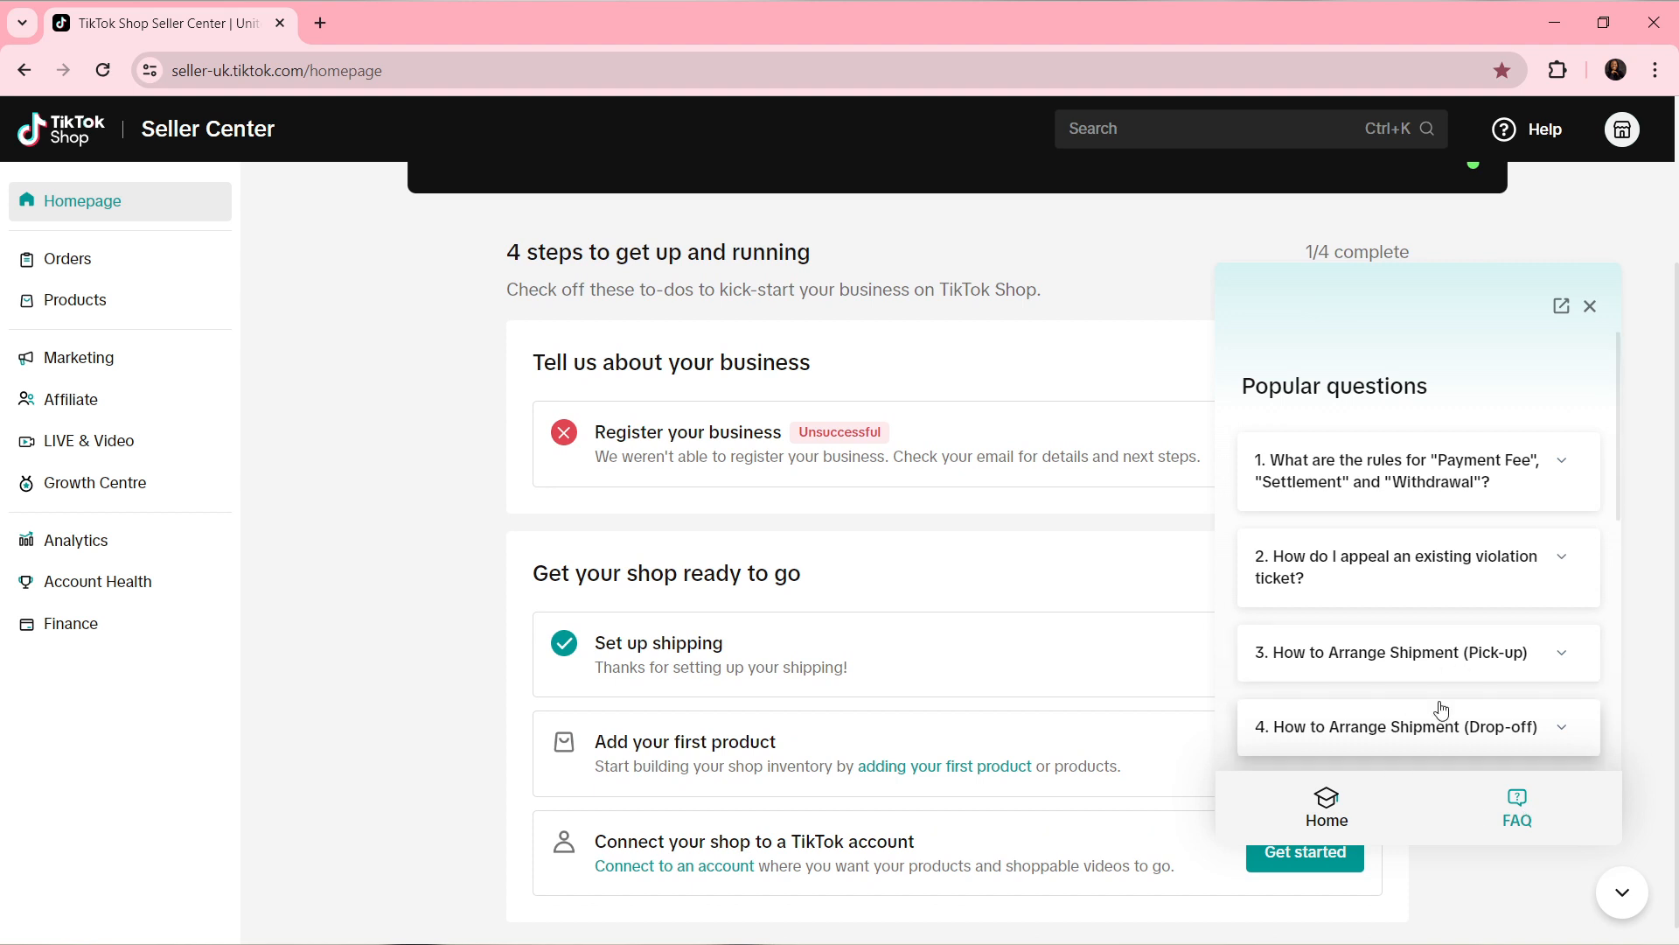
scroll("down", 3)
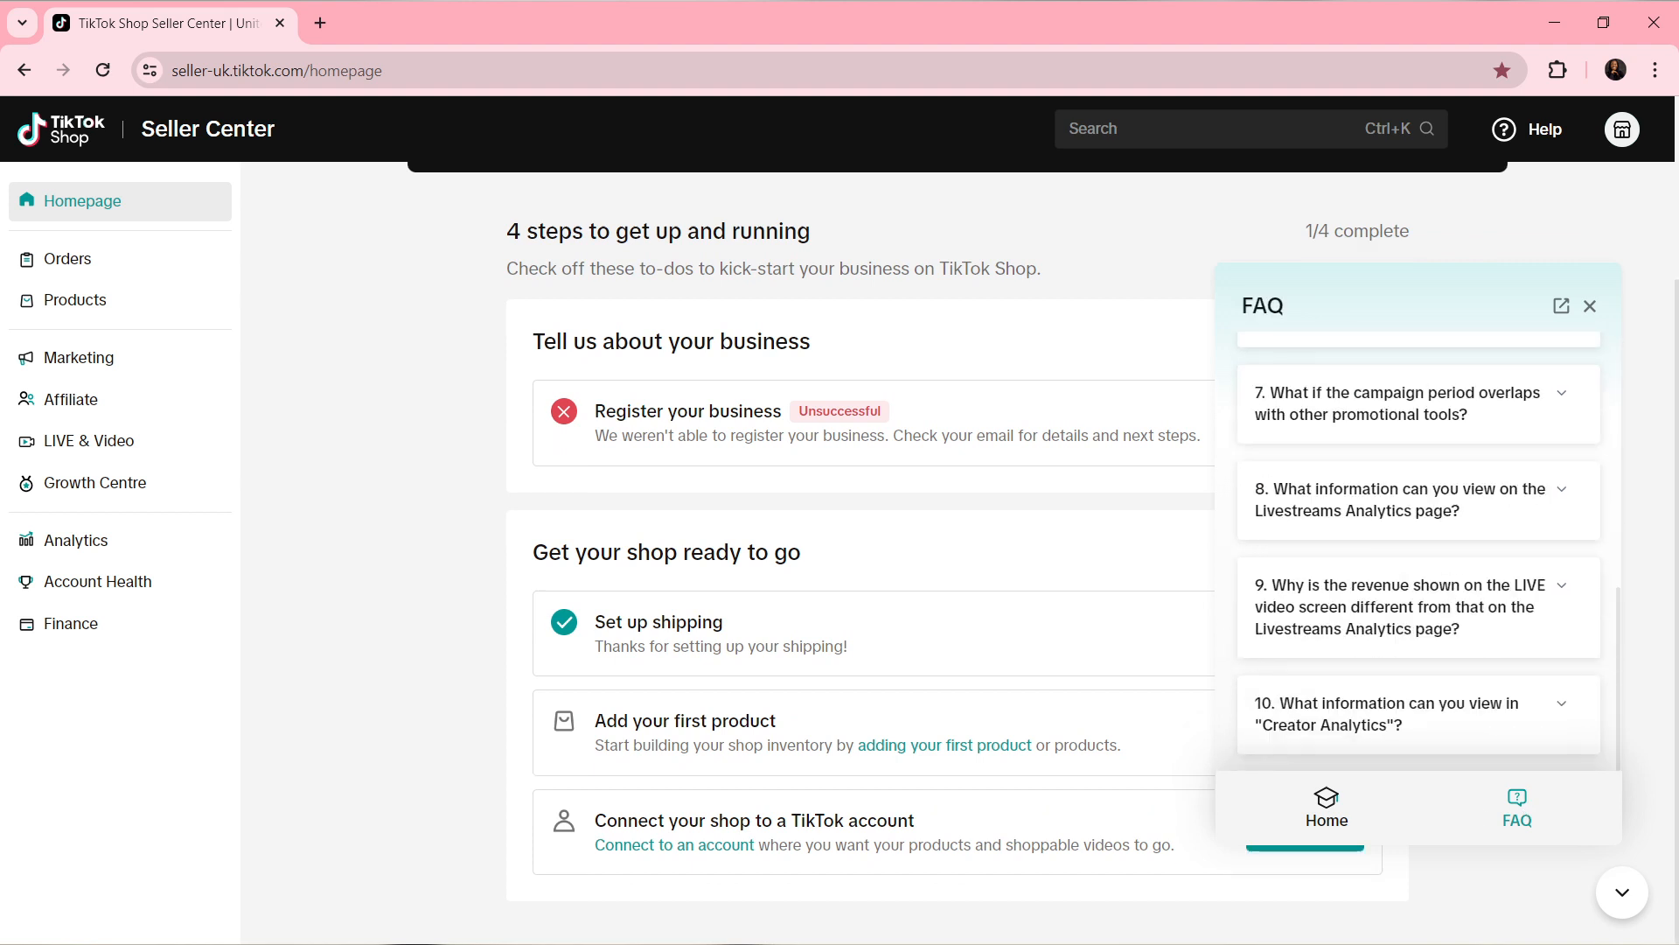
scroll("up", 3)
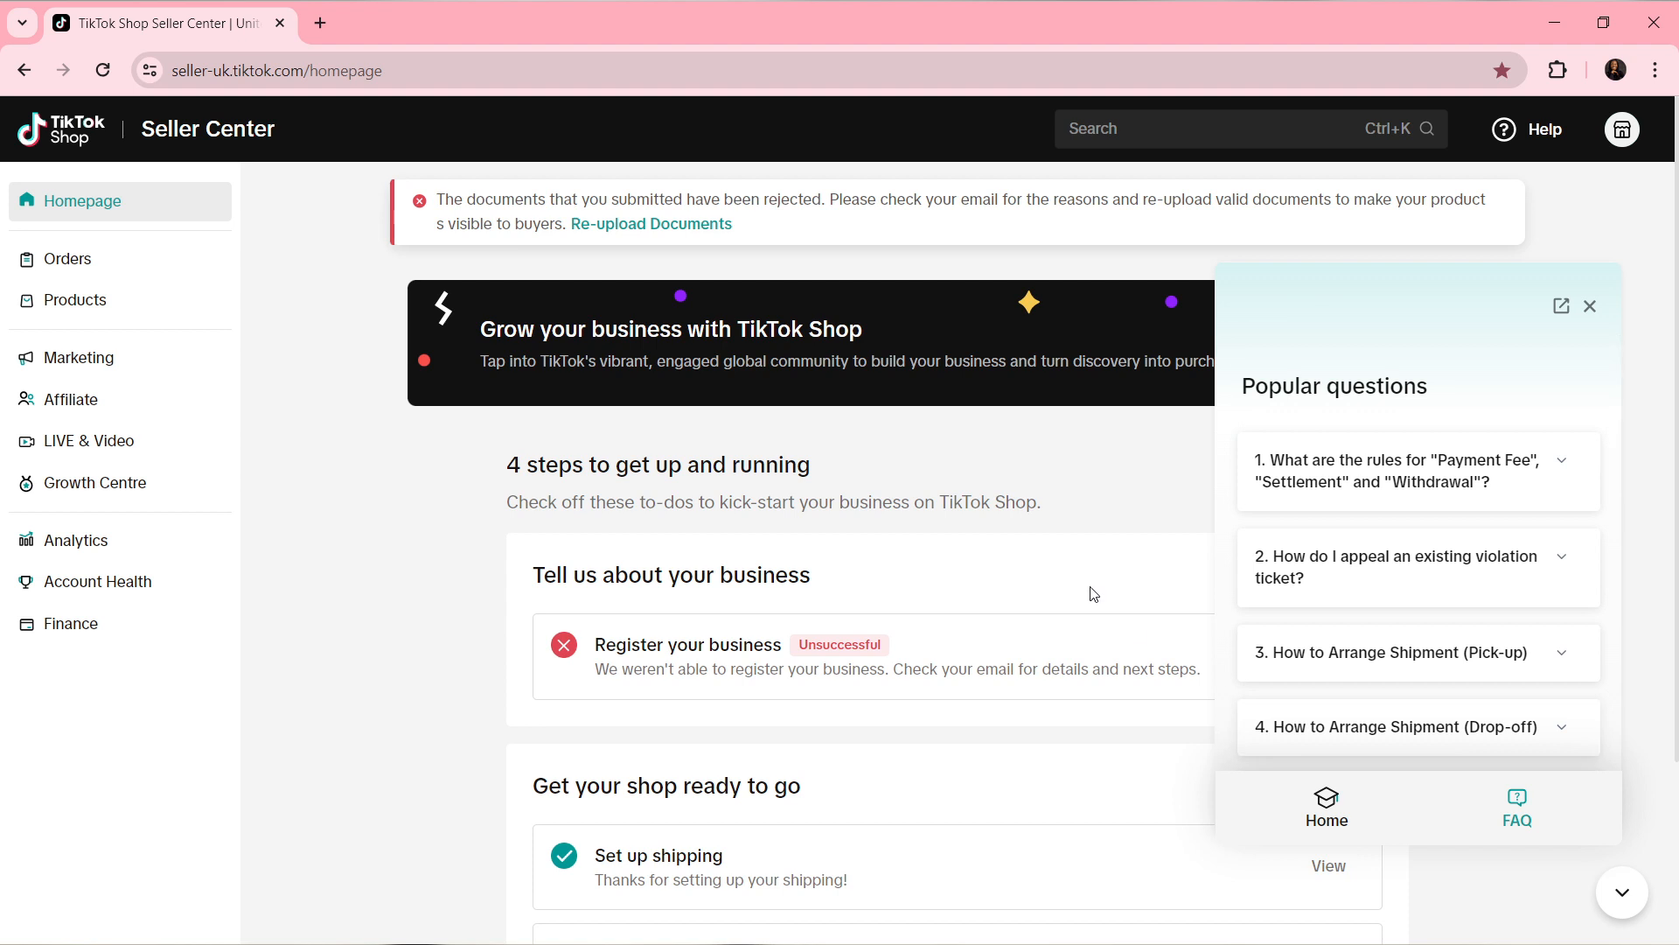
mouse_move(1585, 322)
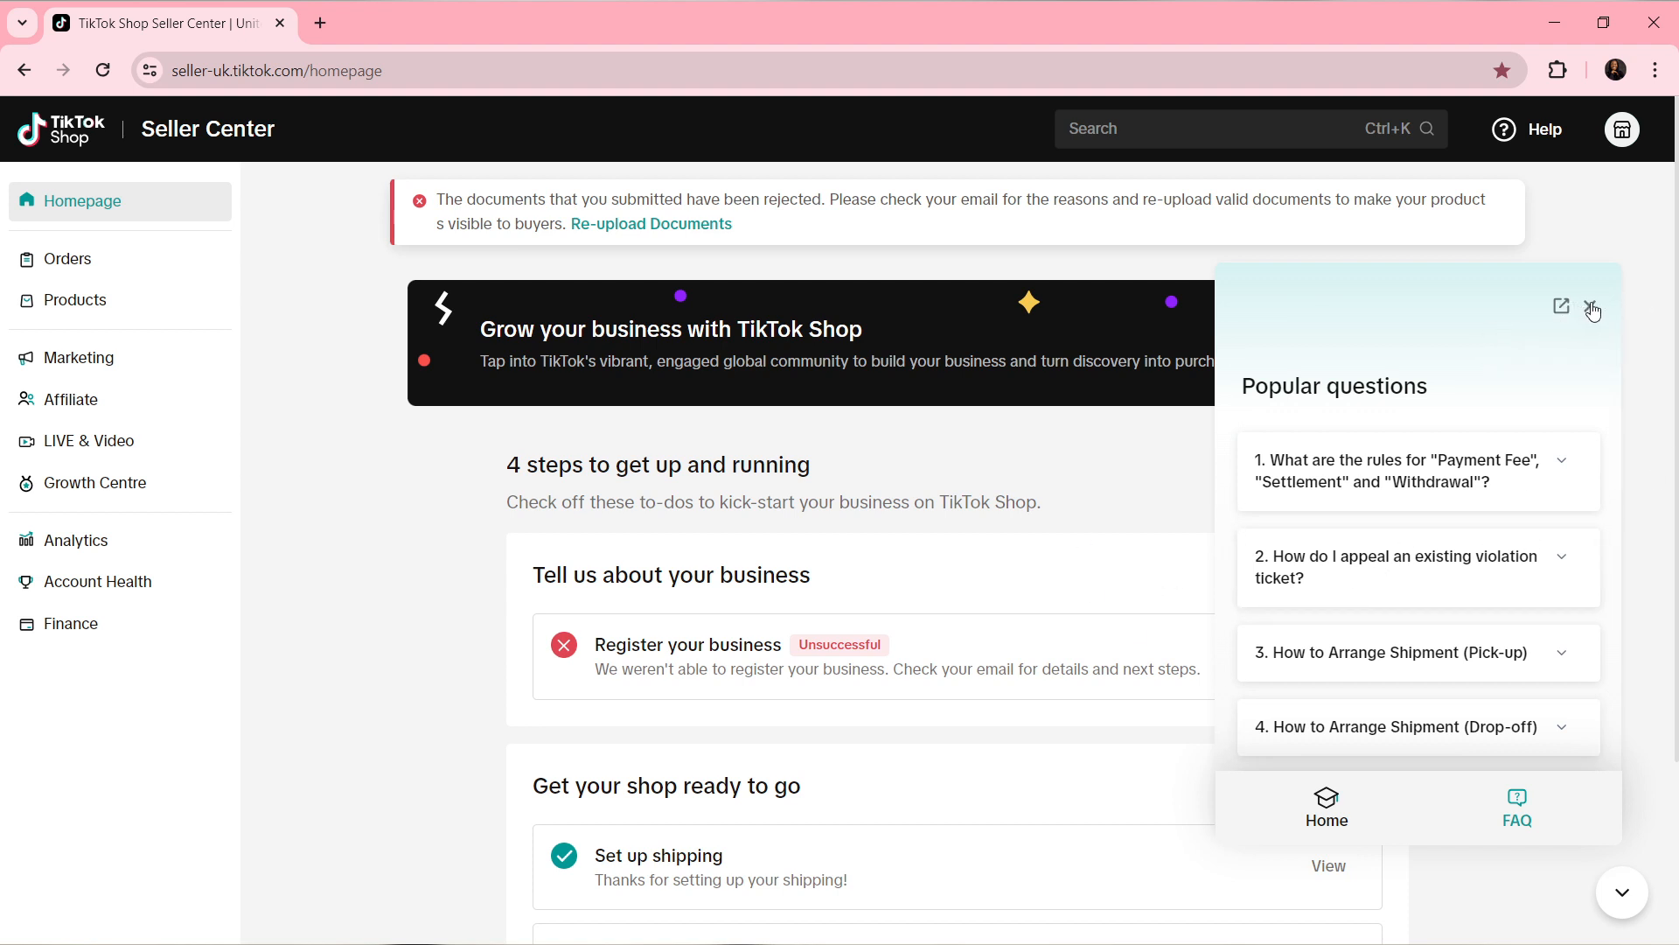
- Close the assistant and reach the Help Centre's FAQ topics including Shop Closure
left_click(1596, 305)
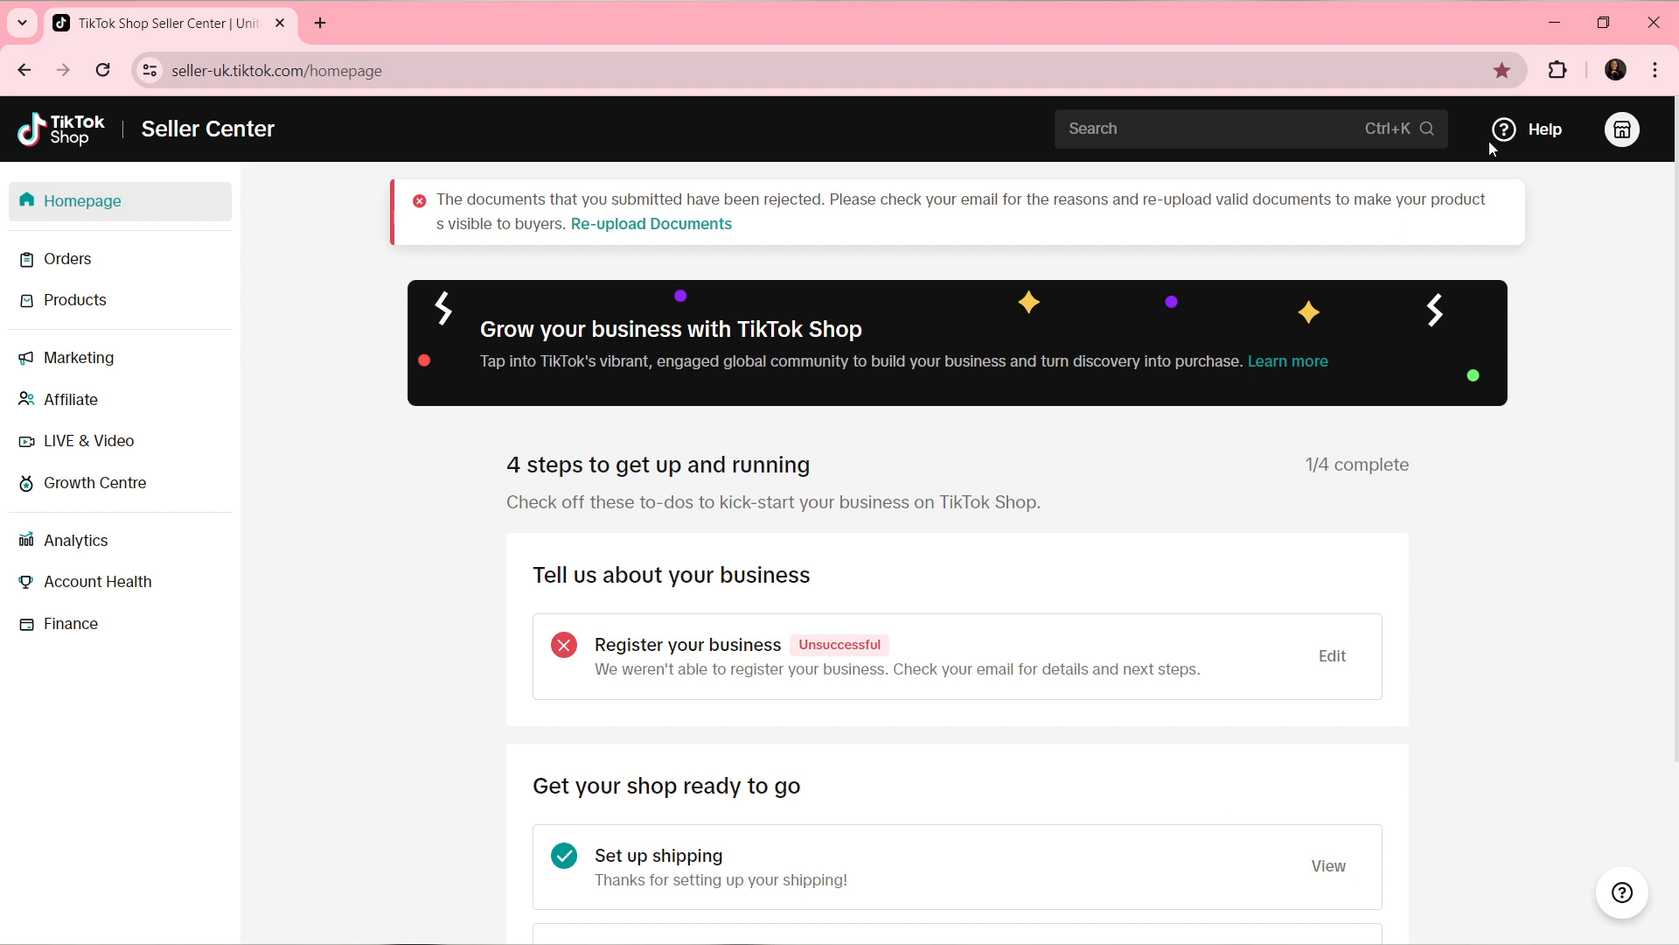
left_click(1529, 128)
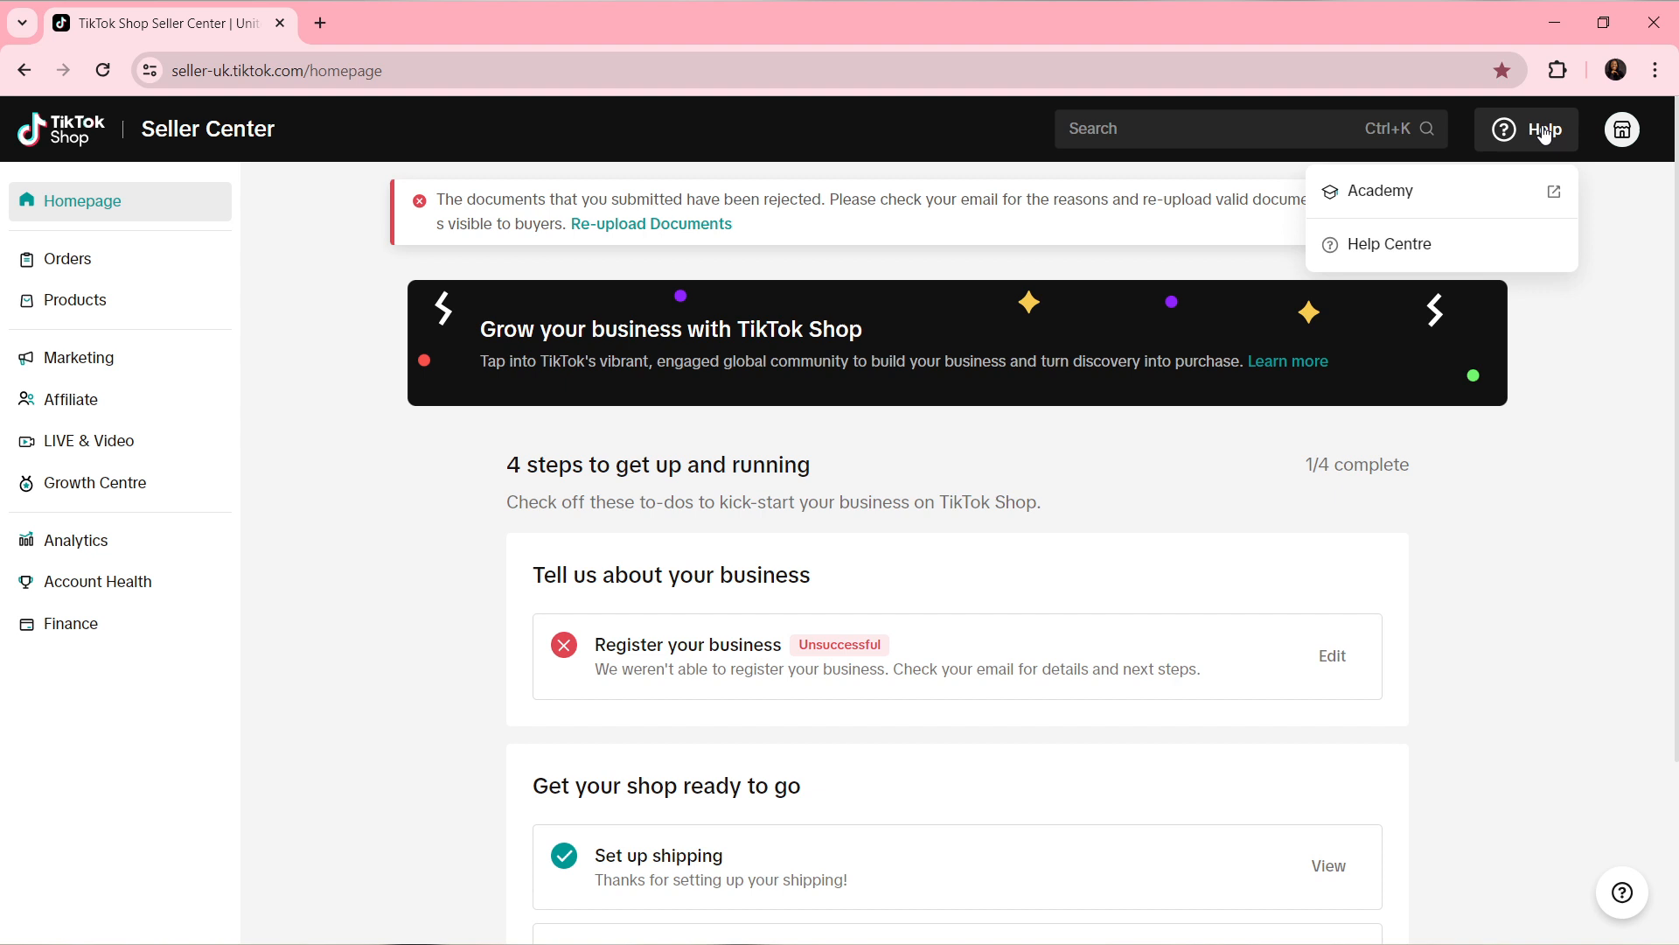
left_click(1385, 243)
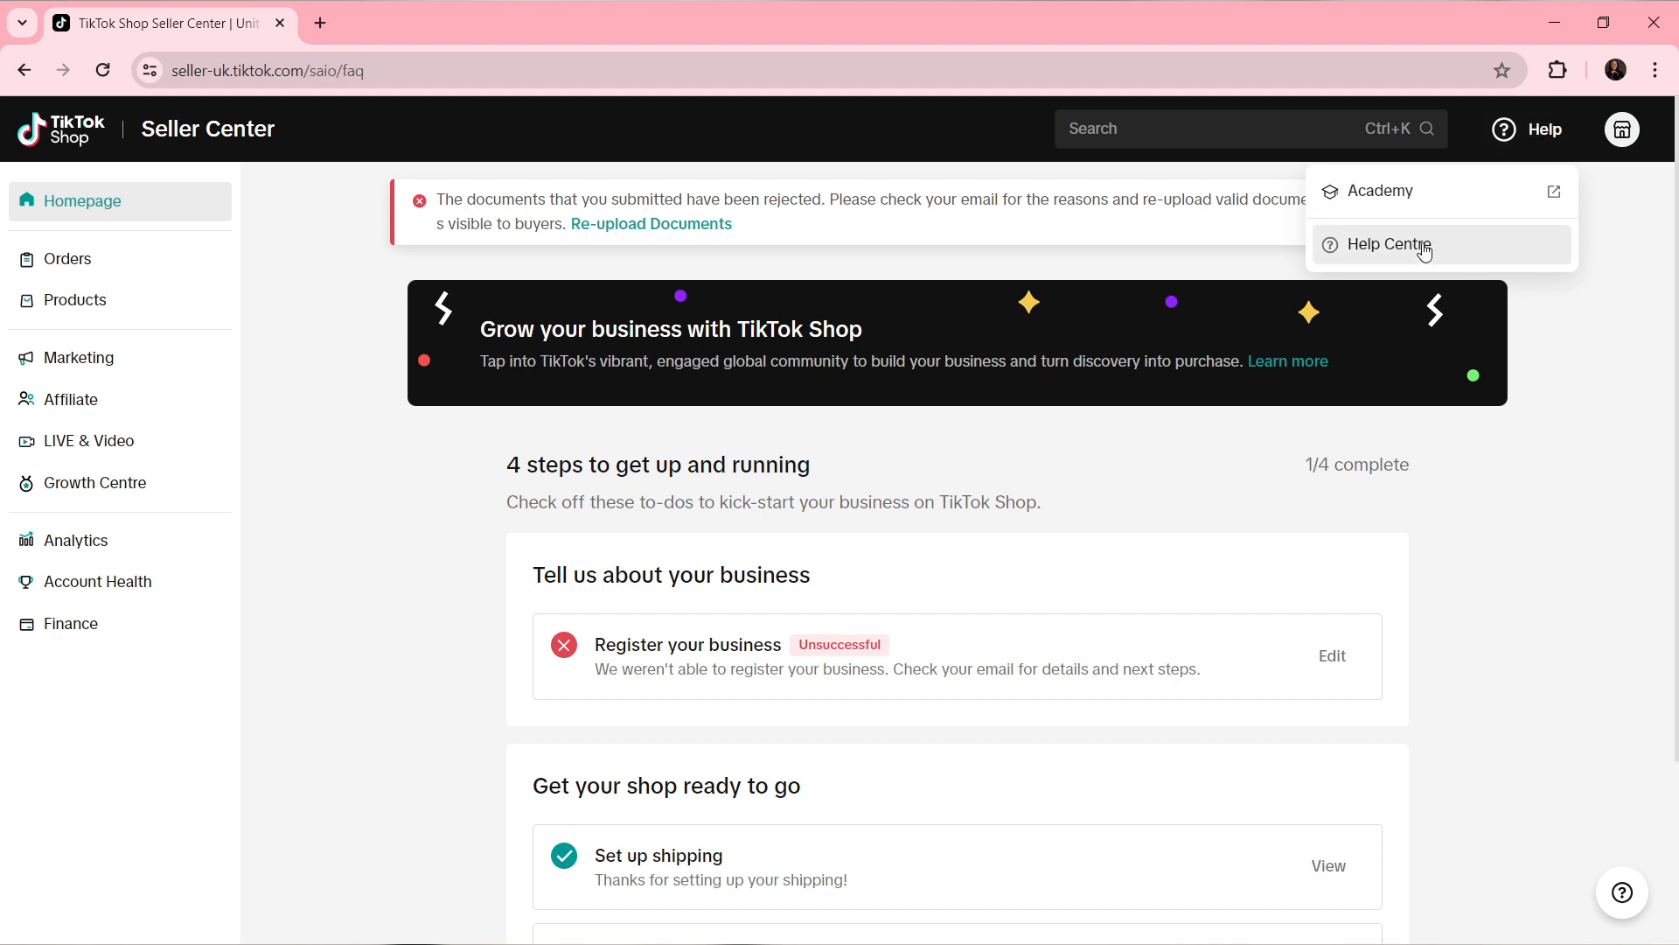
left_click(1387, 245)
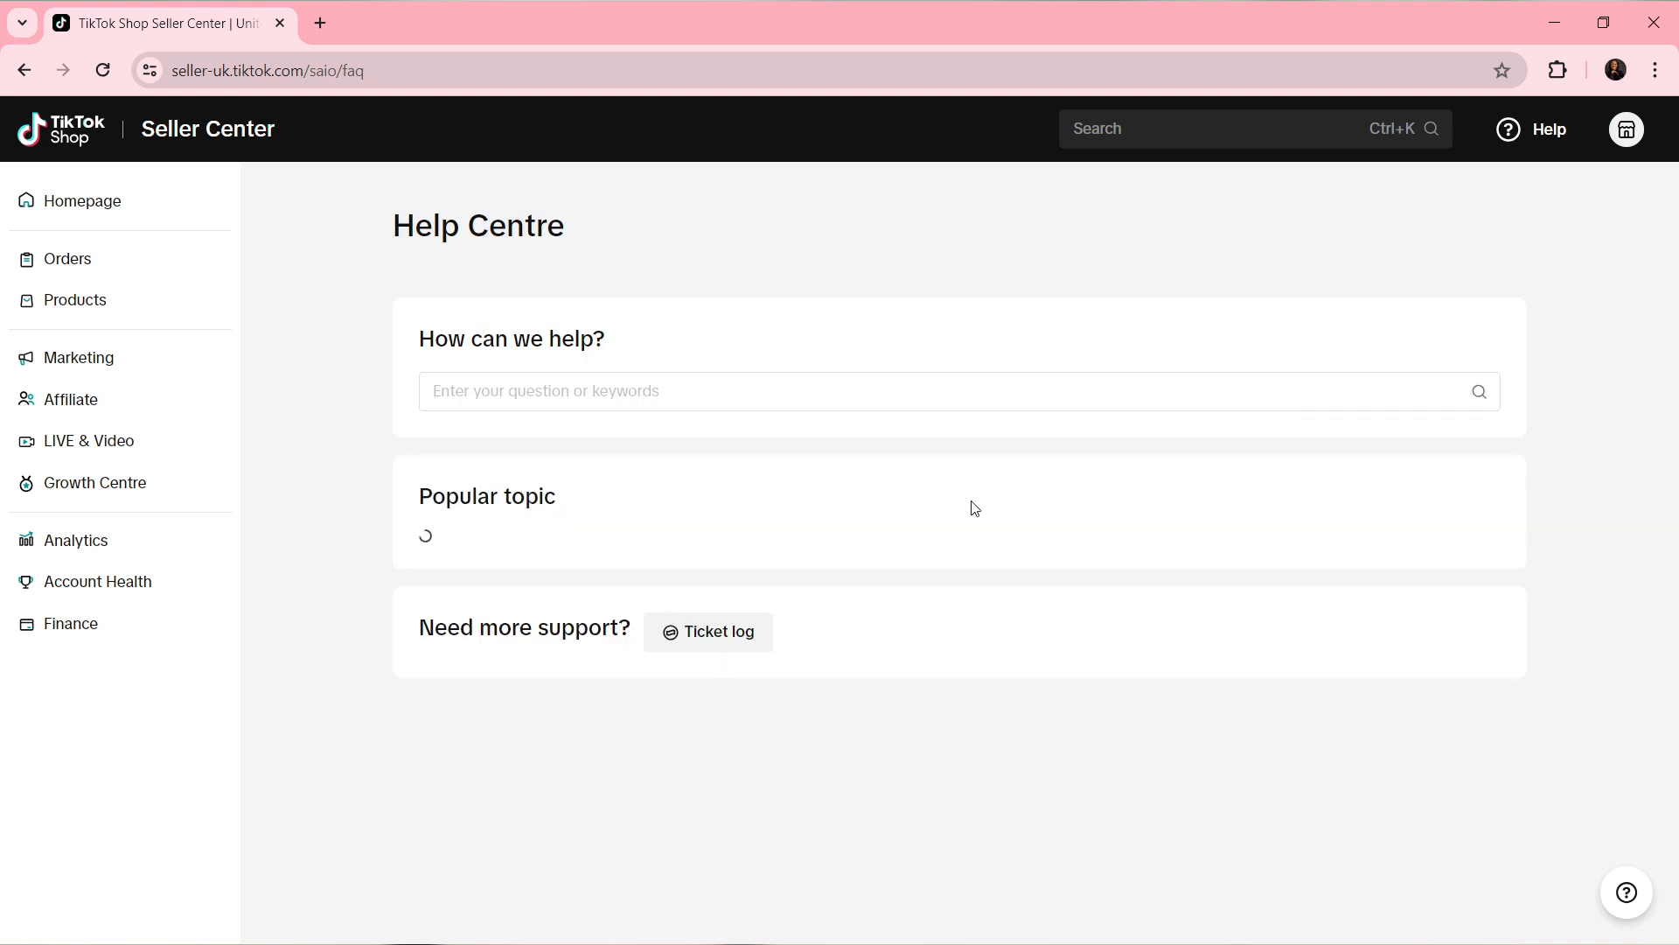
scroll("down", 3)
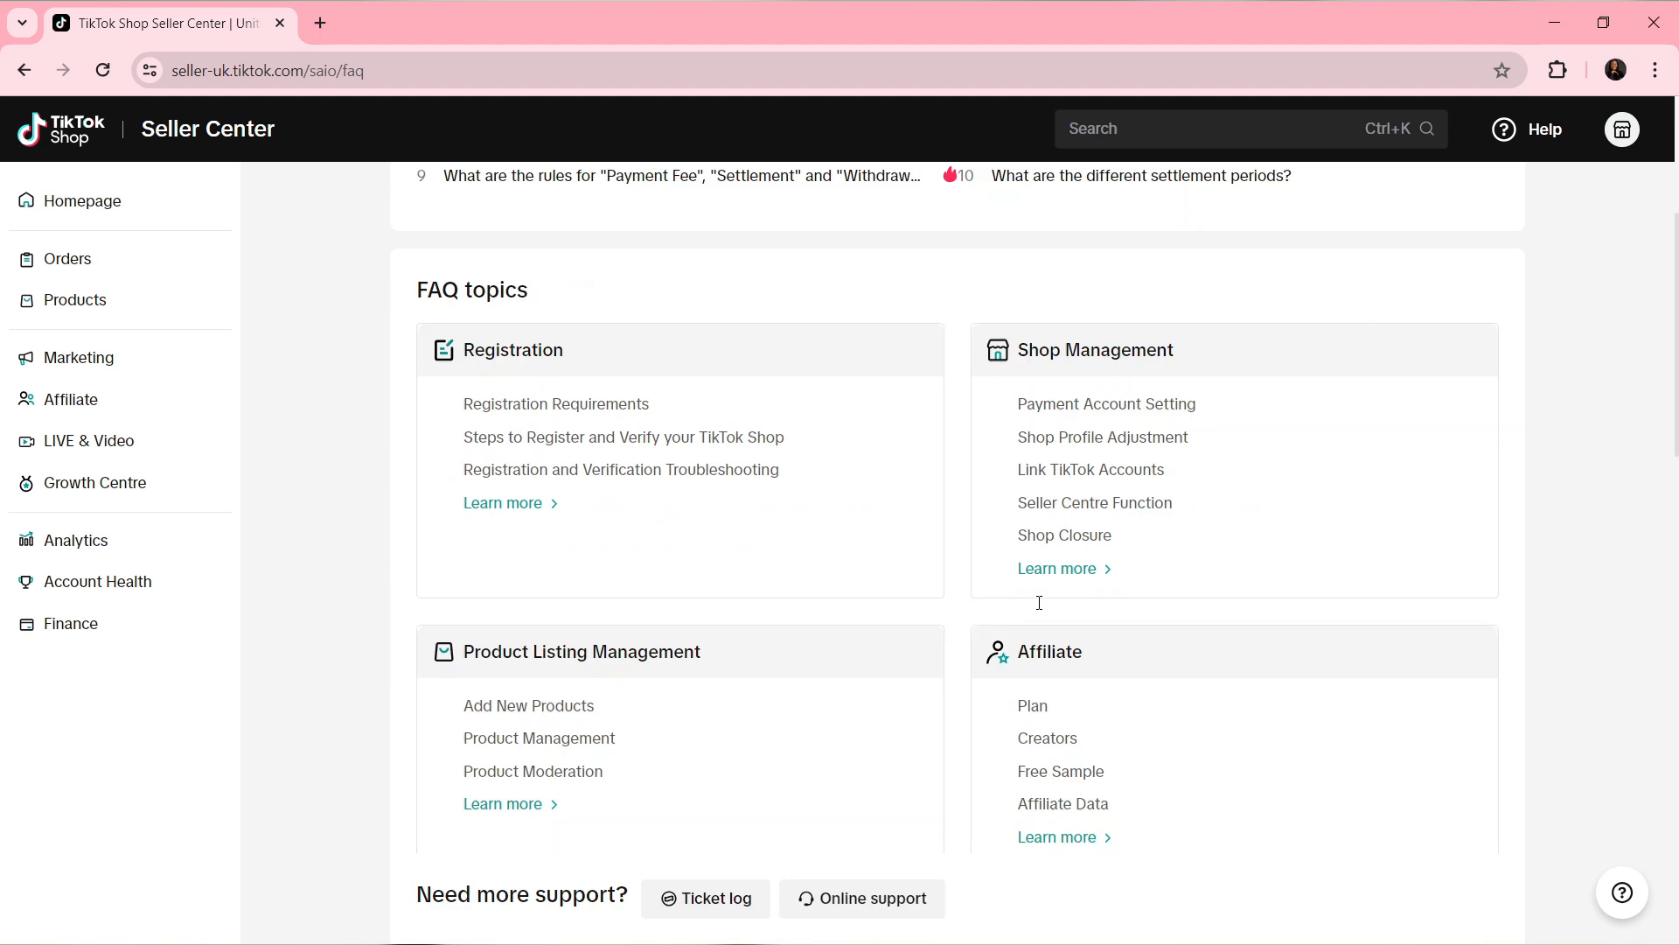
scroll("down", 3)
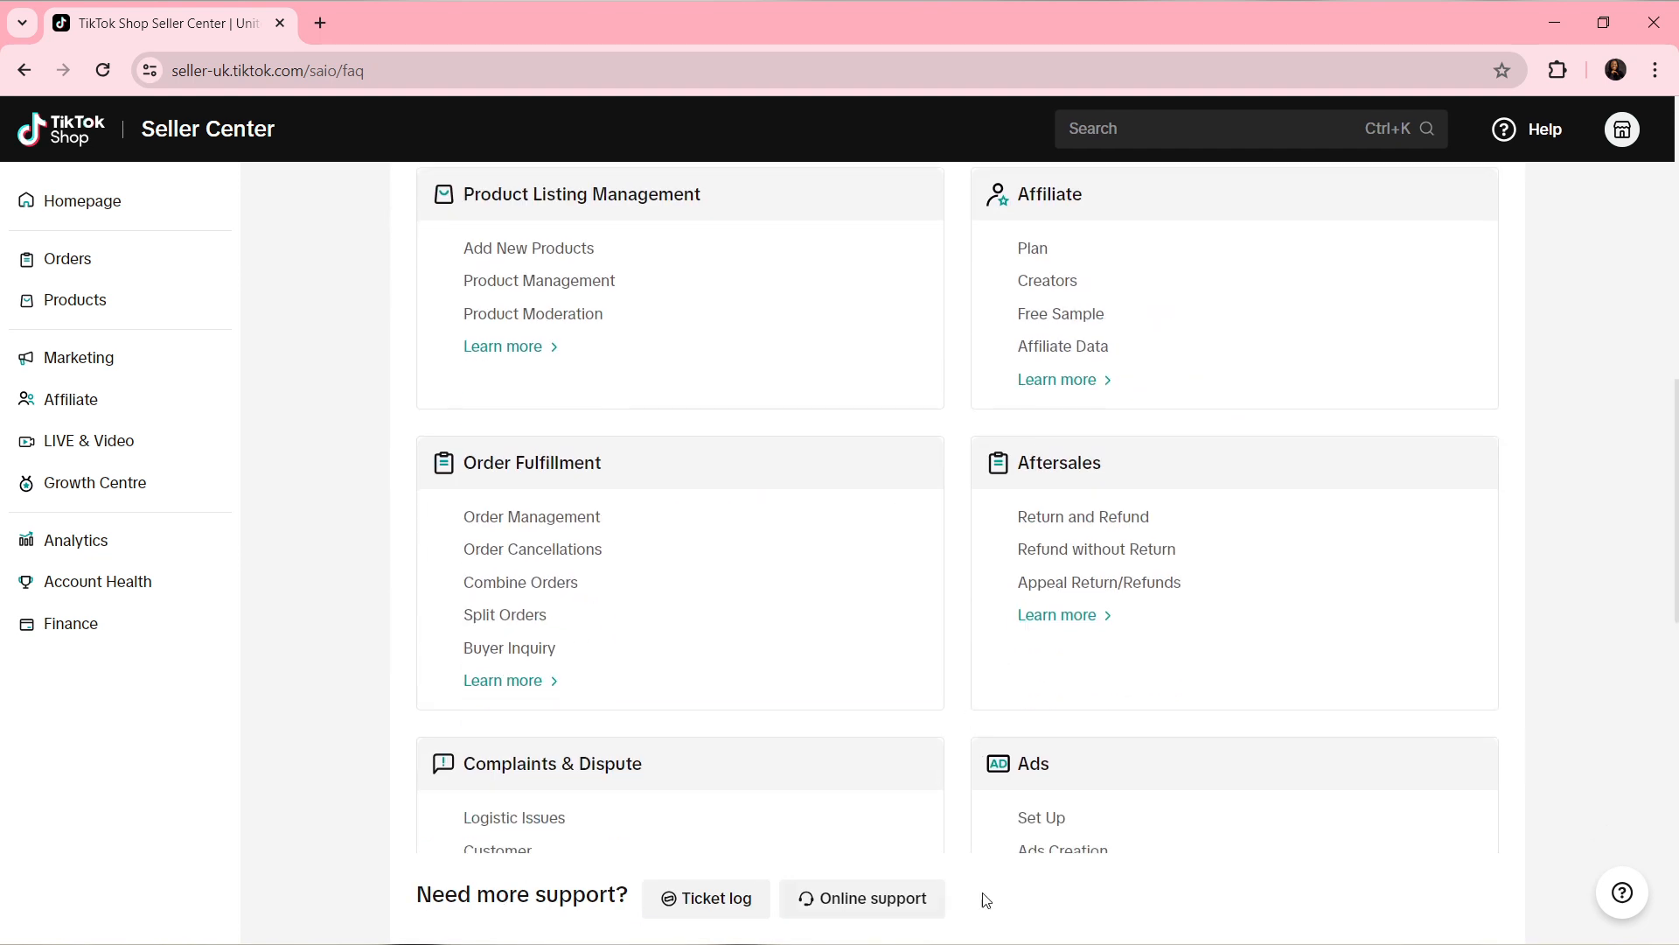
- Send 'I want to delete my tiktok shop account.' in the Online Support chat
left_click(871, 897)
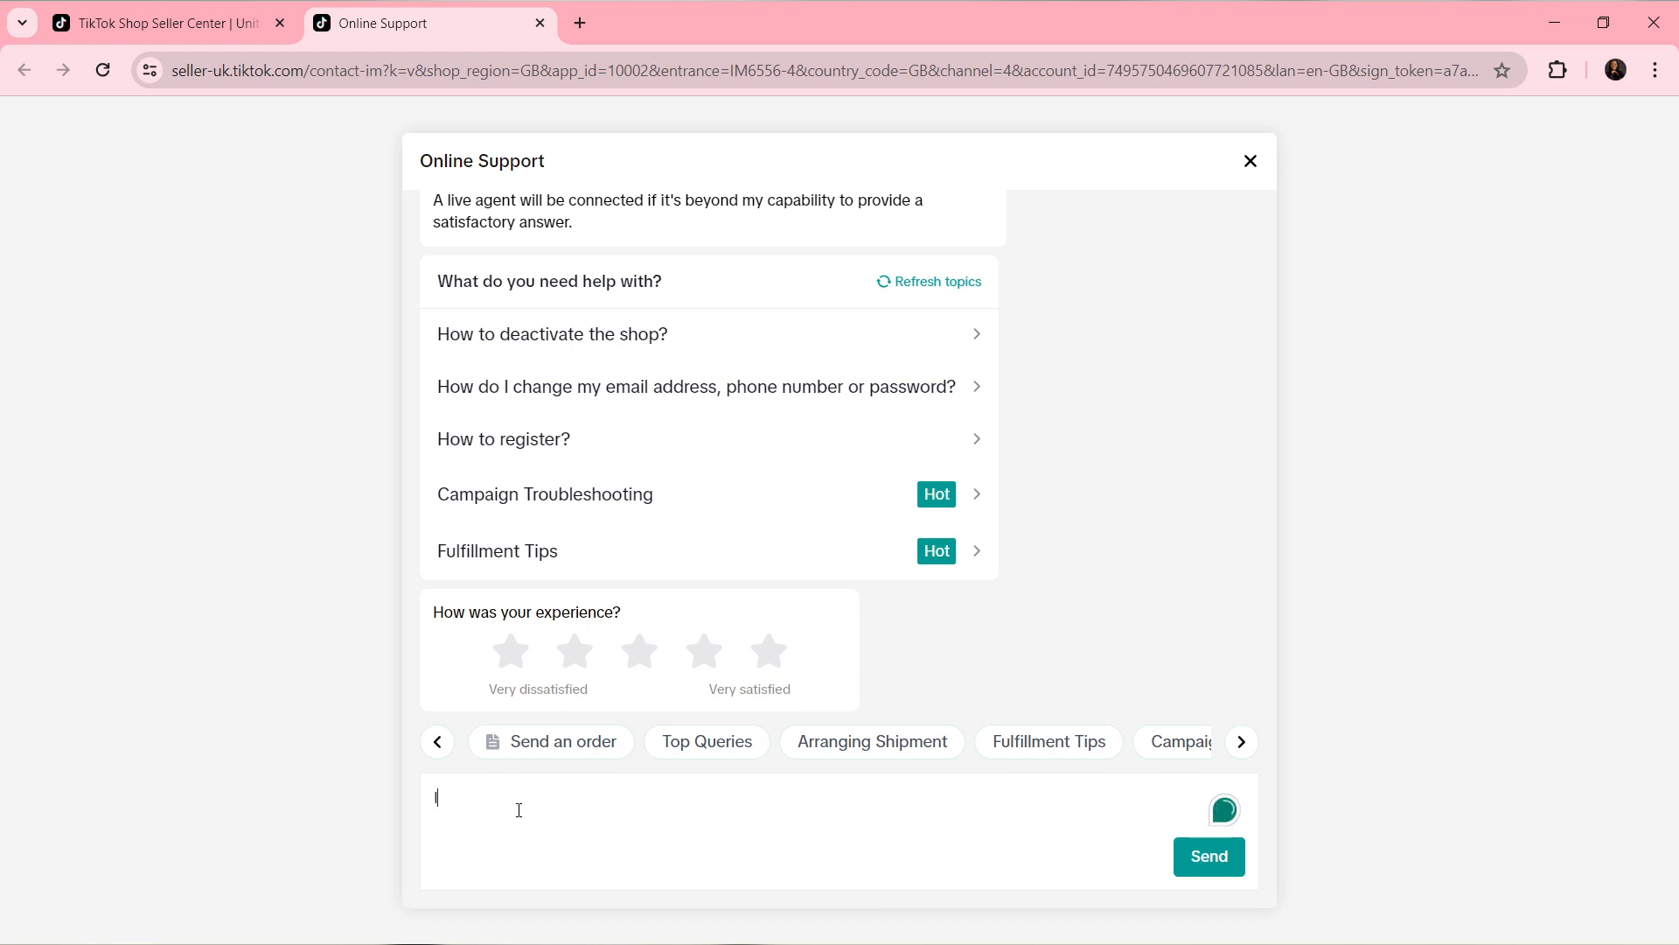
type("I want t")
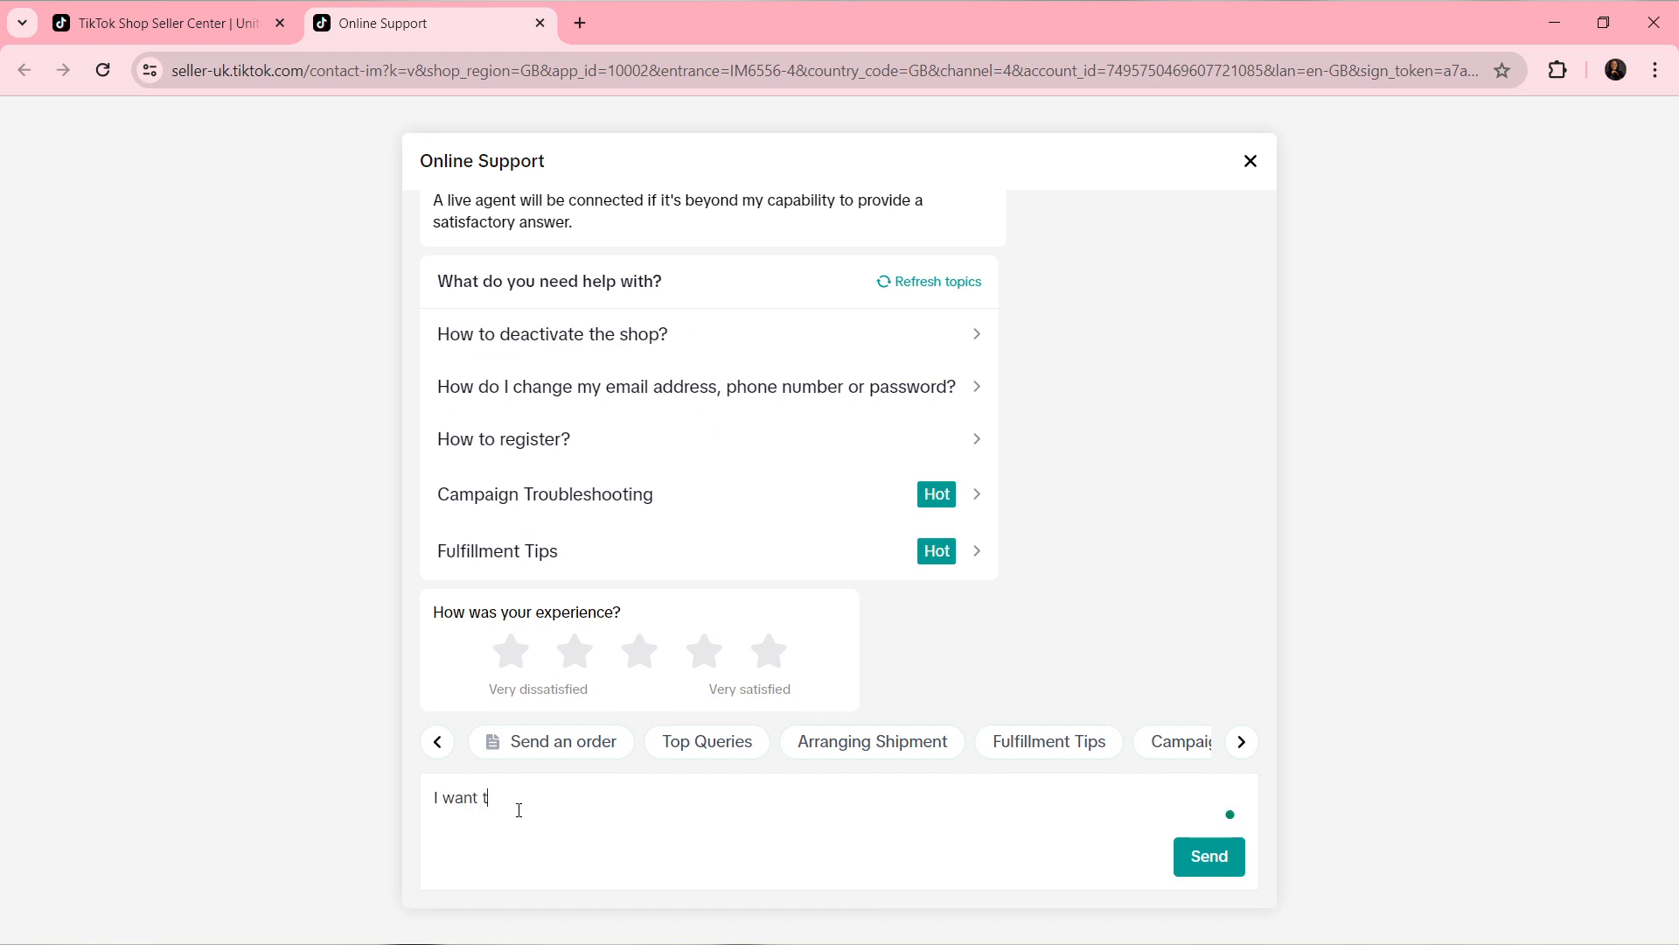
type("o delt")
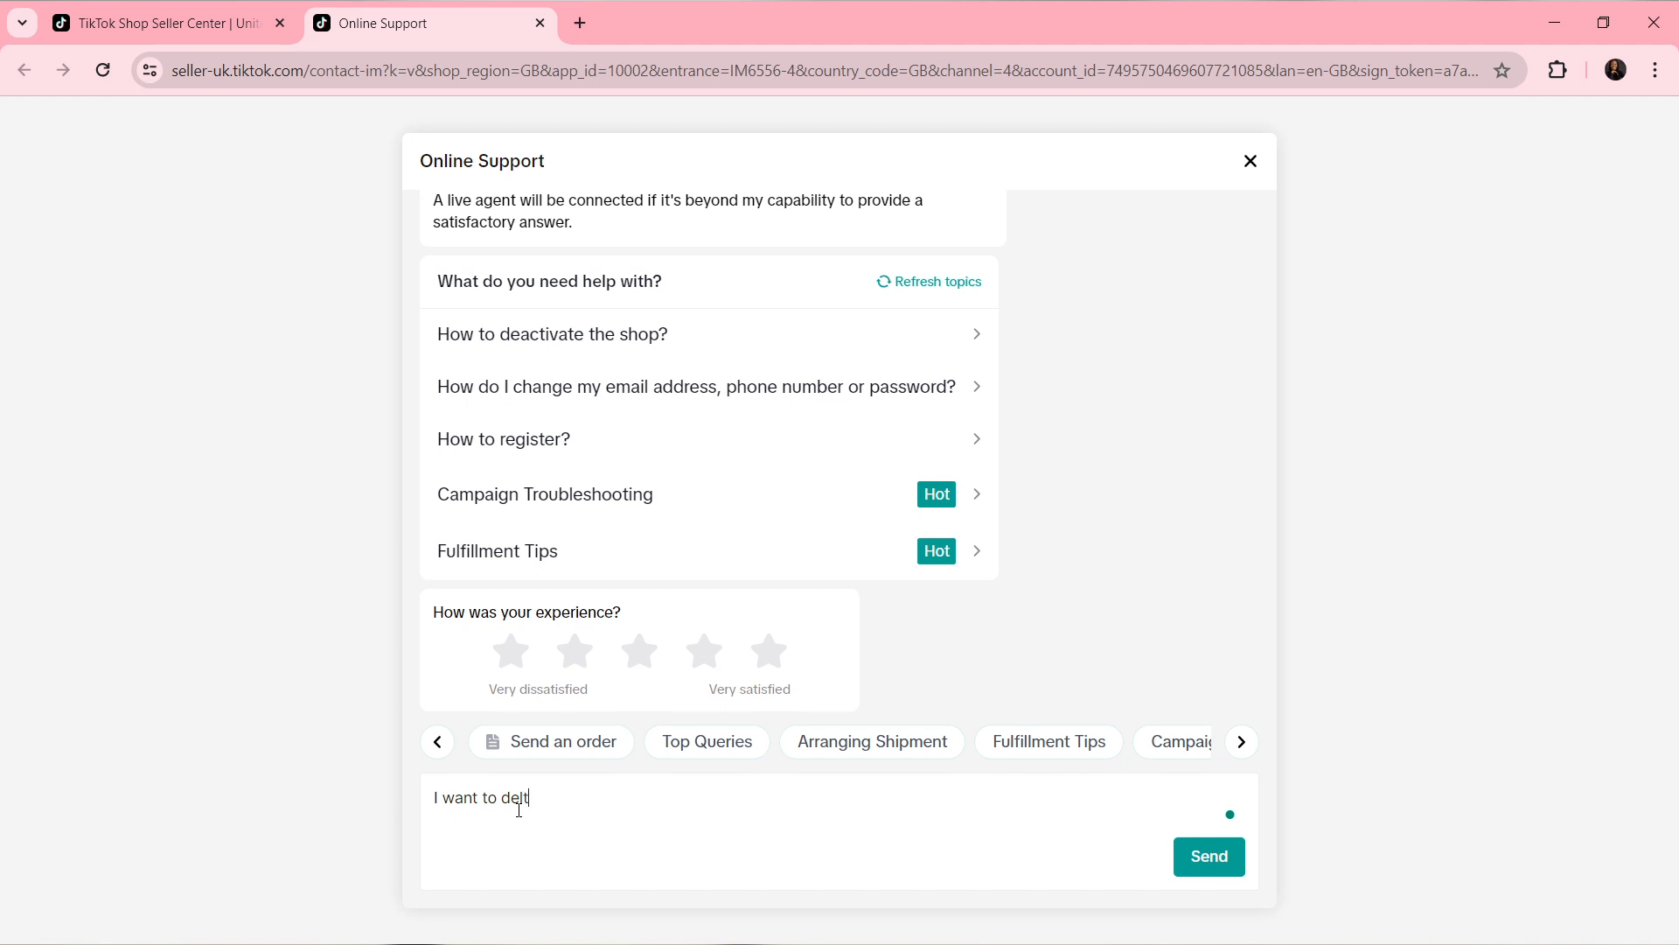
type("ete m")
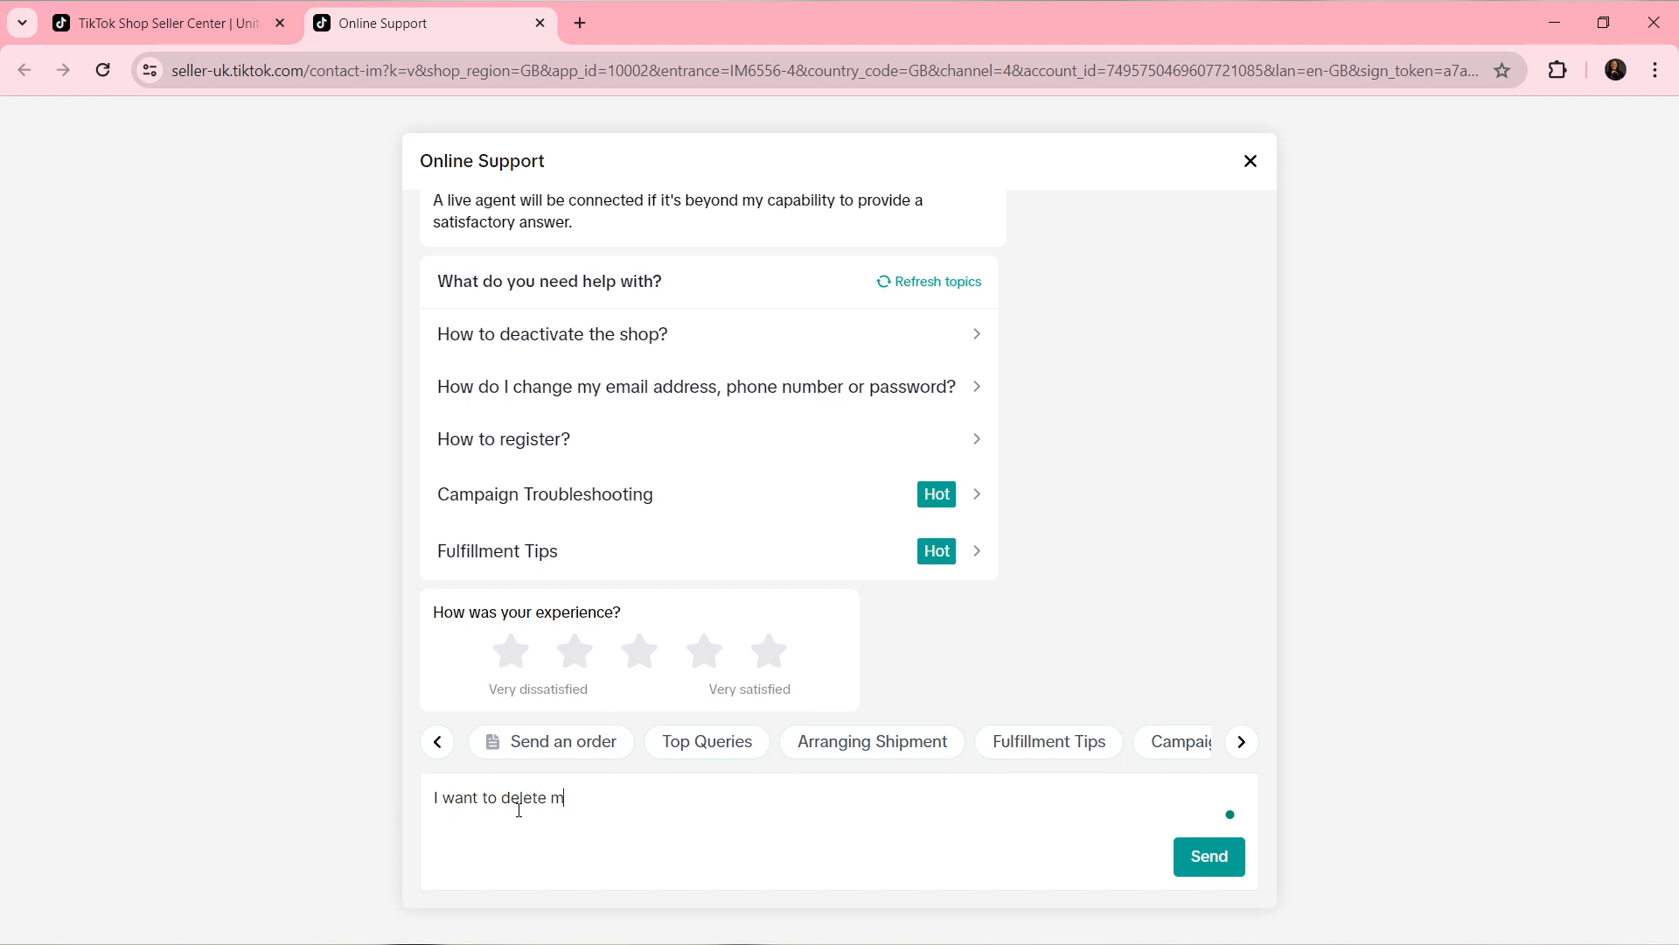
type("y t")
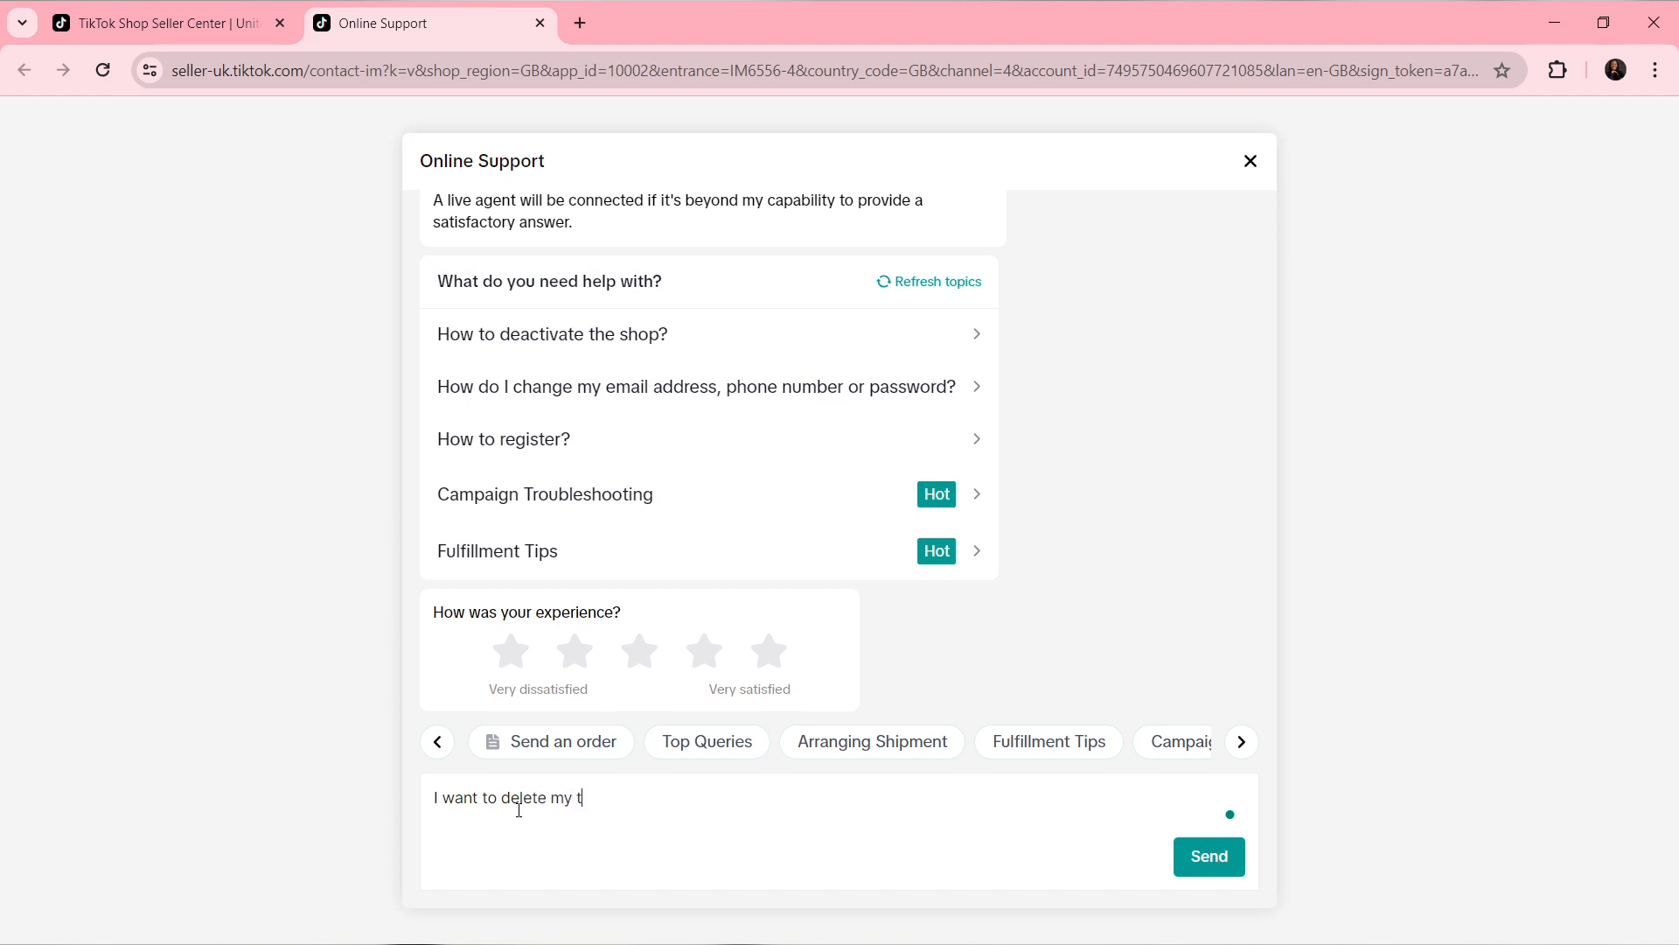
type("iktok sho")
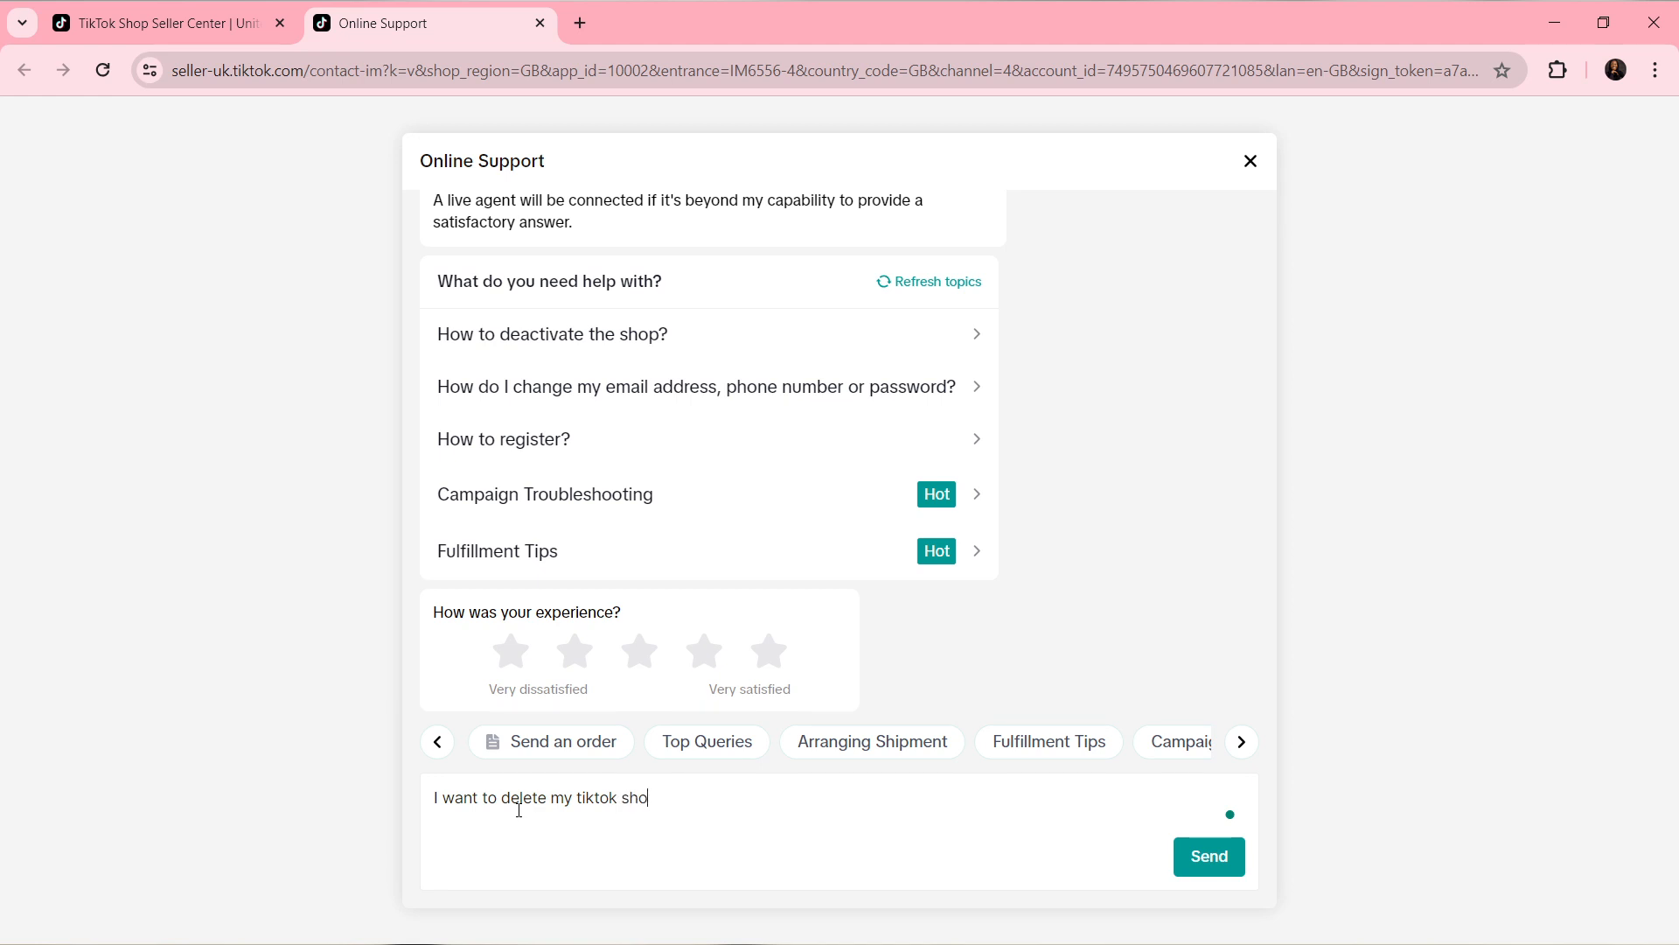
type("p acco")
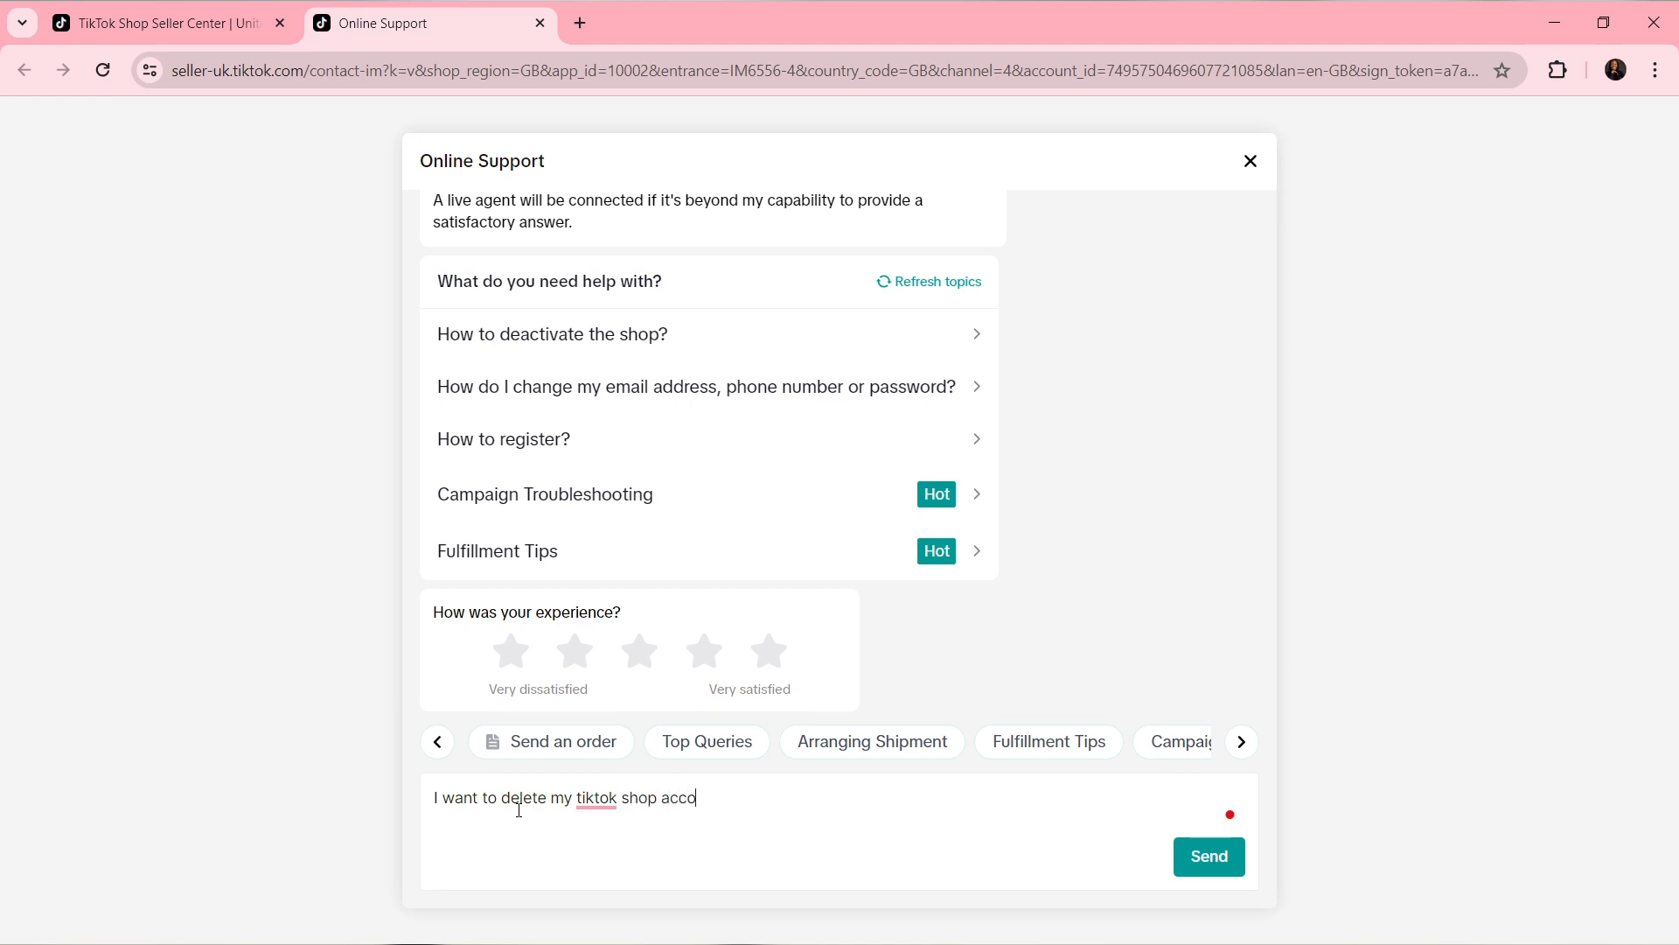
type("unt.")
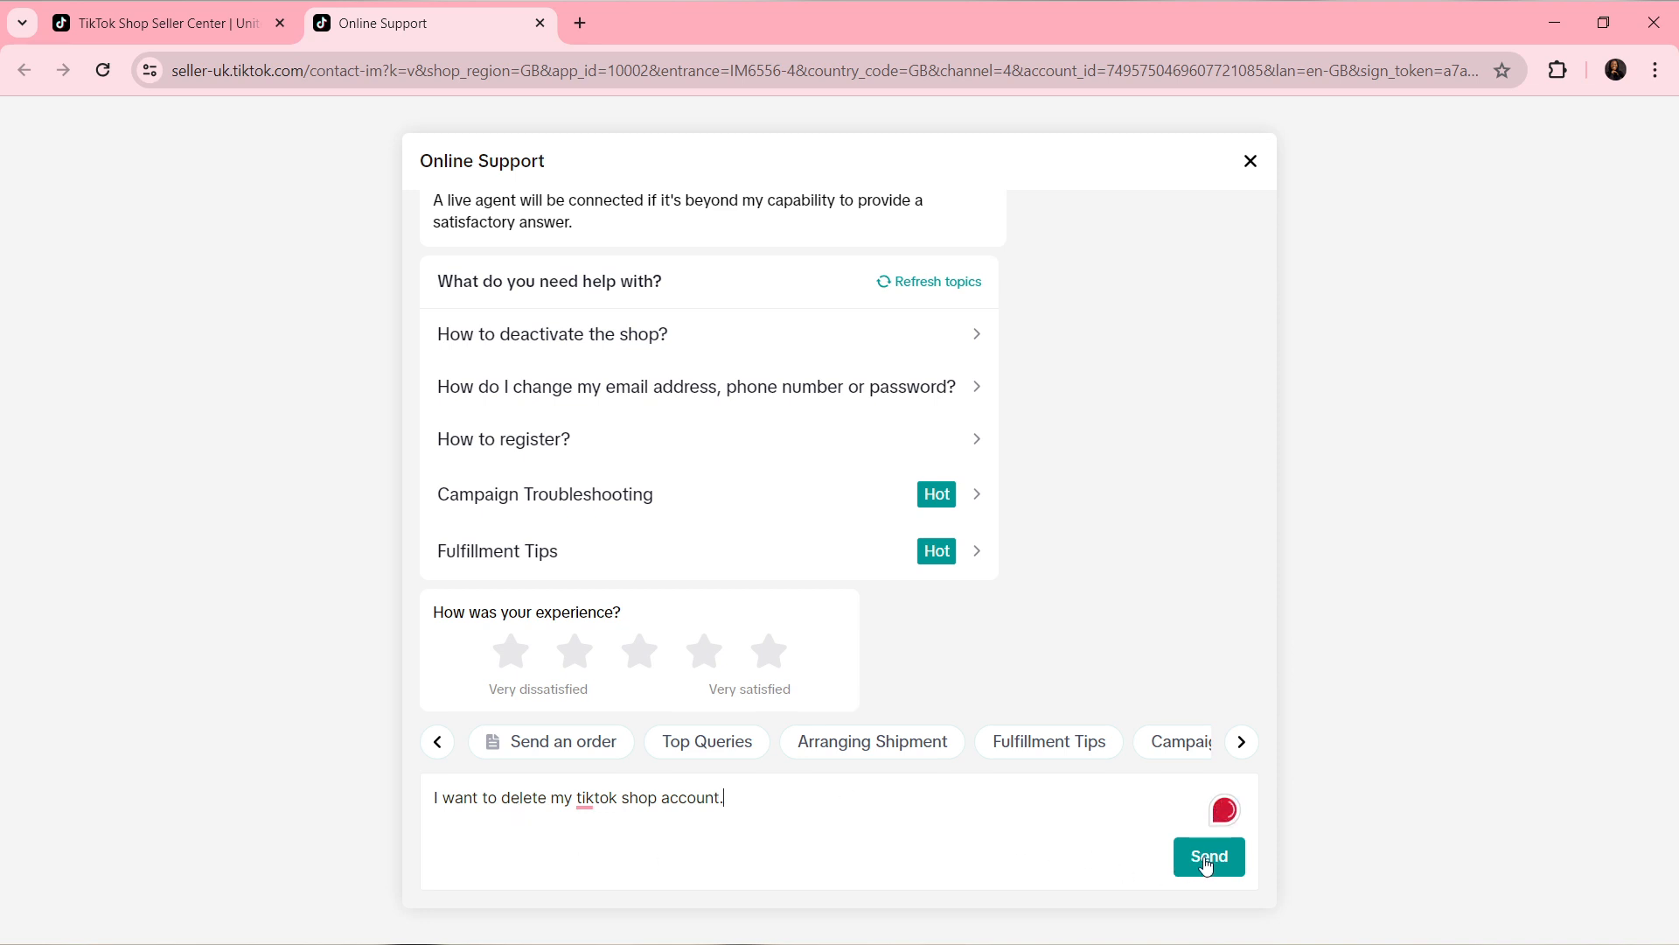
left_click(1208, 857)
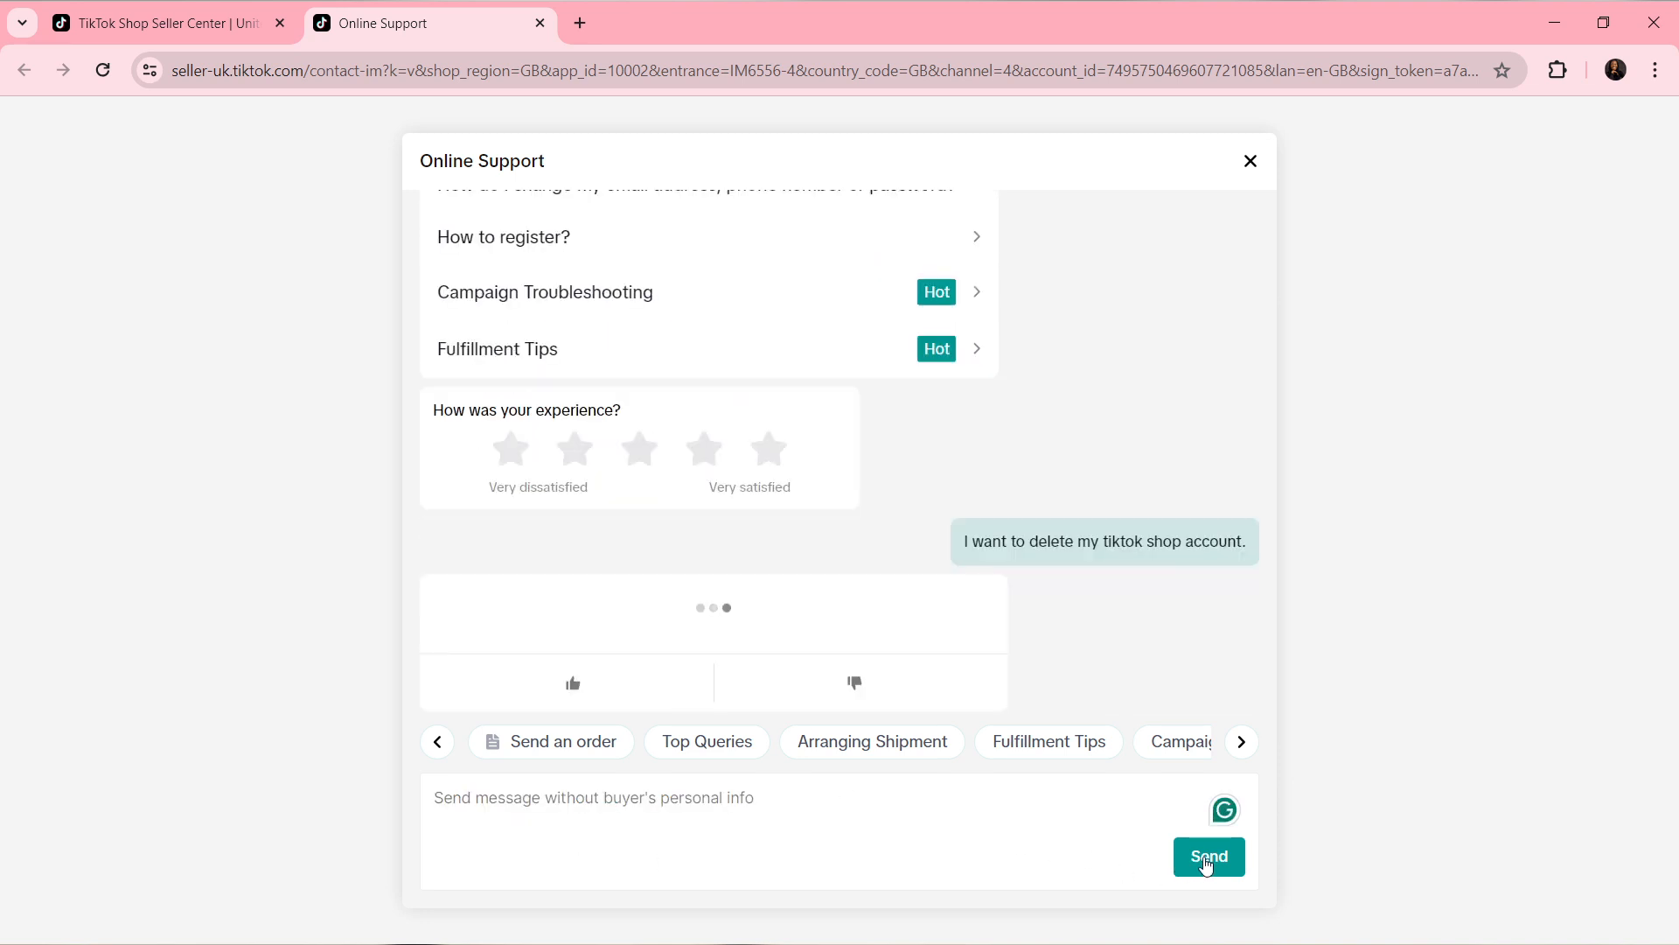
- Read support's shop closure steps and return to the Seller Center help page
left_click(1208, 857)
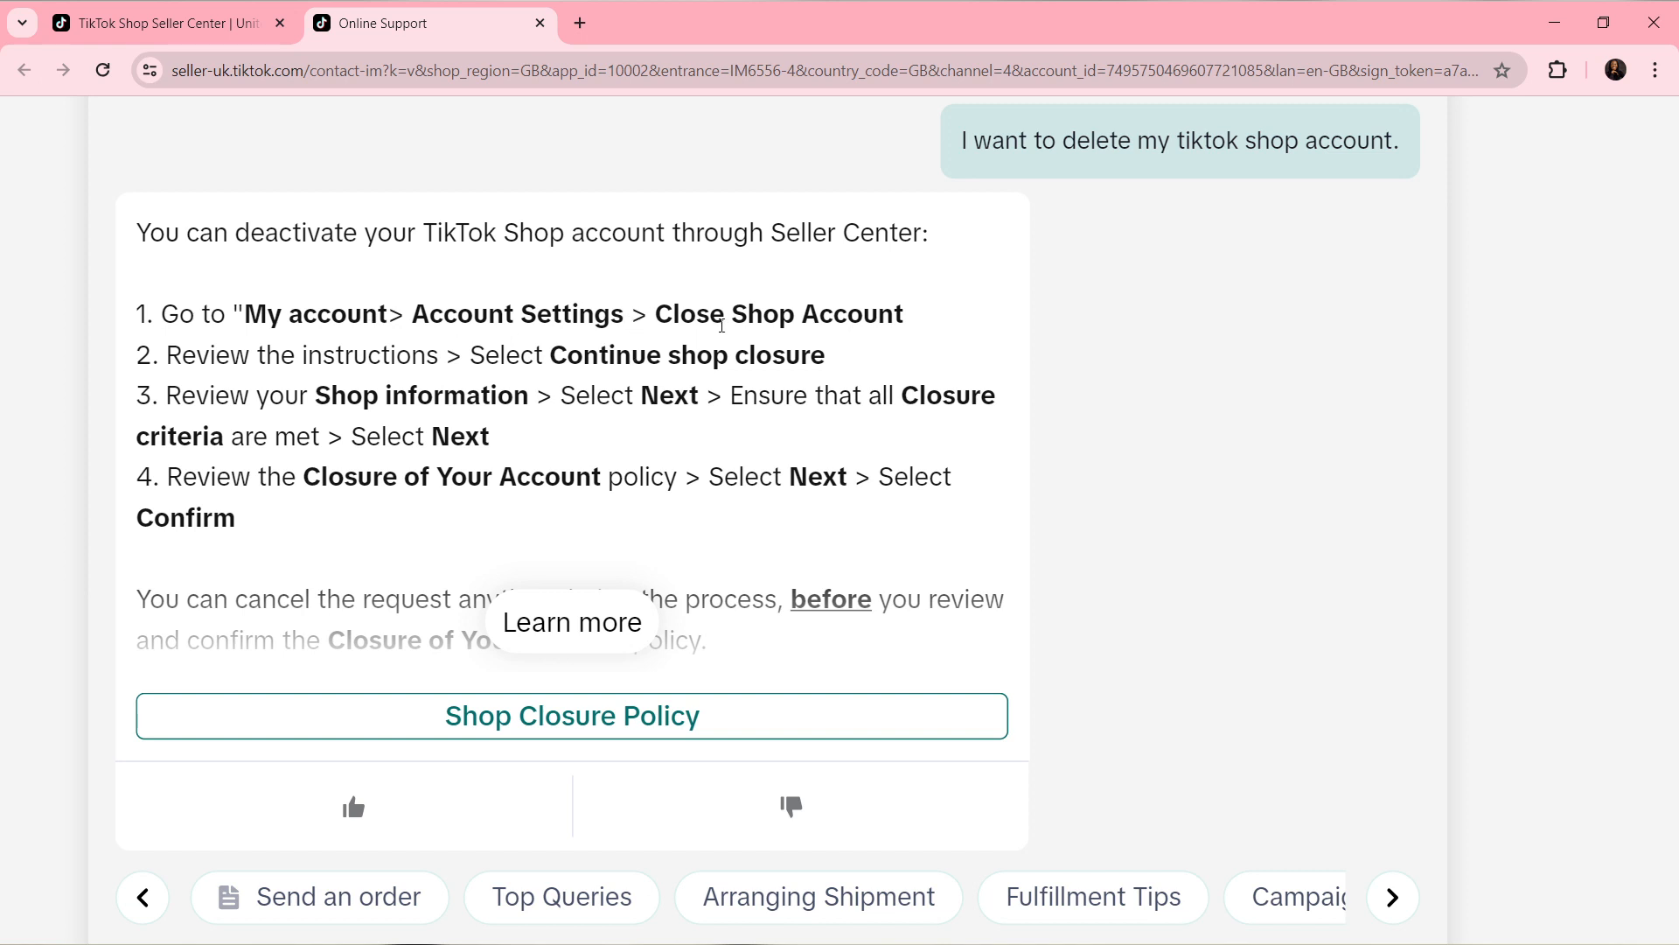
mouse_move(1000, 338)
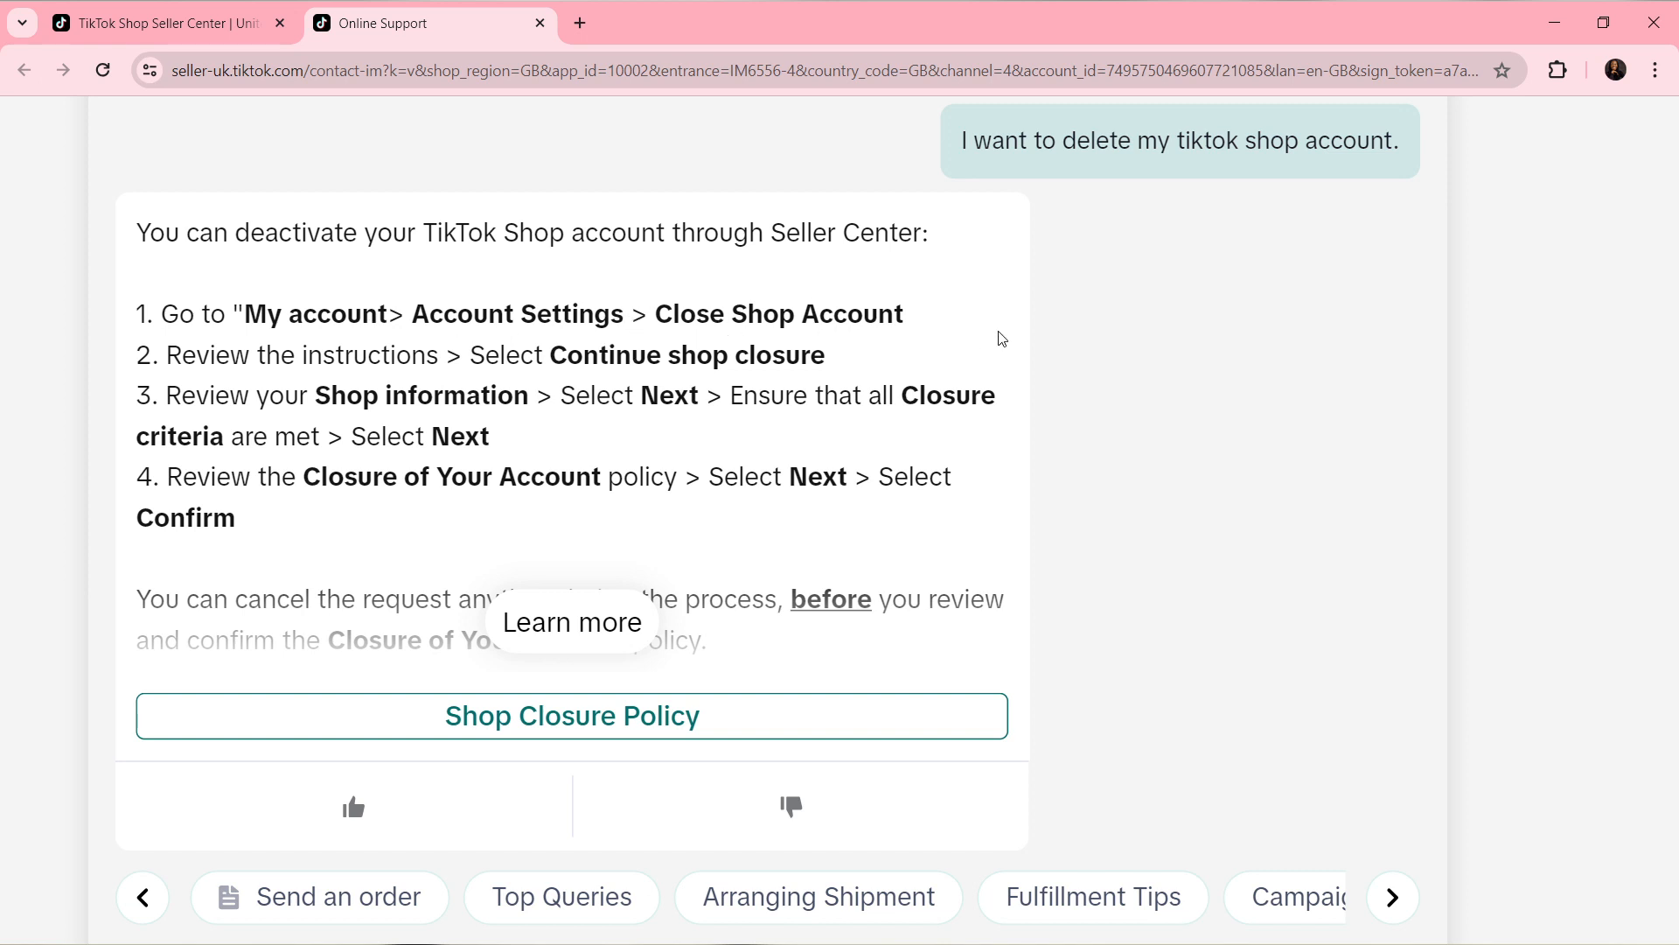
mouse_move(590, 337)
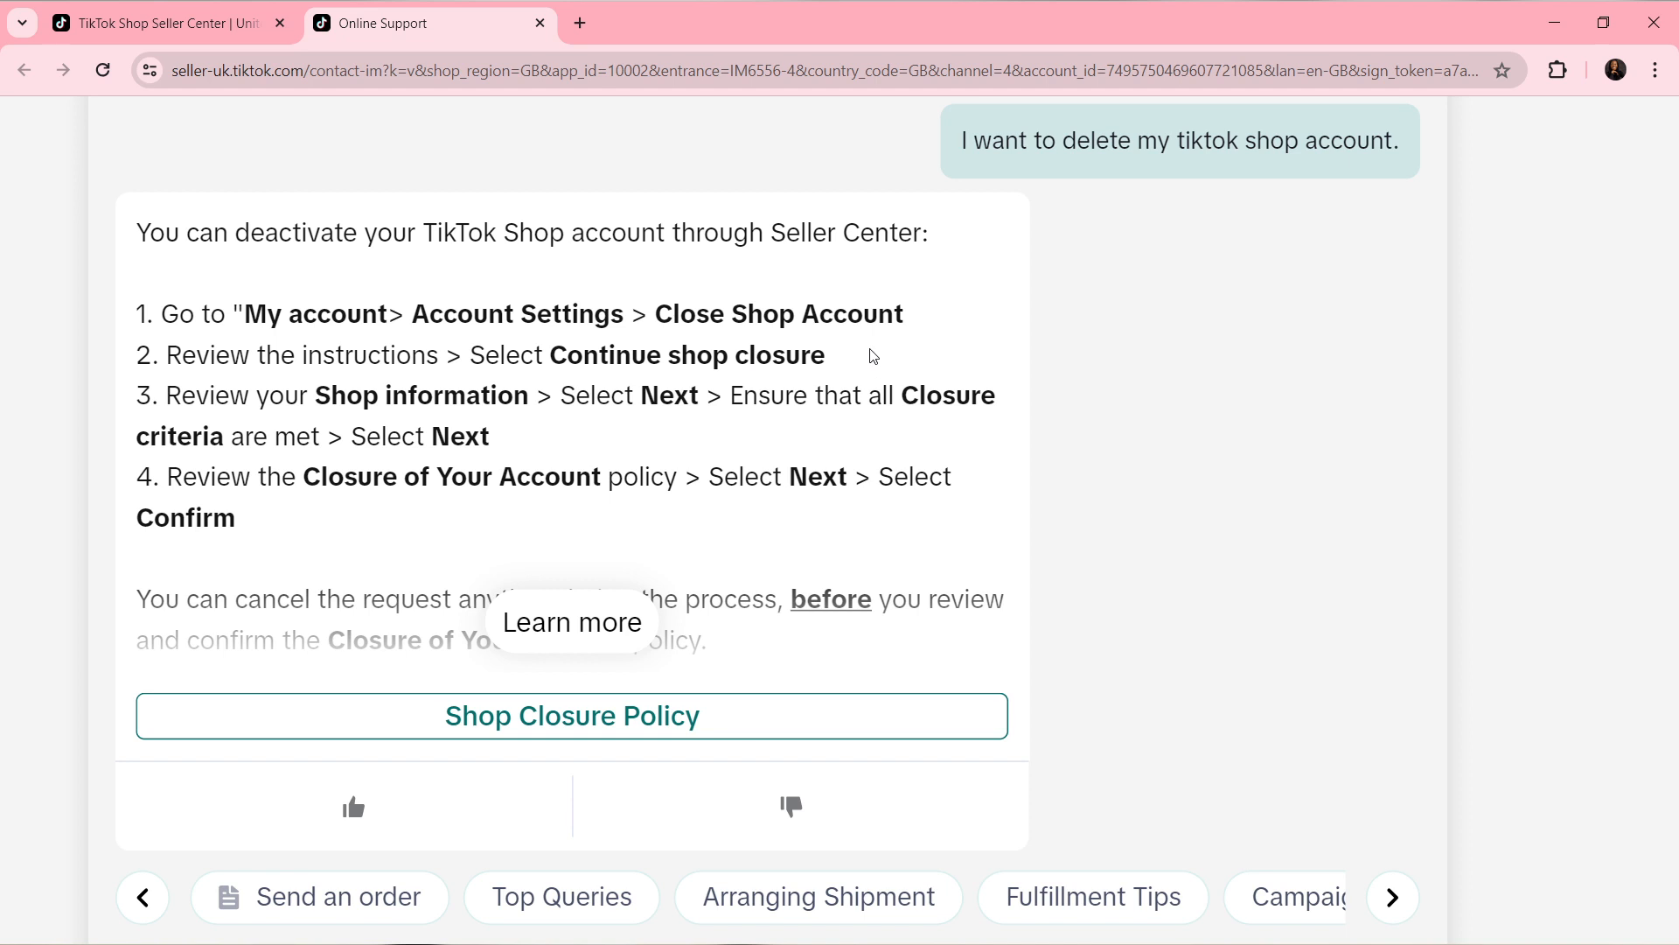
mouse_move(391, 463)
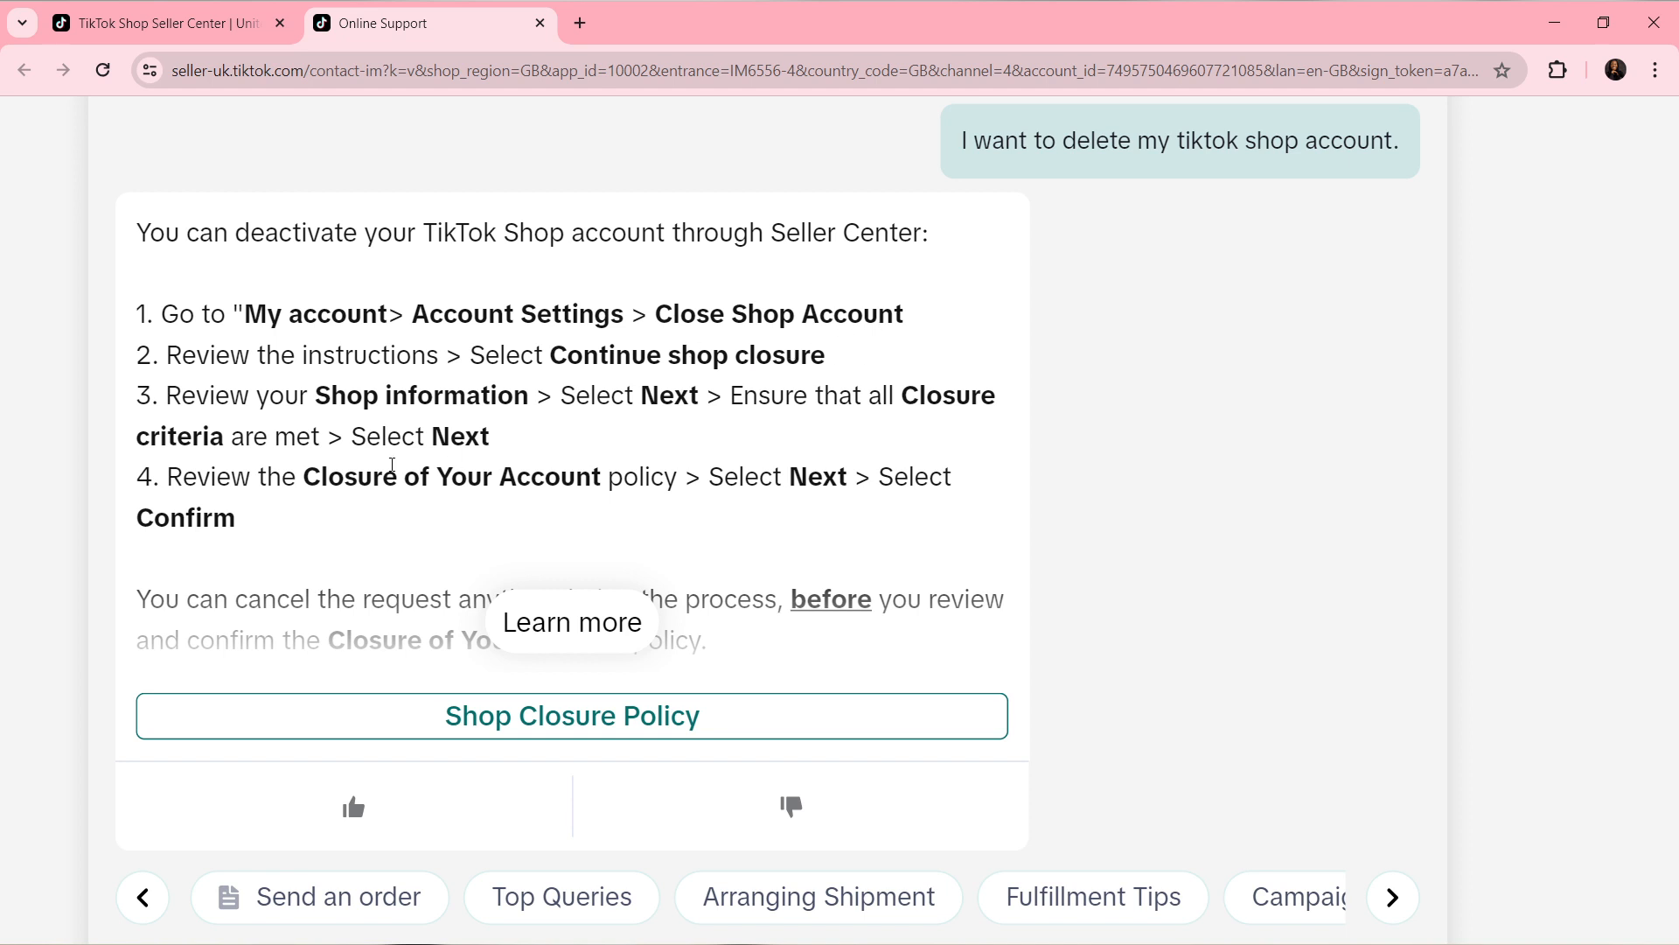
left_click(166, 22)
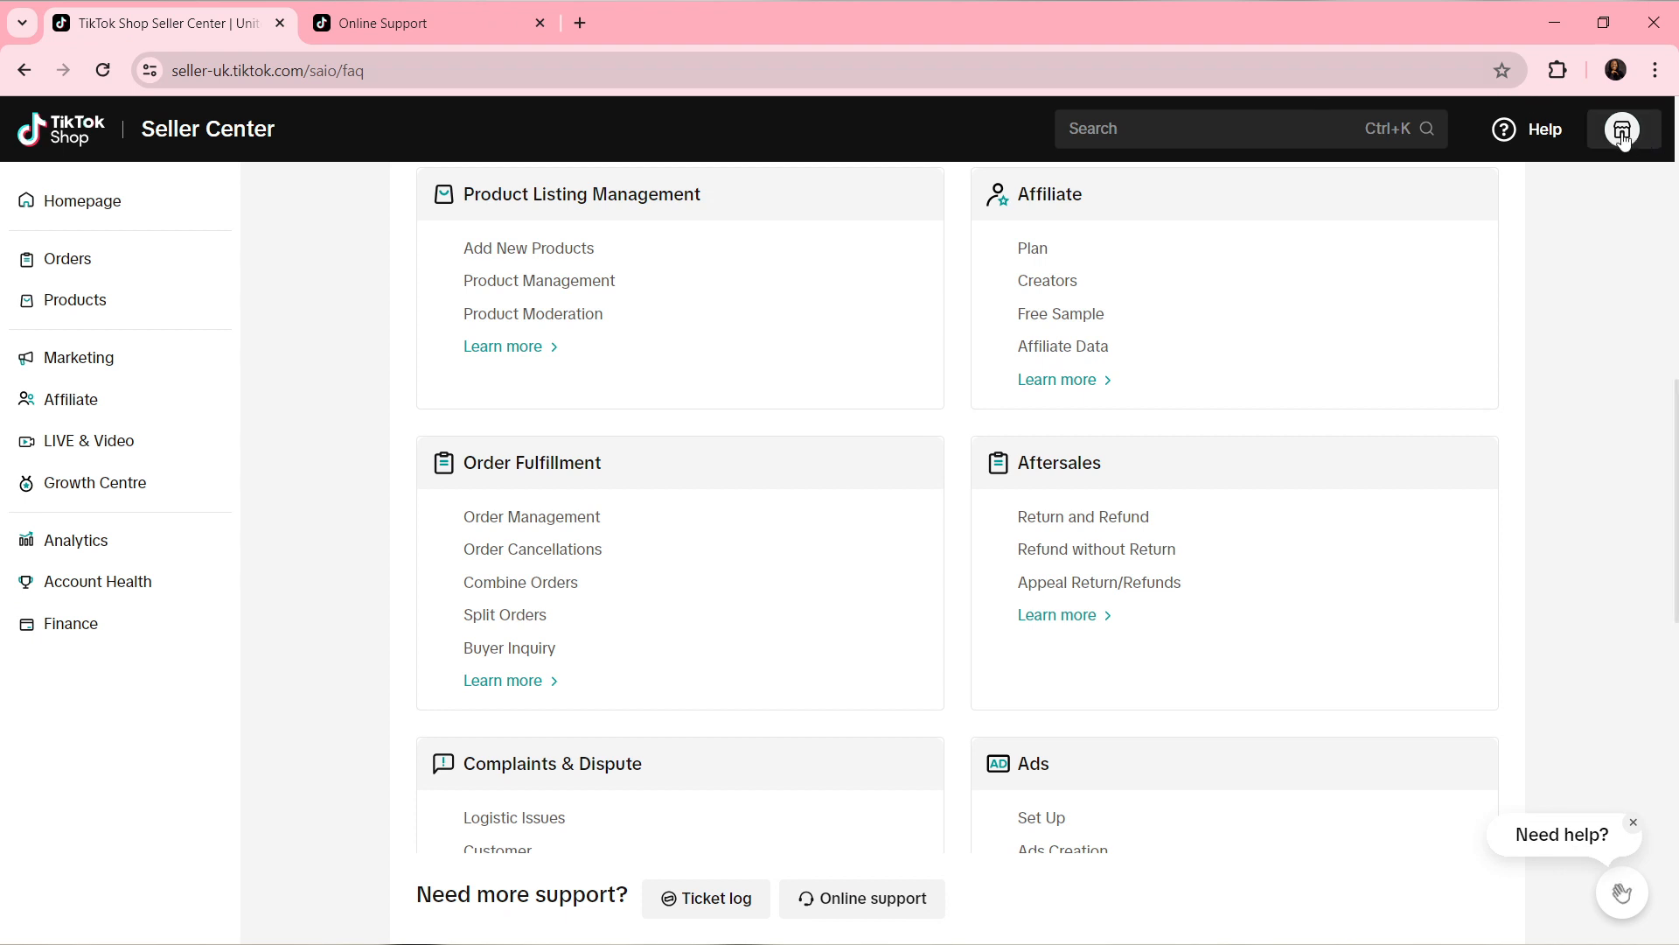
- Reach Account Settings via the shop avatar's My Account menu and review its cards
left_click(1624, 128)
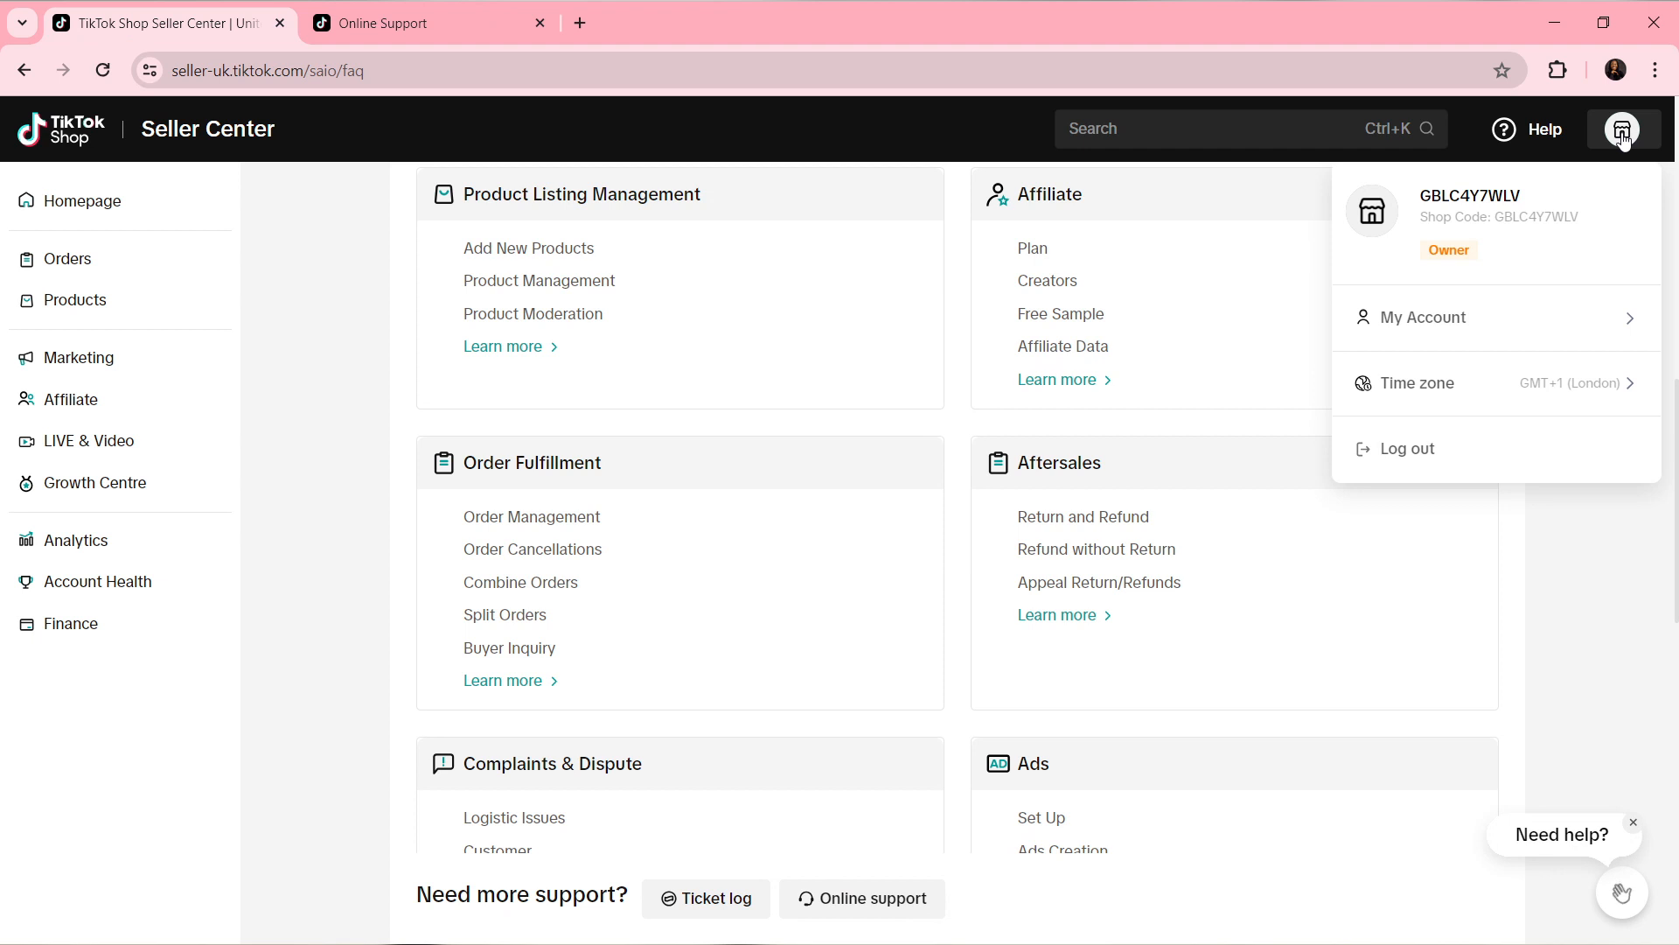
mouse_move(1473, 317)
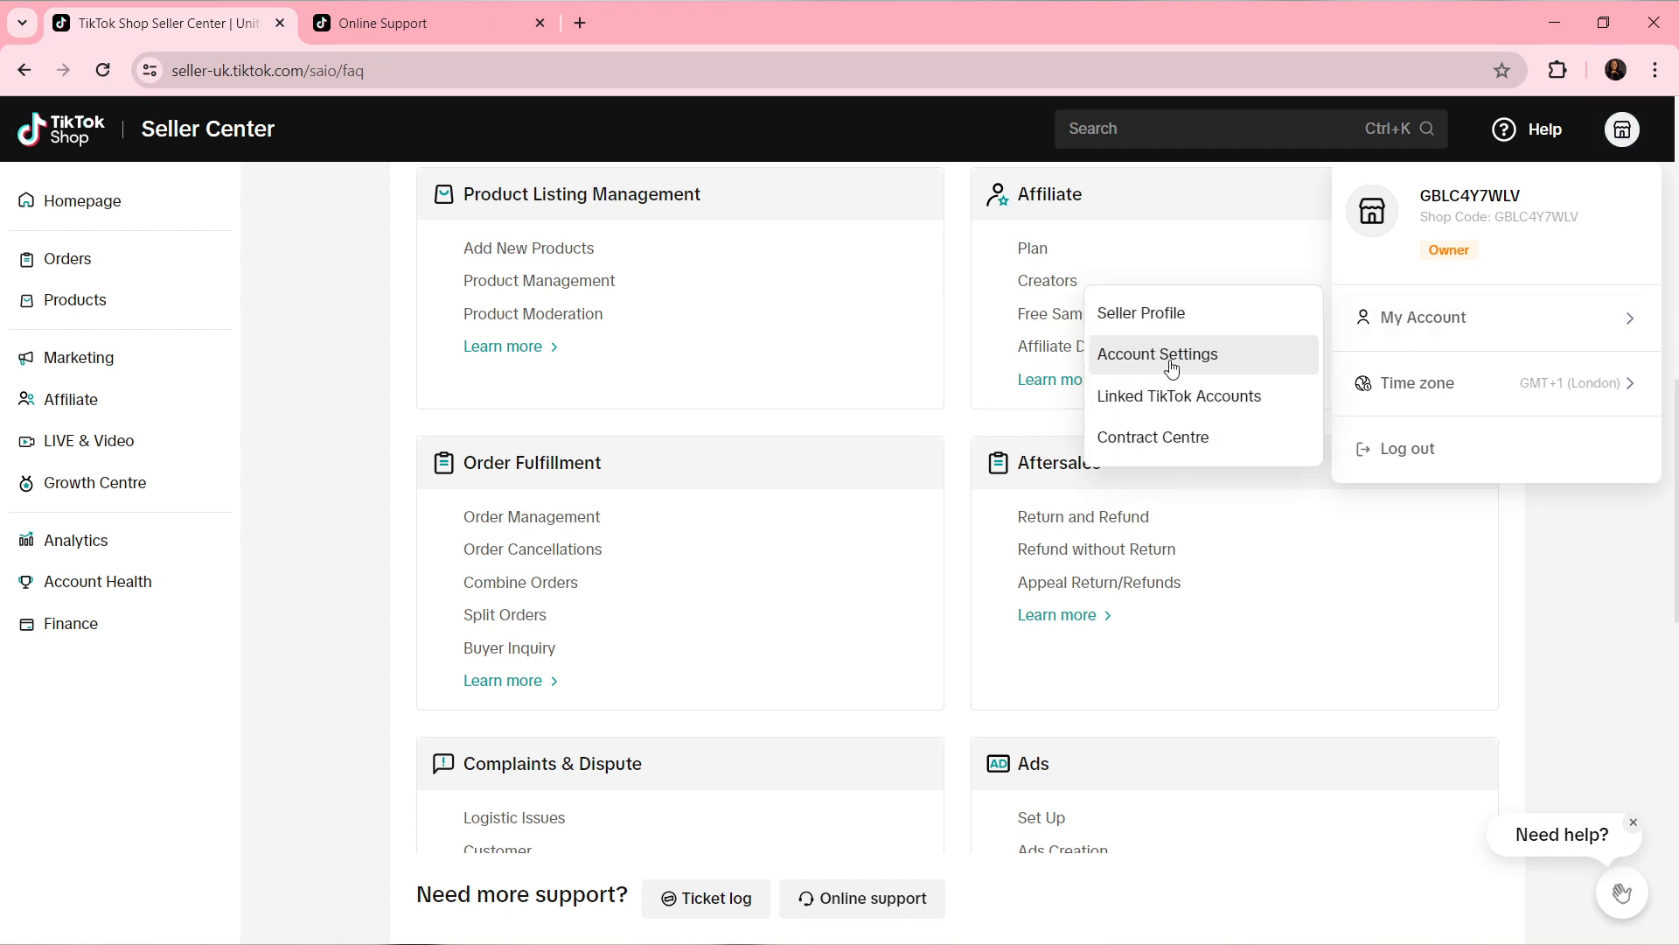
left_click(1158, 354)
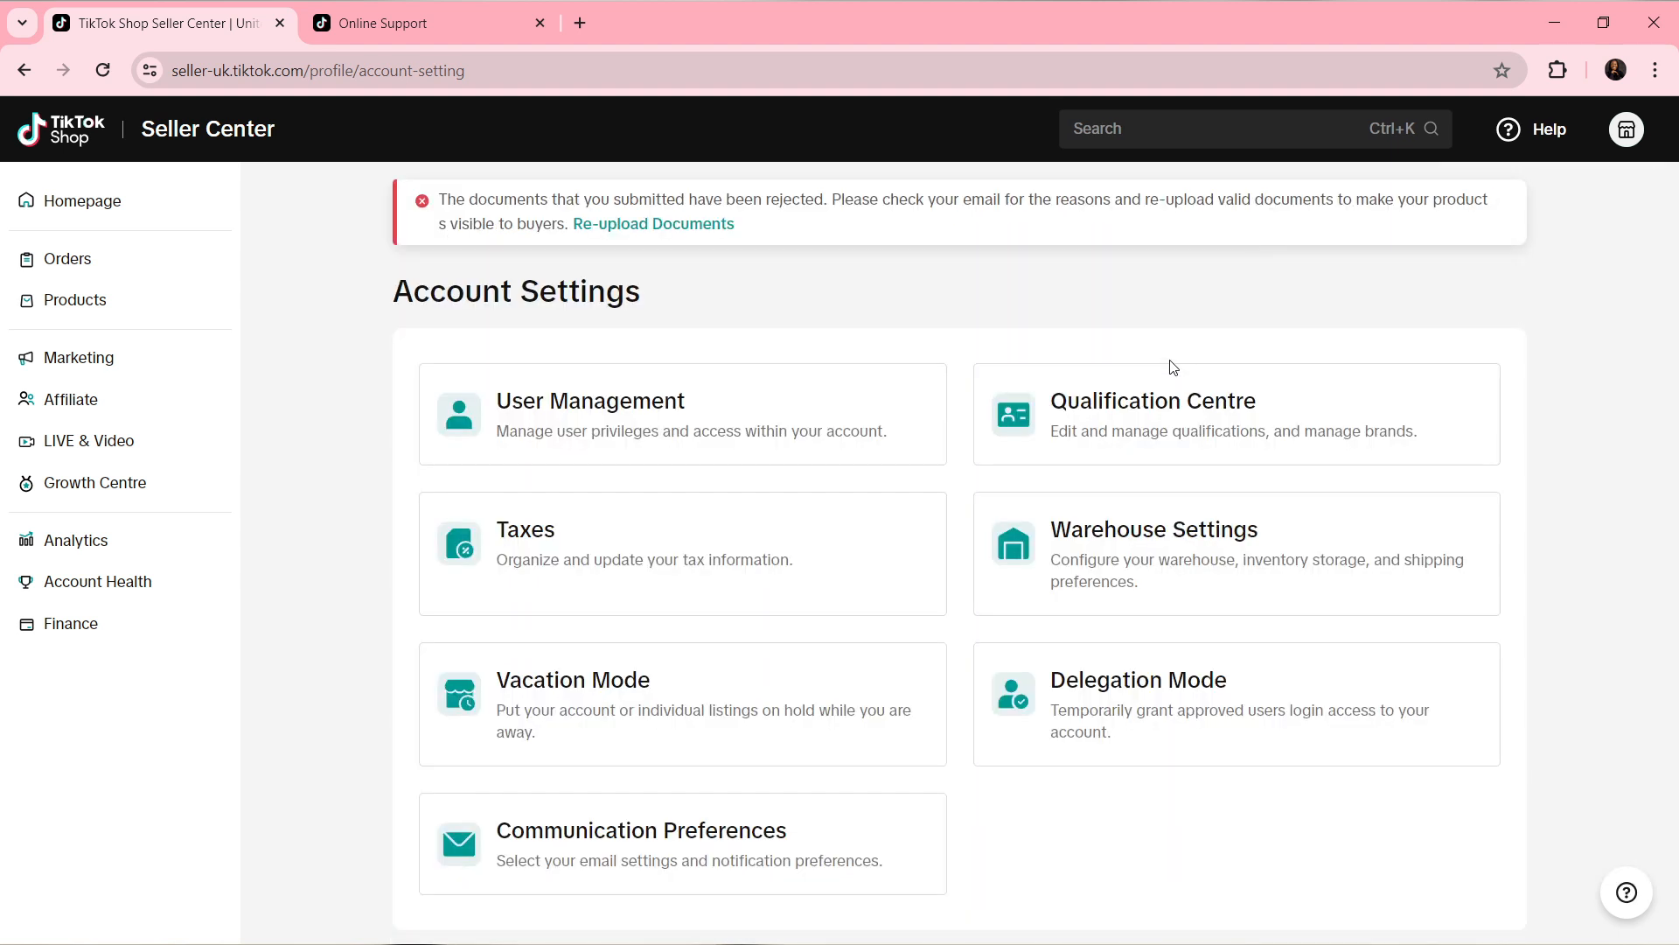
mouse_move(1144, 156)
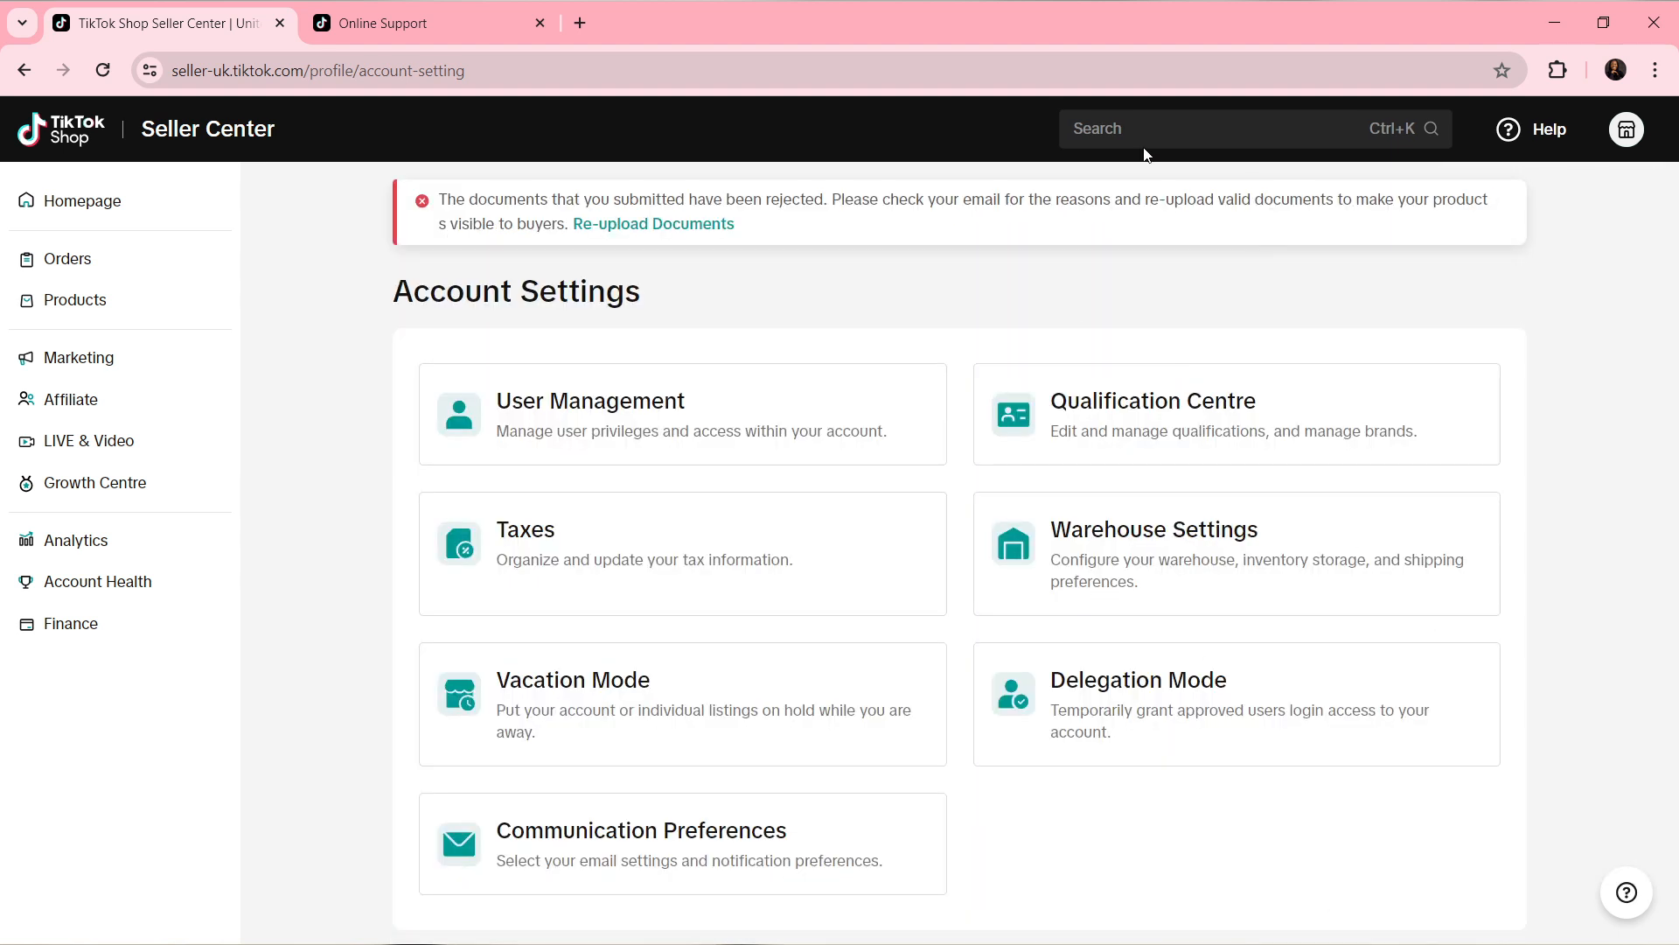
left_click(418, 23)
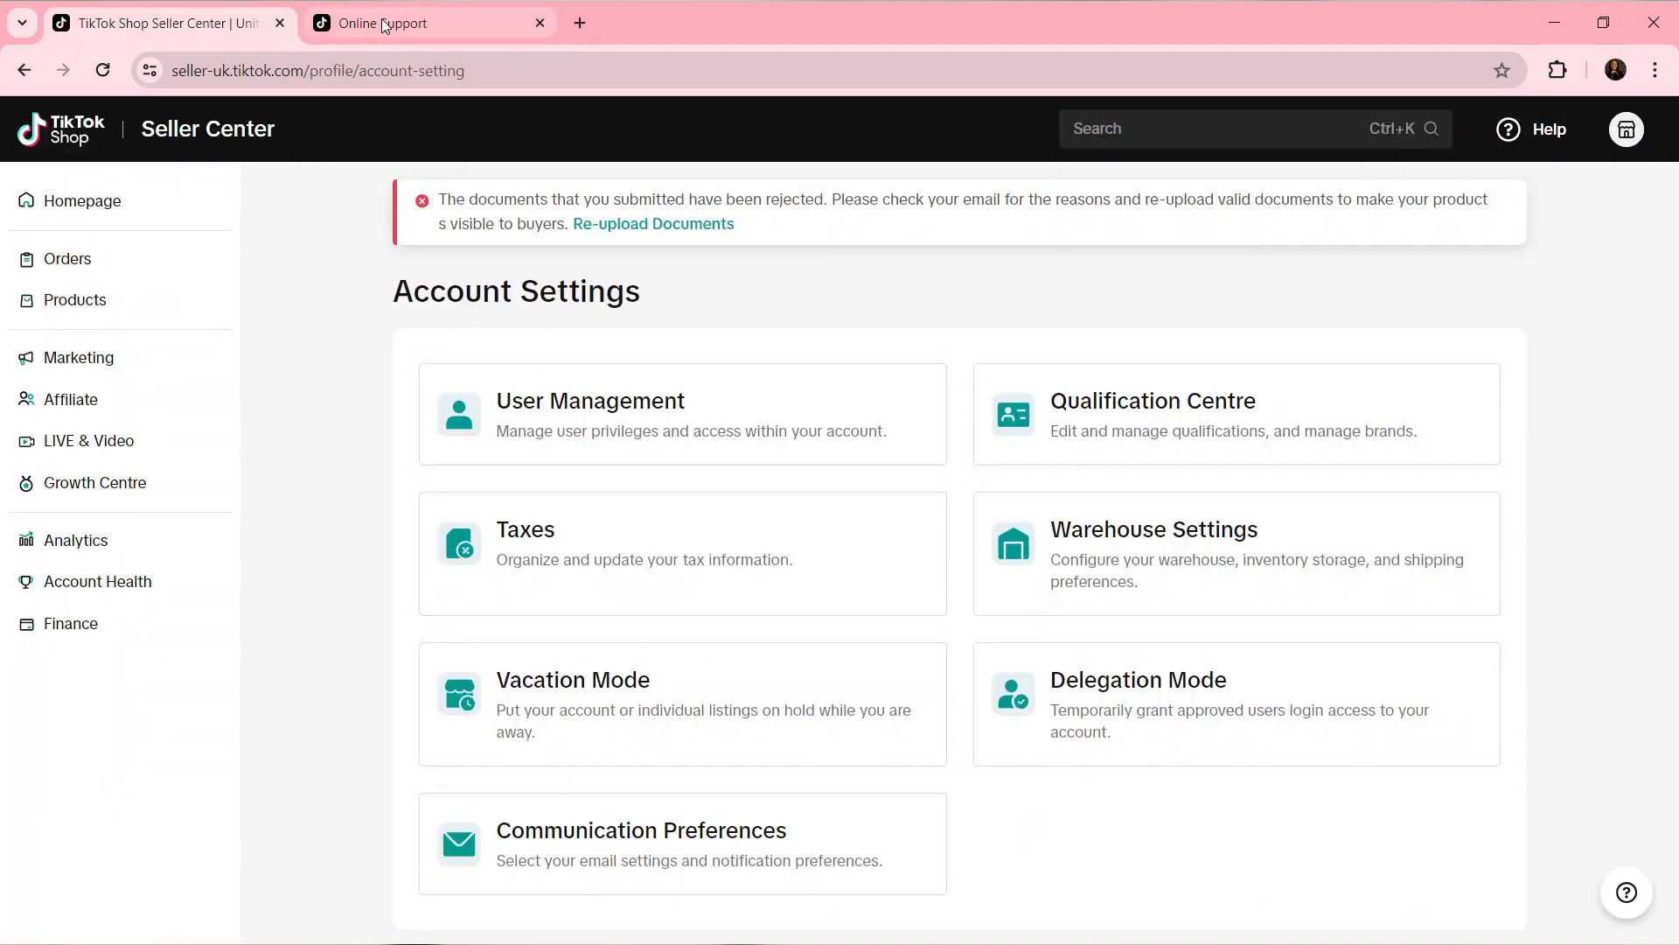
- Compare the support chat's closure steps against the Account Settings page
left_click(425, 22)
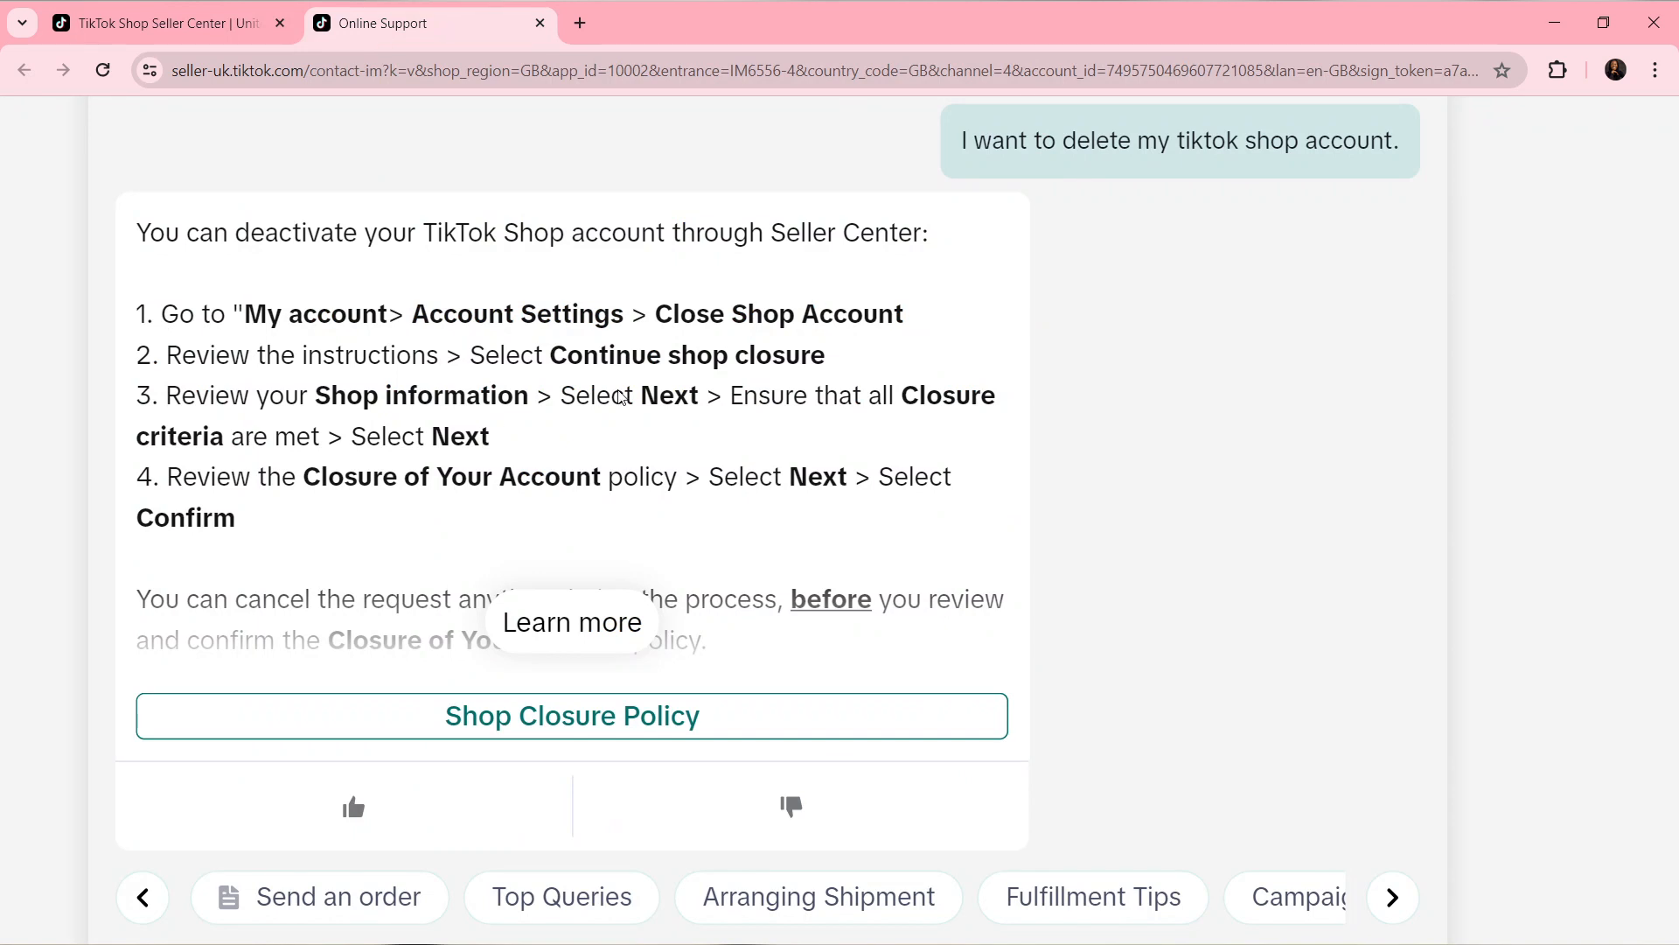
left_click(161, 23)
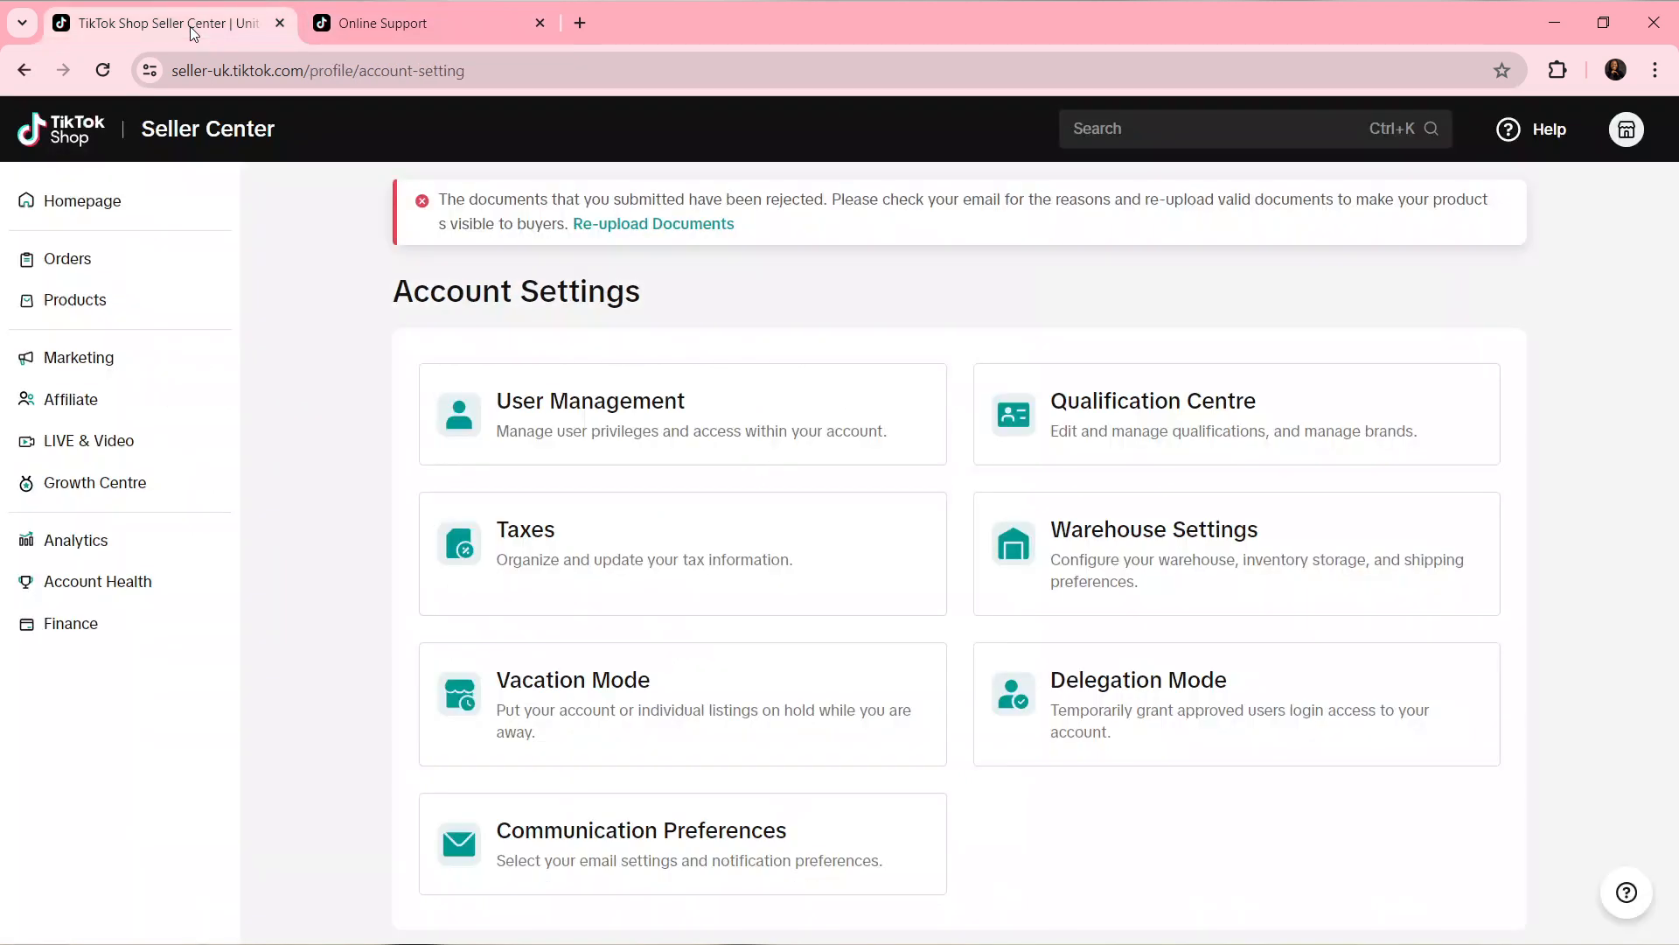
mouse_move(771, 632)
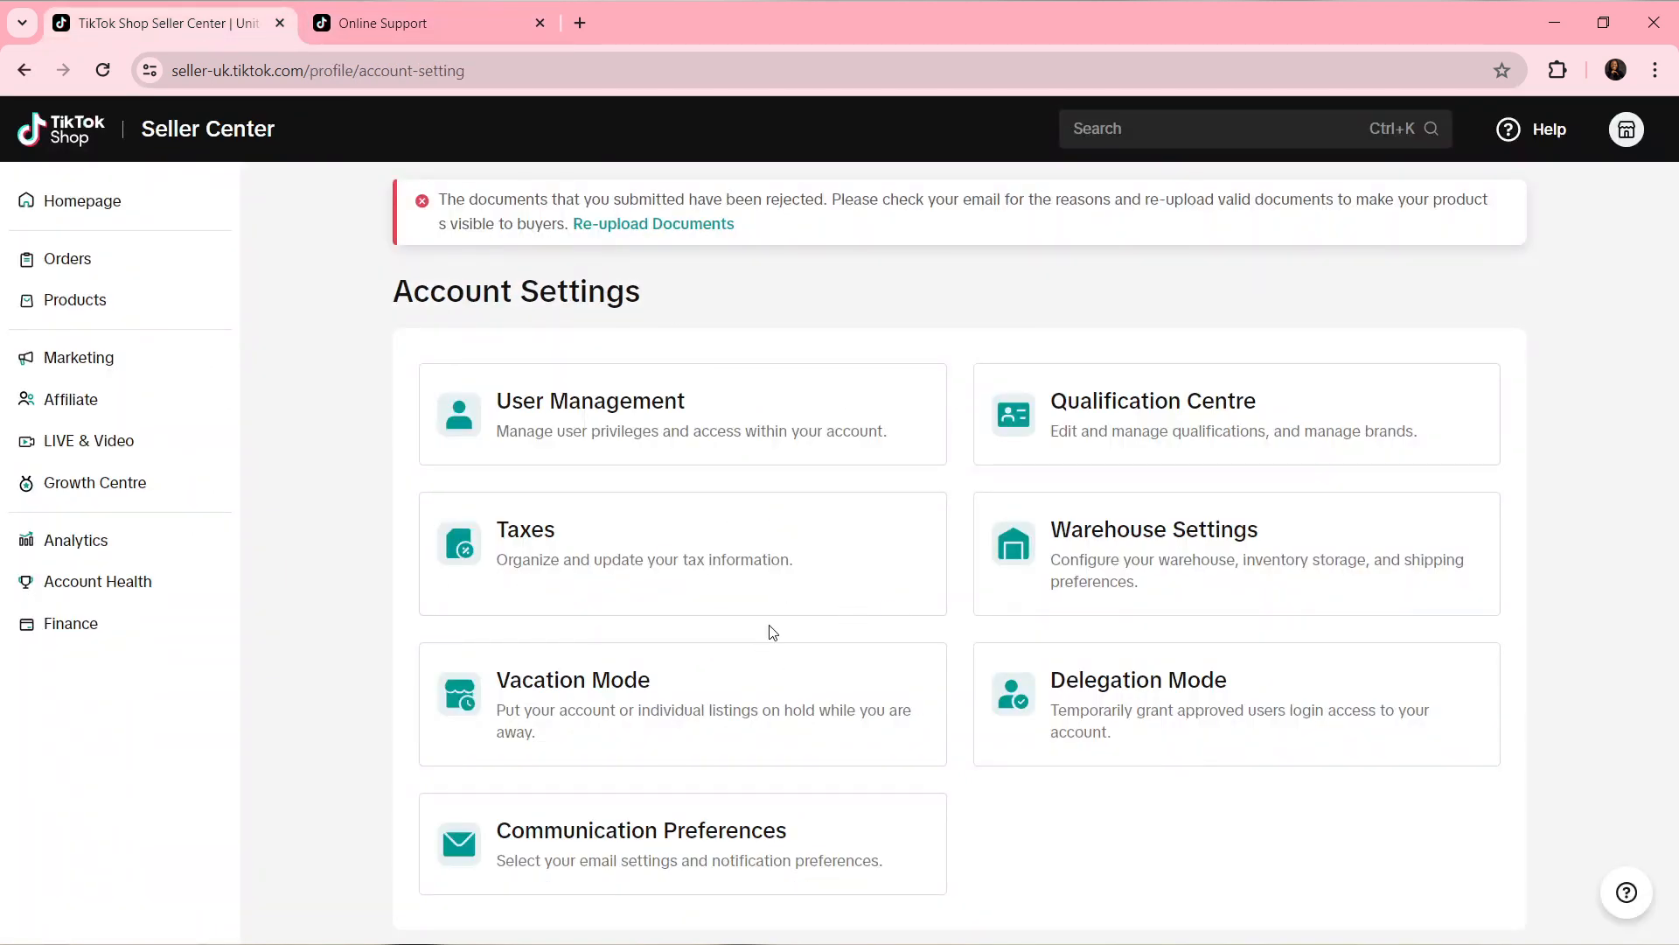
mouse_move(1028, 584)
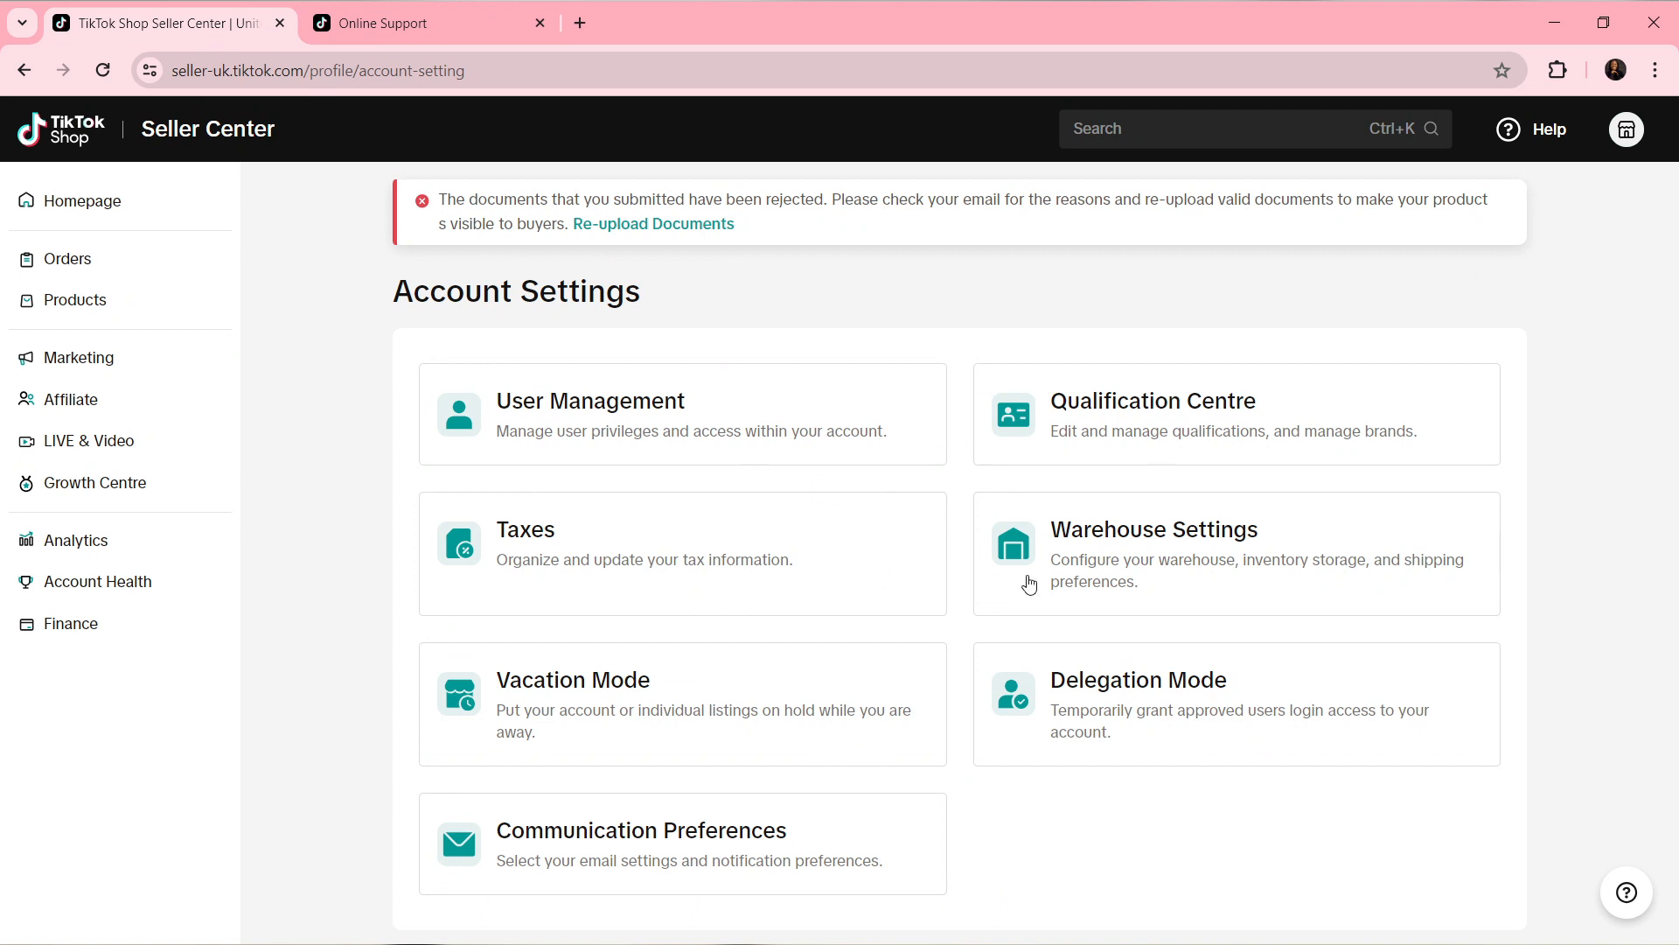
mouse_move(994, 937)
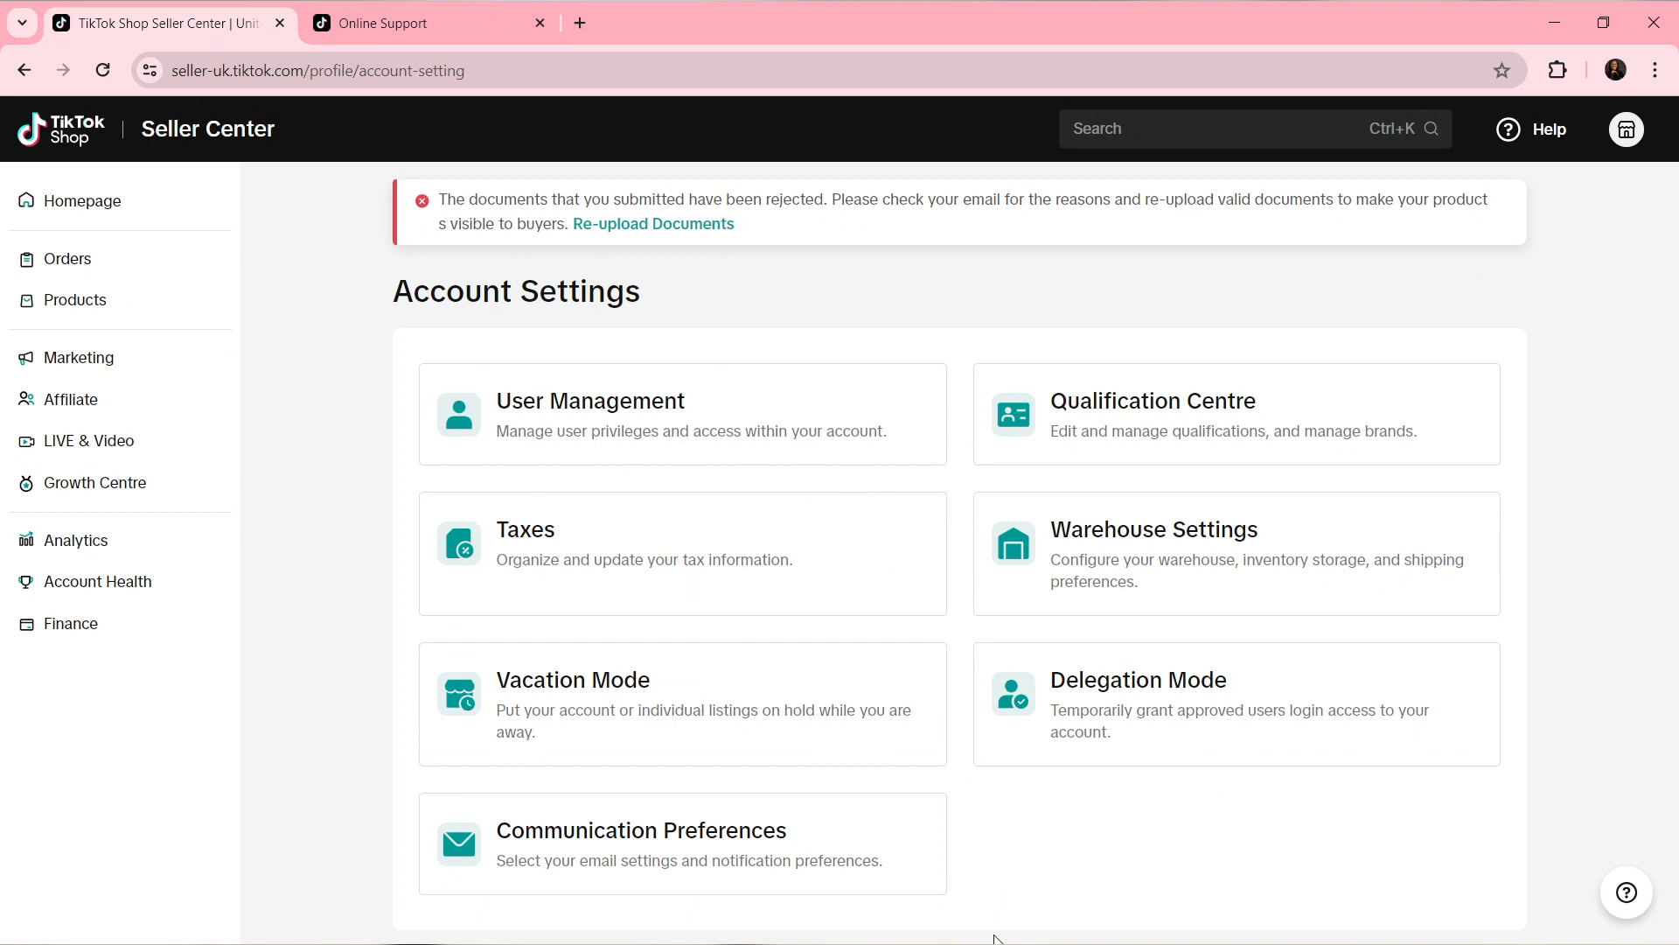
mouse_move(941, 737)
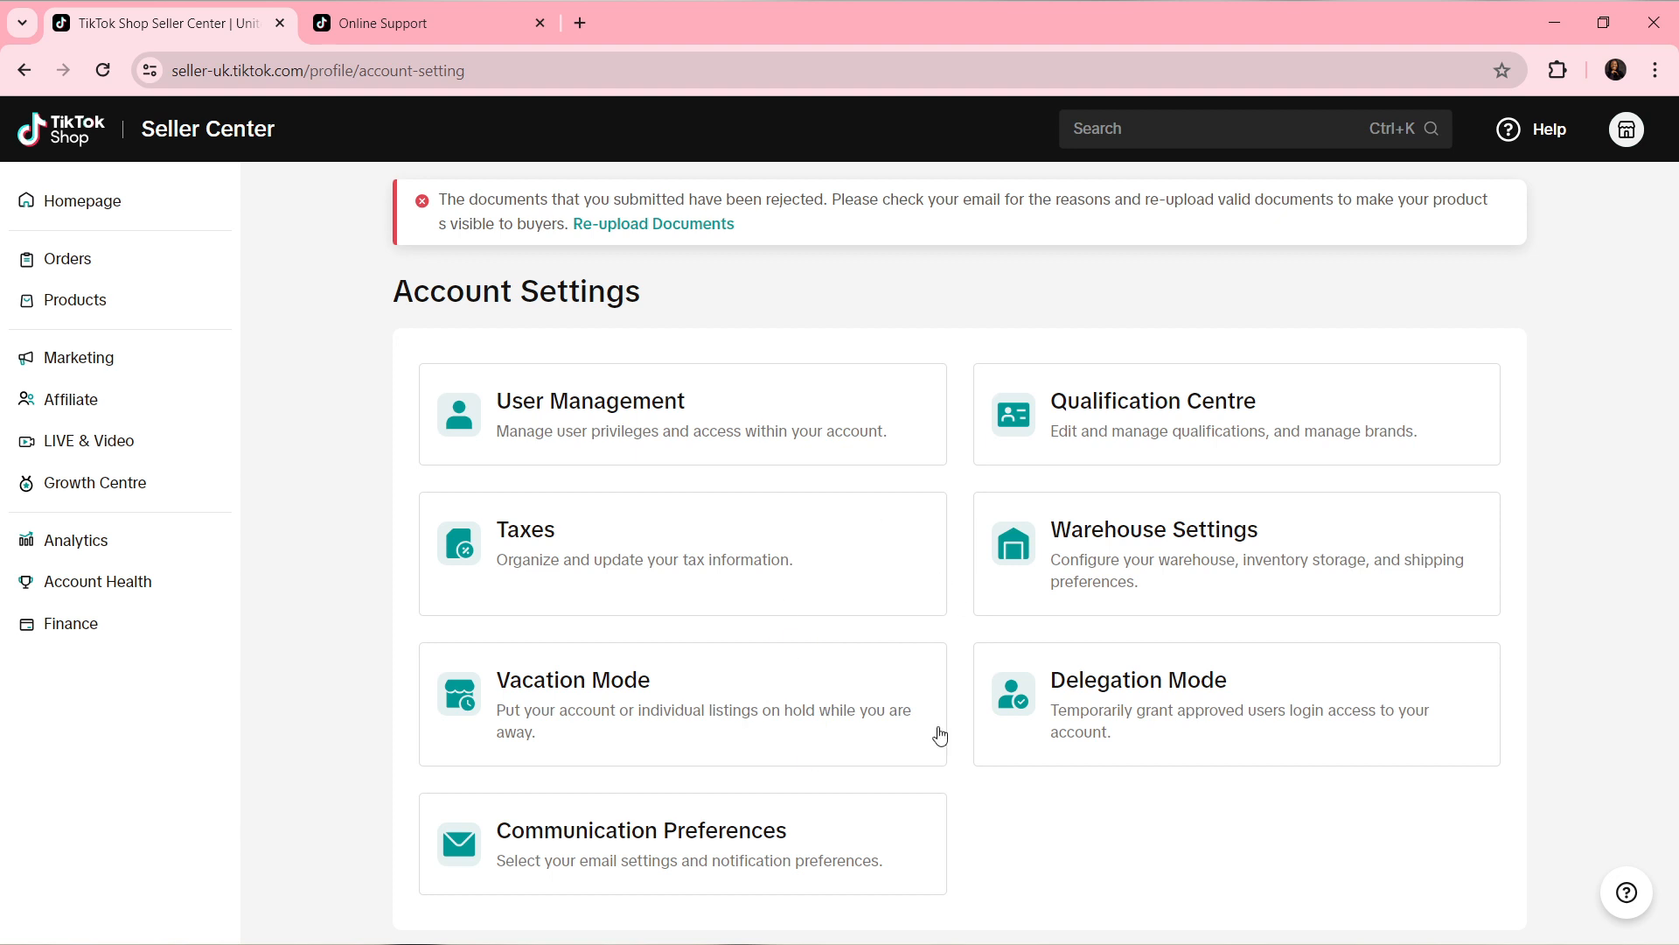
mouse_move(1103, 412)
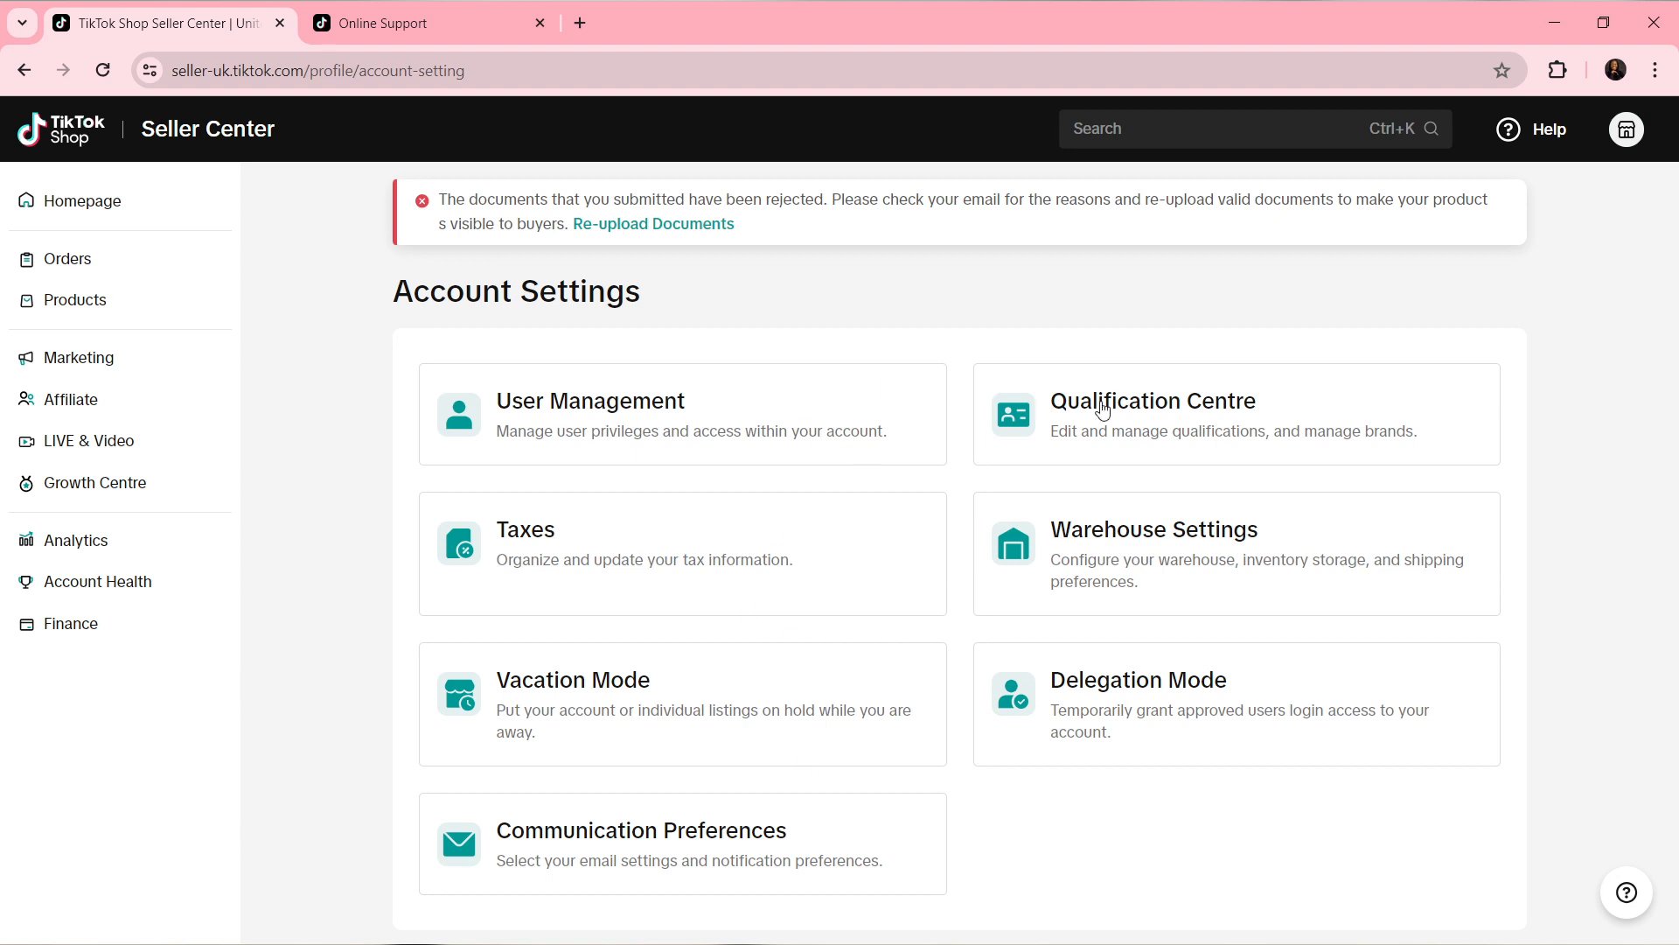
mouse_move(533, 607)
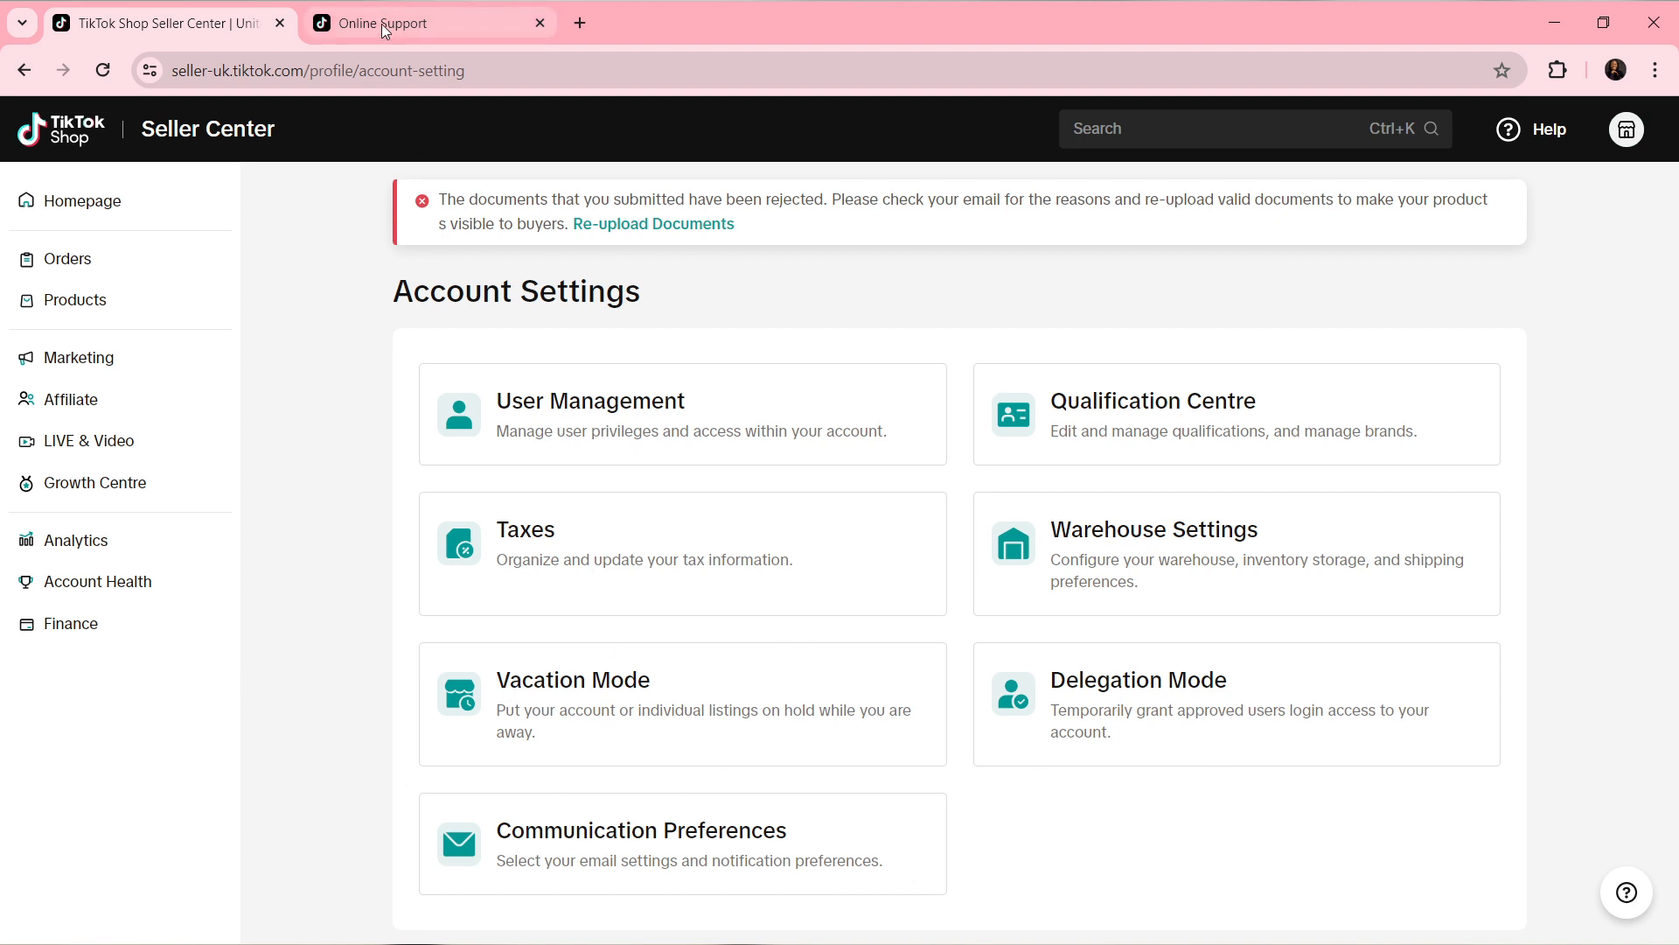
left_click(419, 23)
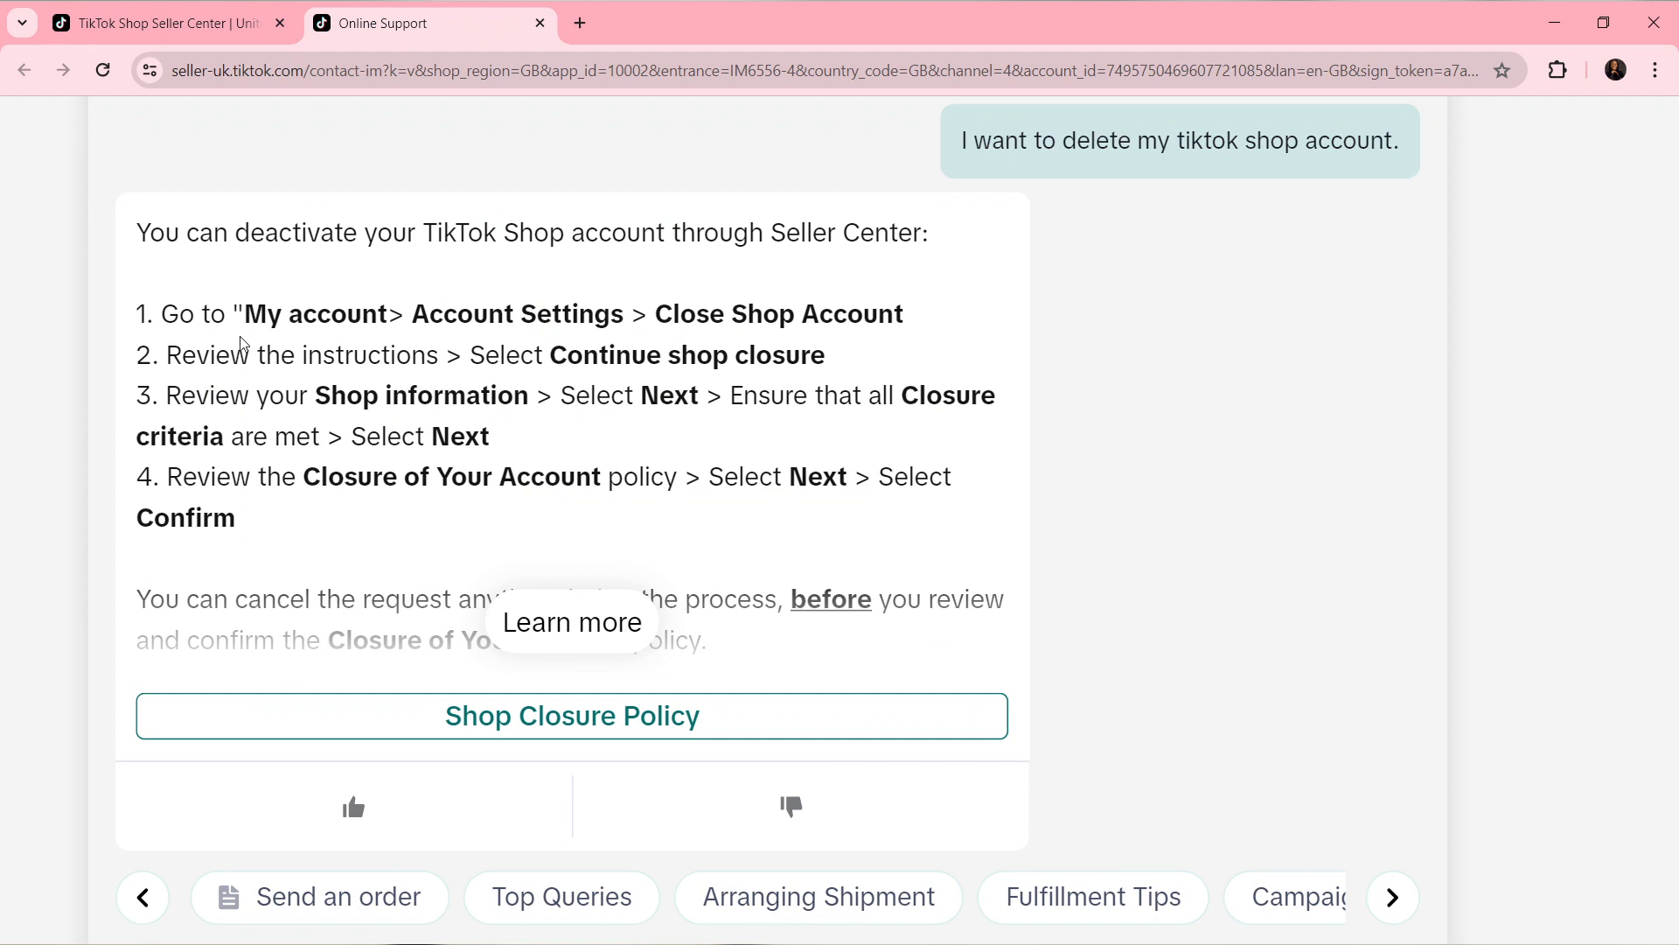
mouse_move(705, 363)
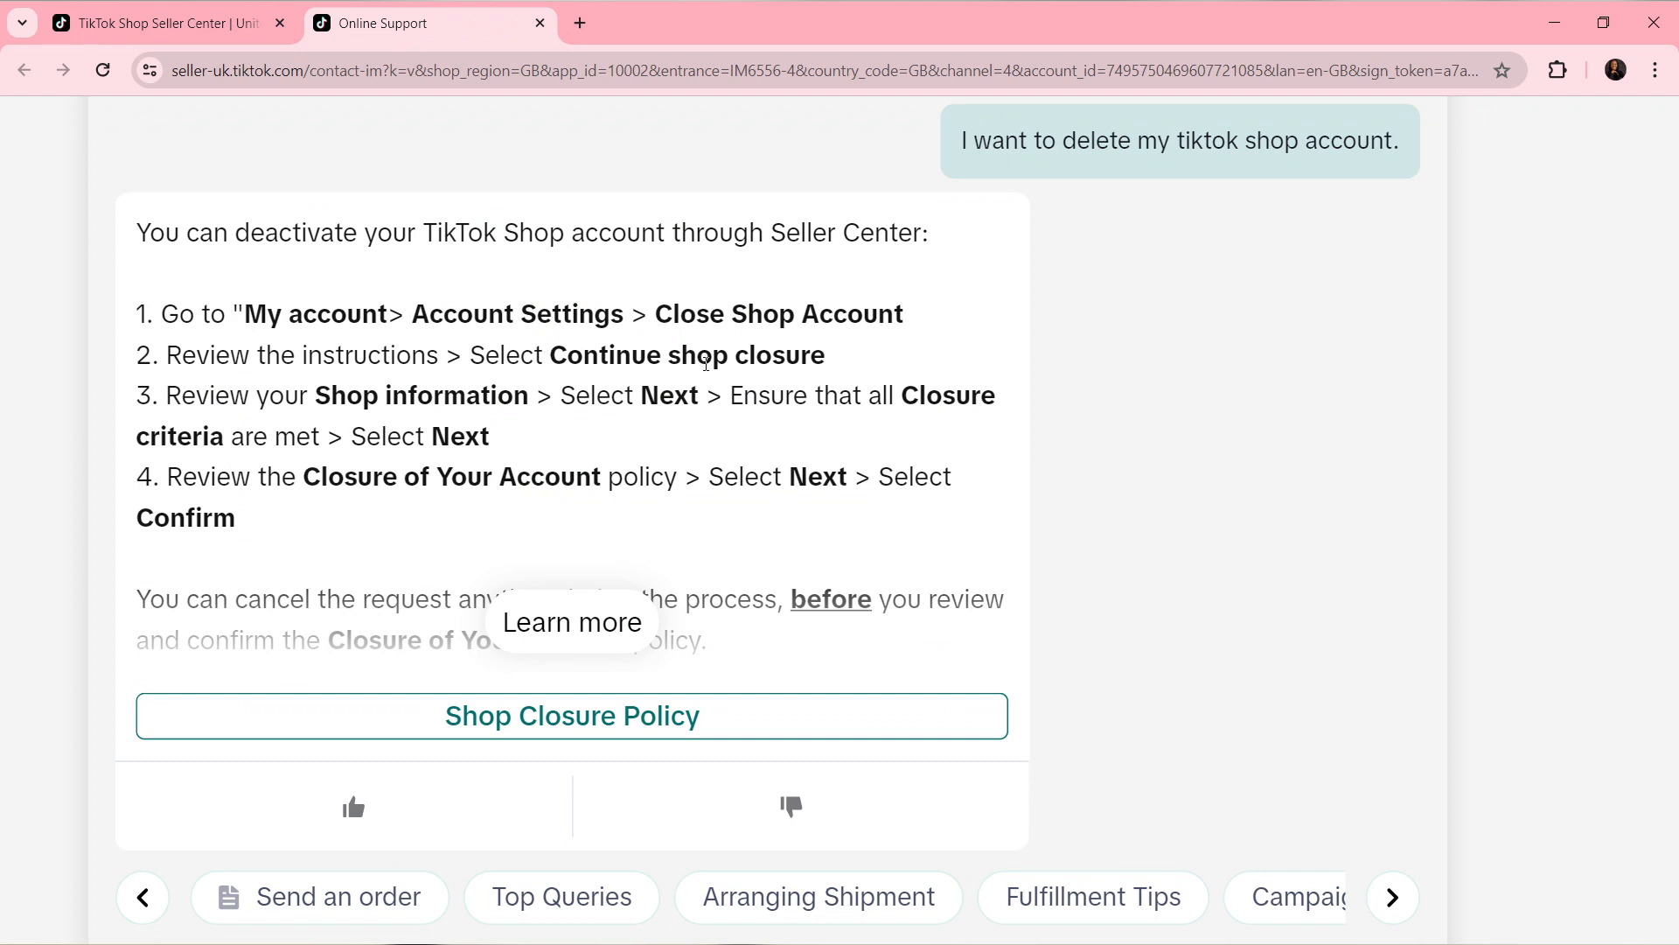
mouse_move(548, 460)
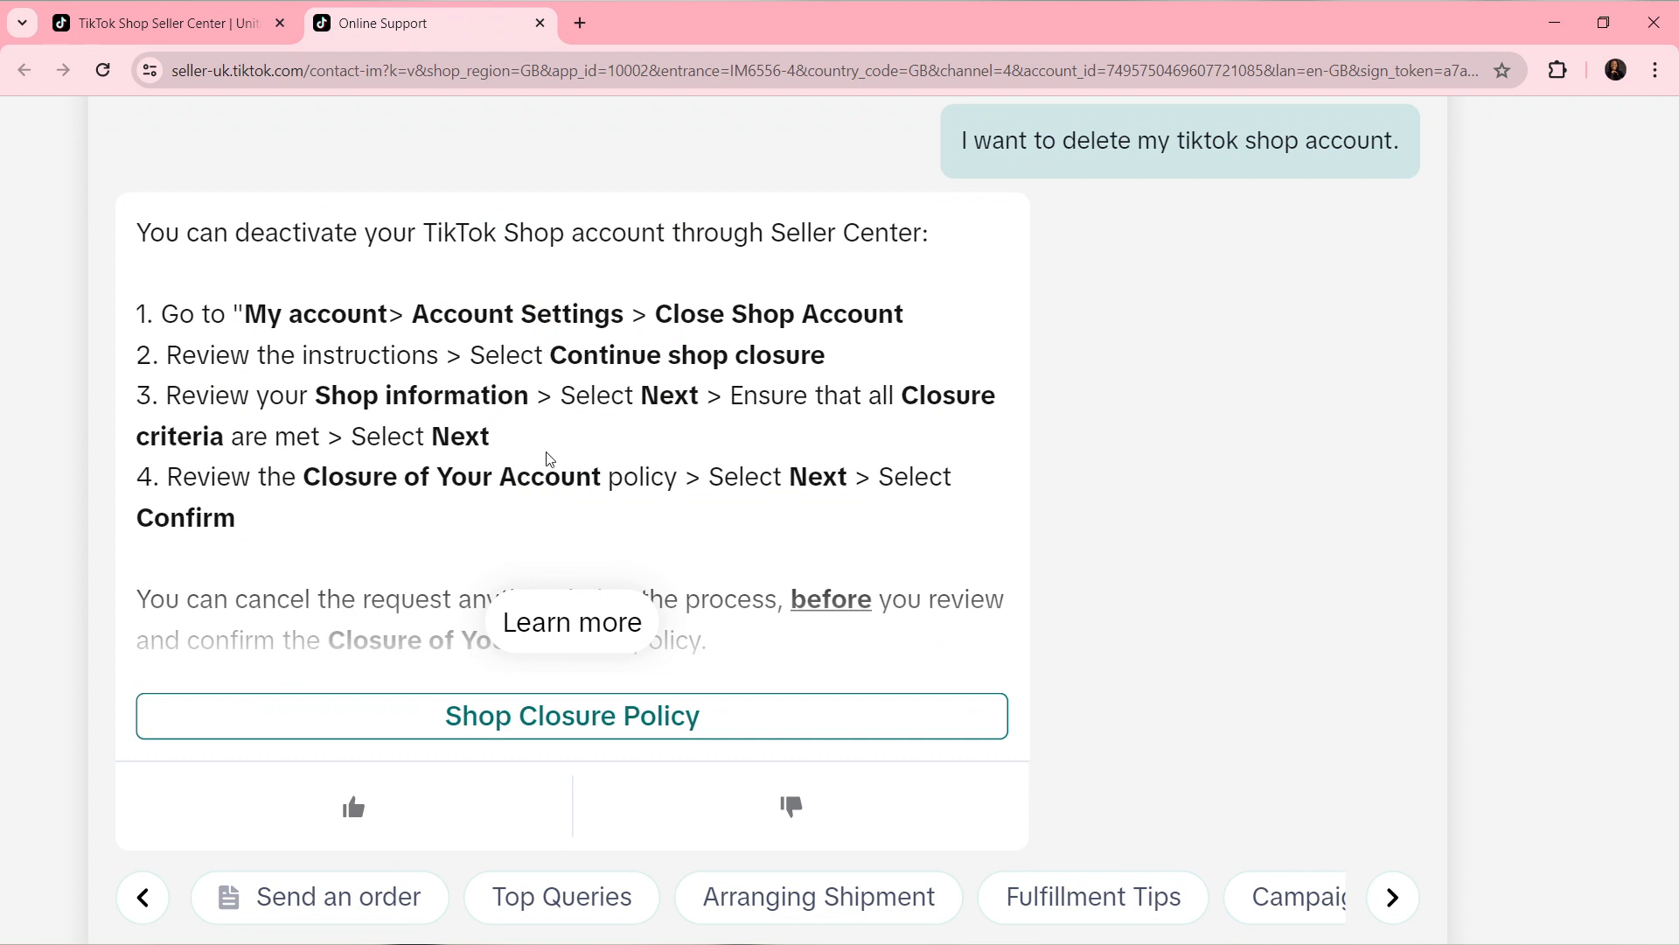
mouse_move(750, 423)
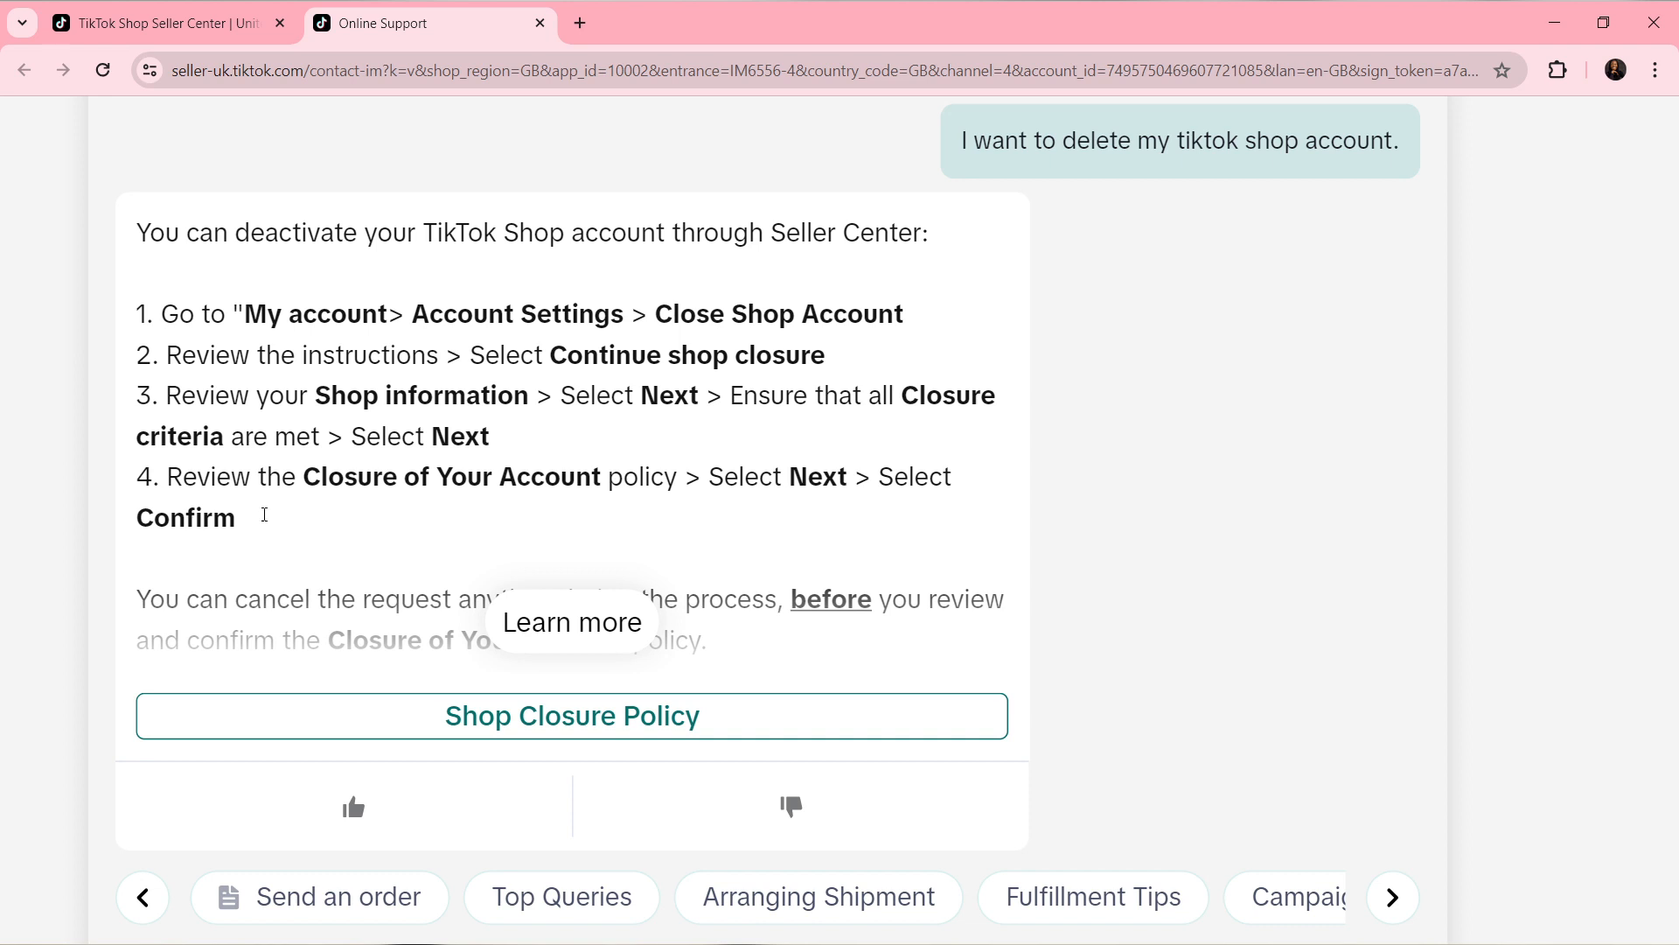
mouse_move(887, 509)
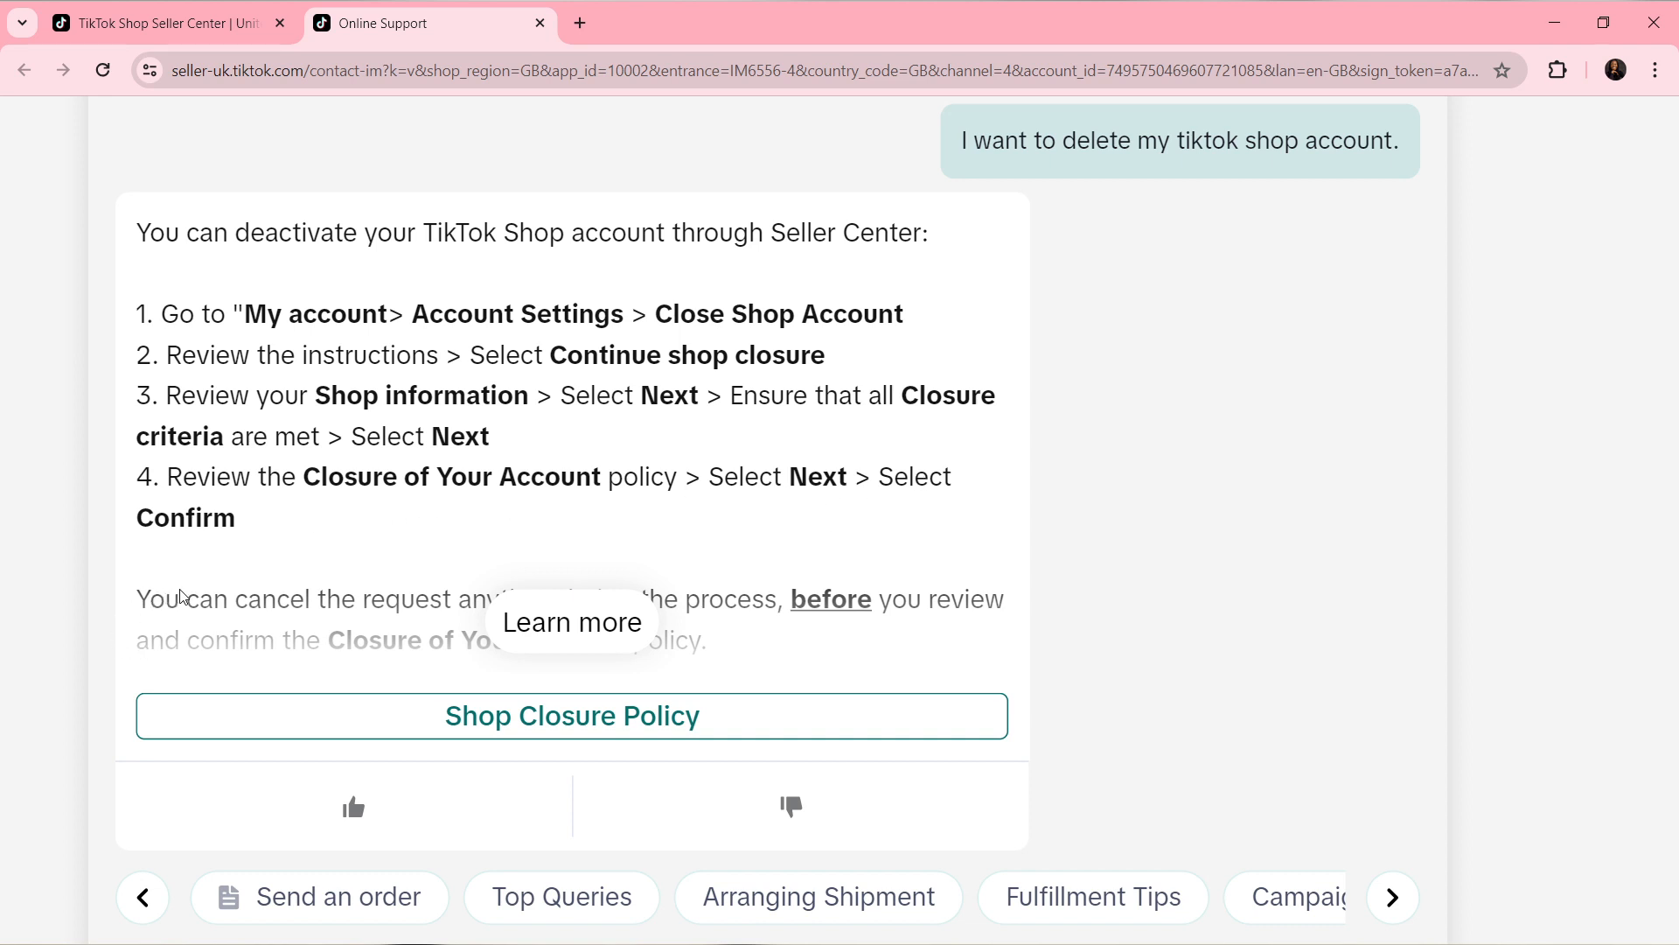
mouse_move(305, 621)
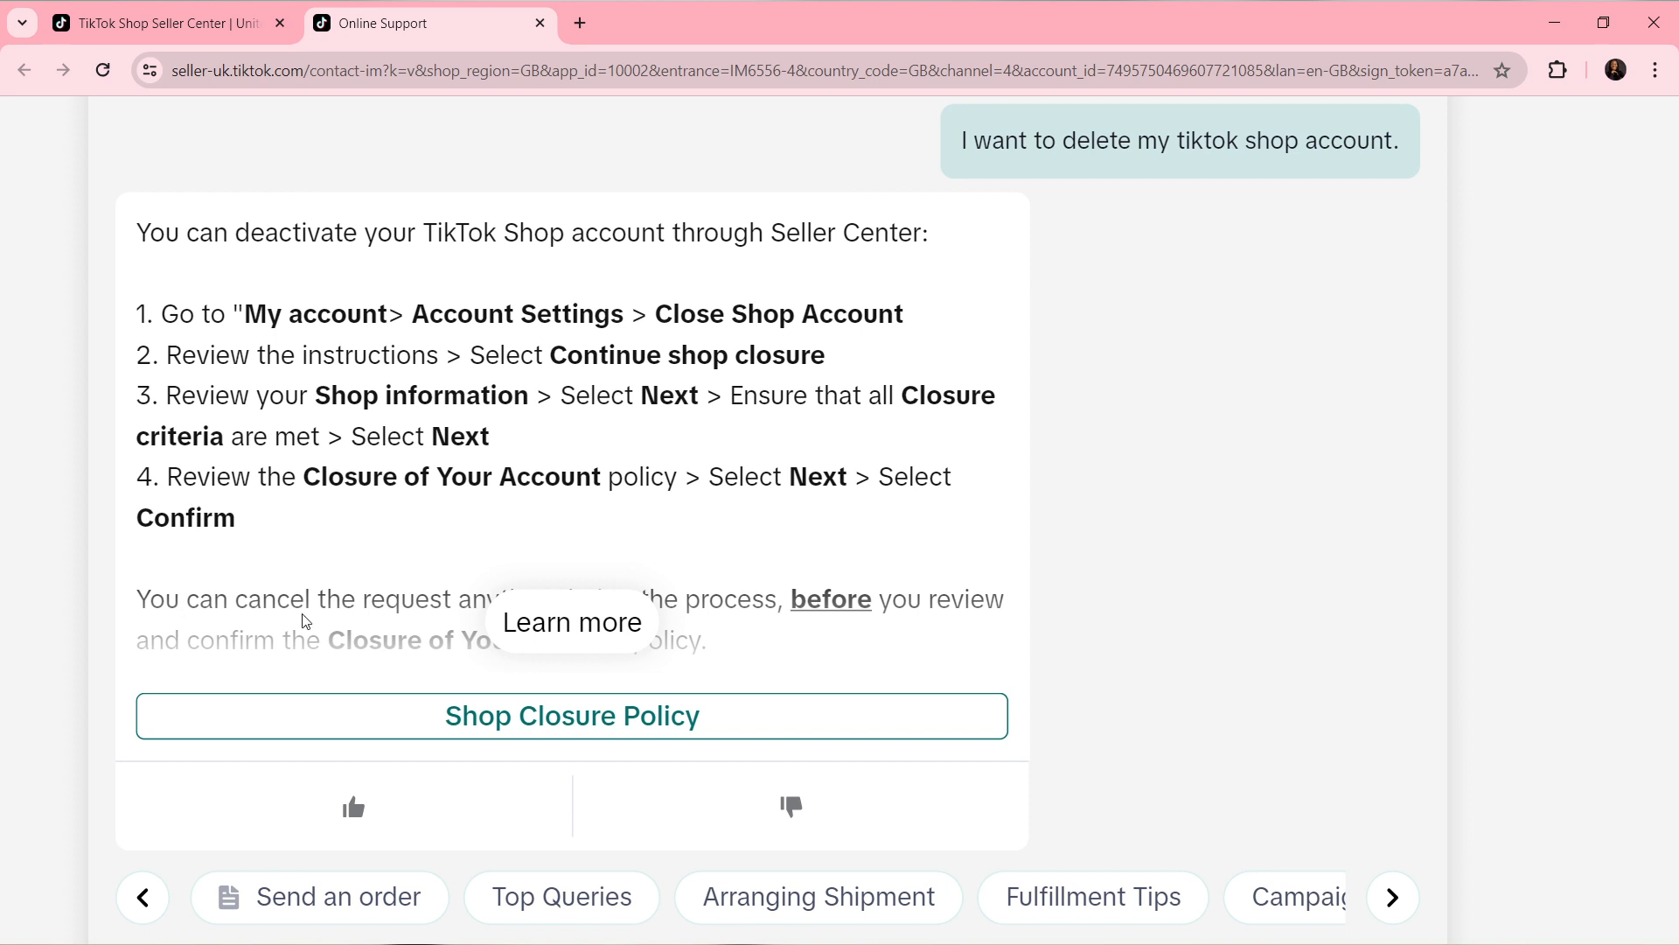
mouse_move(937, 640)
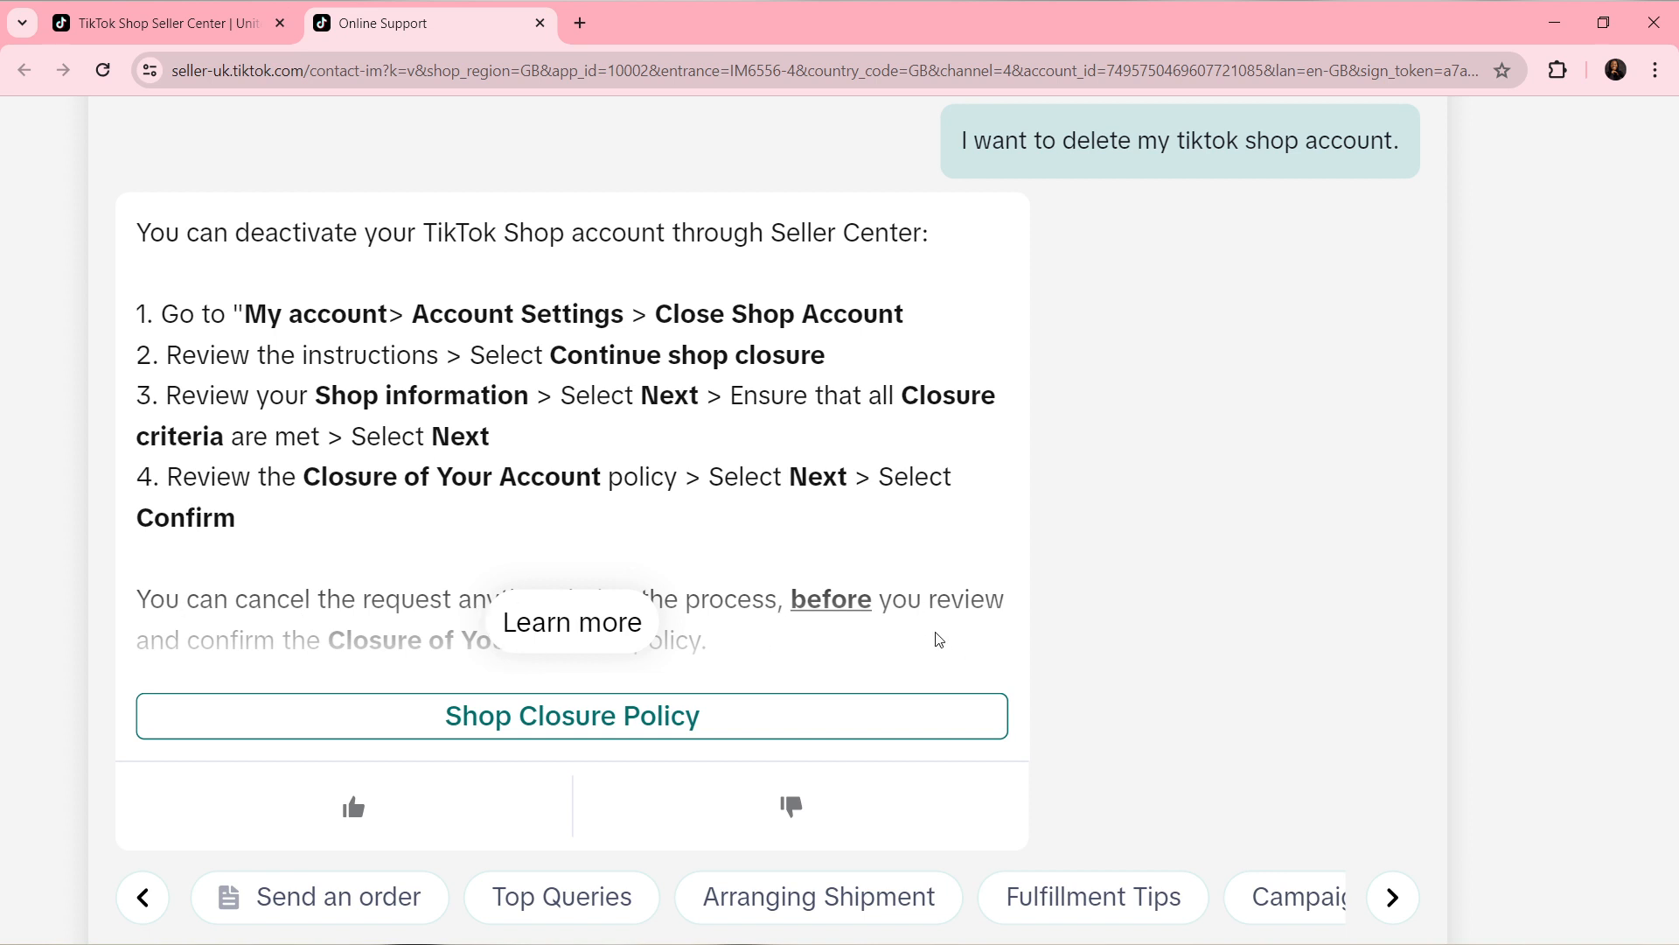
mouse_move(236, 666)
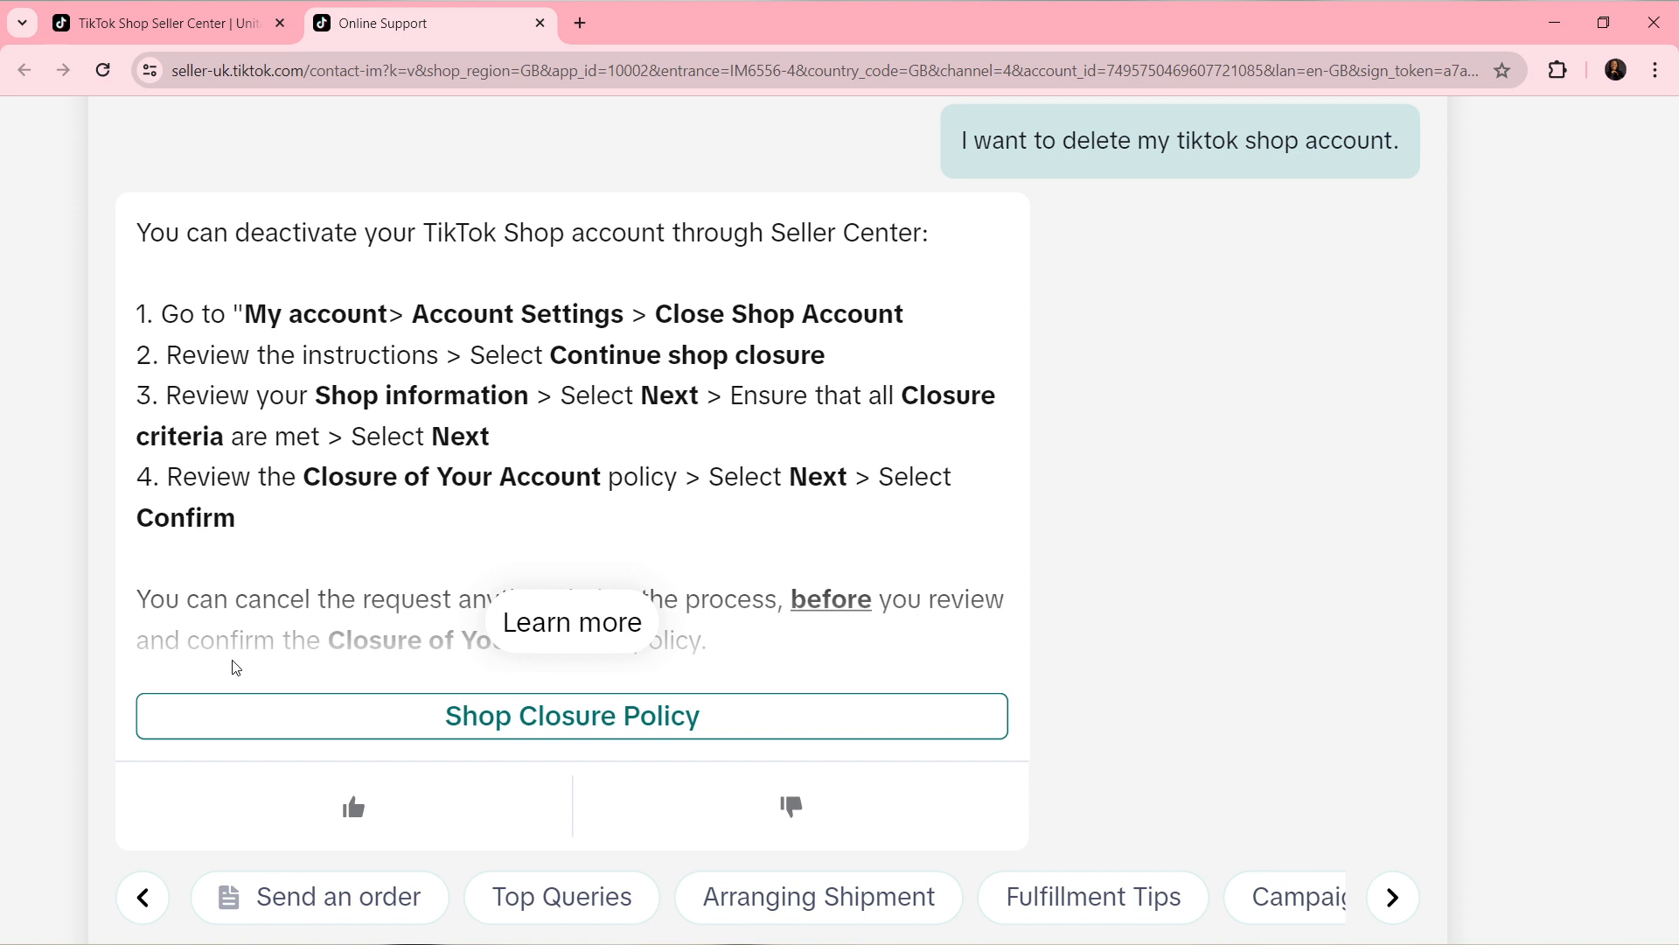
mouse_move(698, 674)
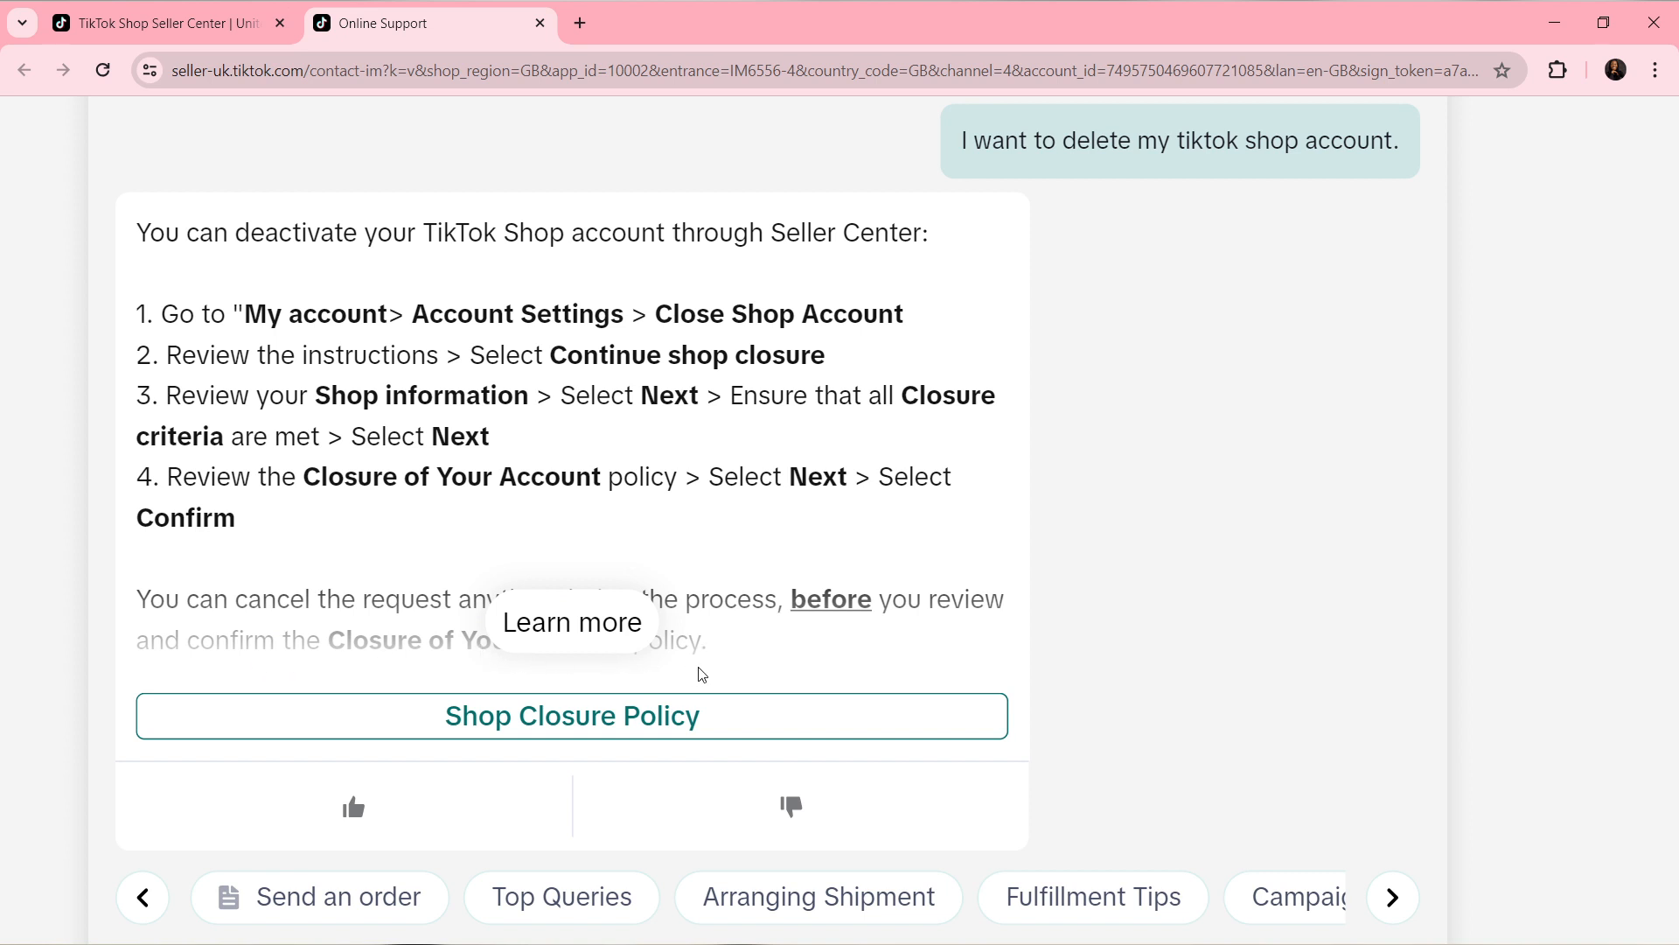
mouse_move(756, 532)
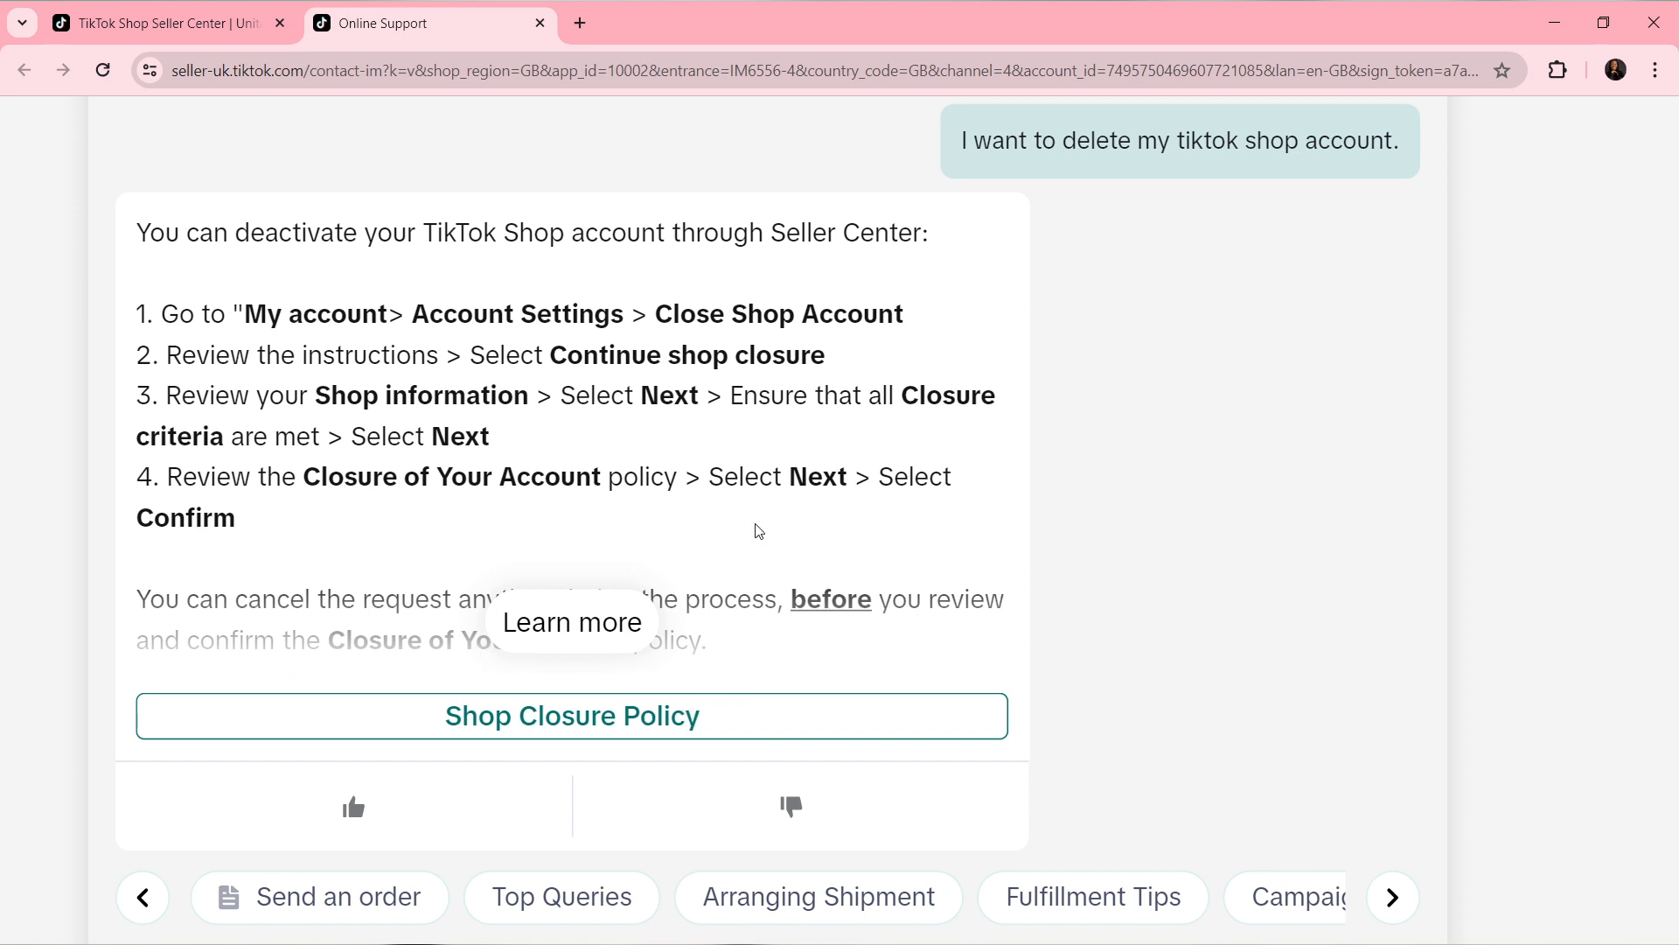
mouse_move(480, 400)
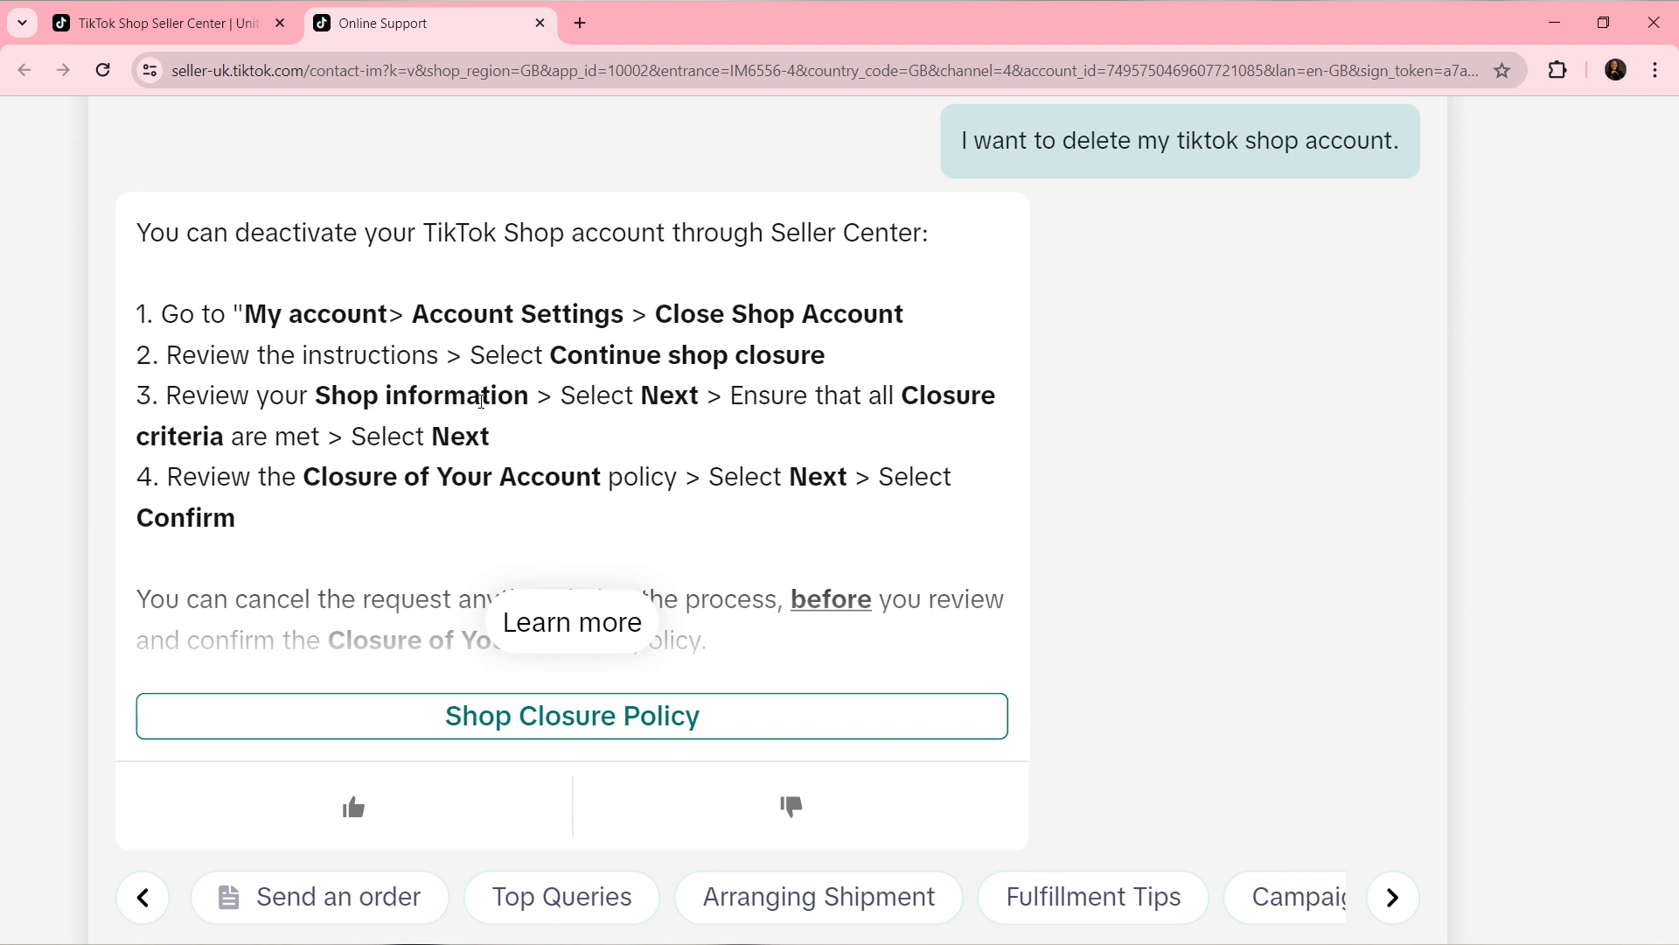
mouse_move(836, 453)
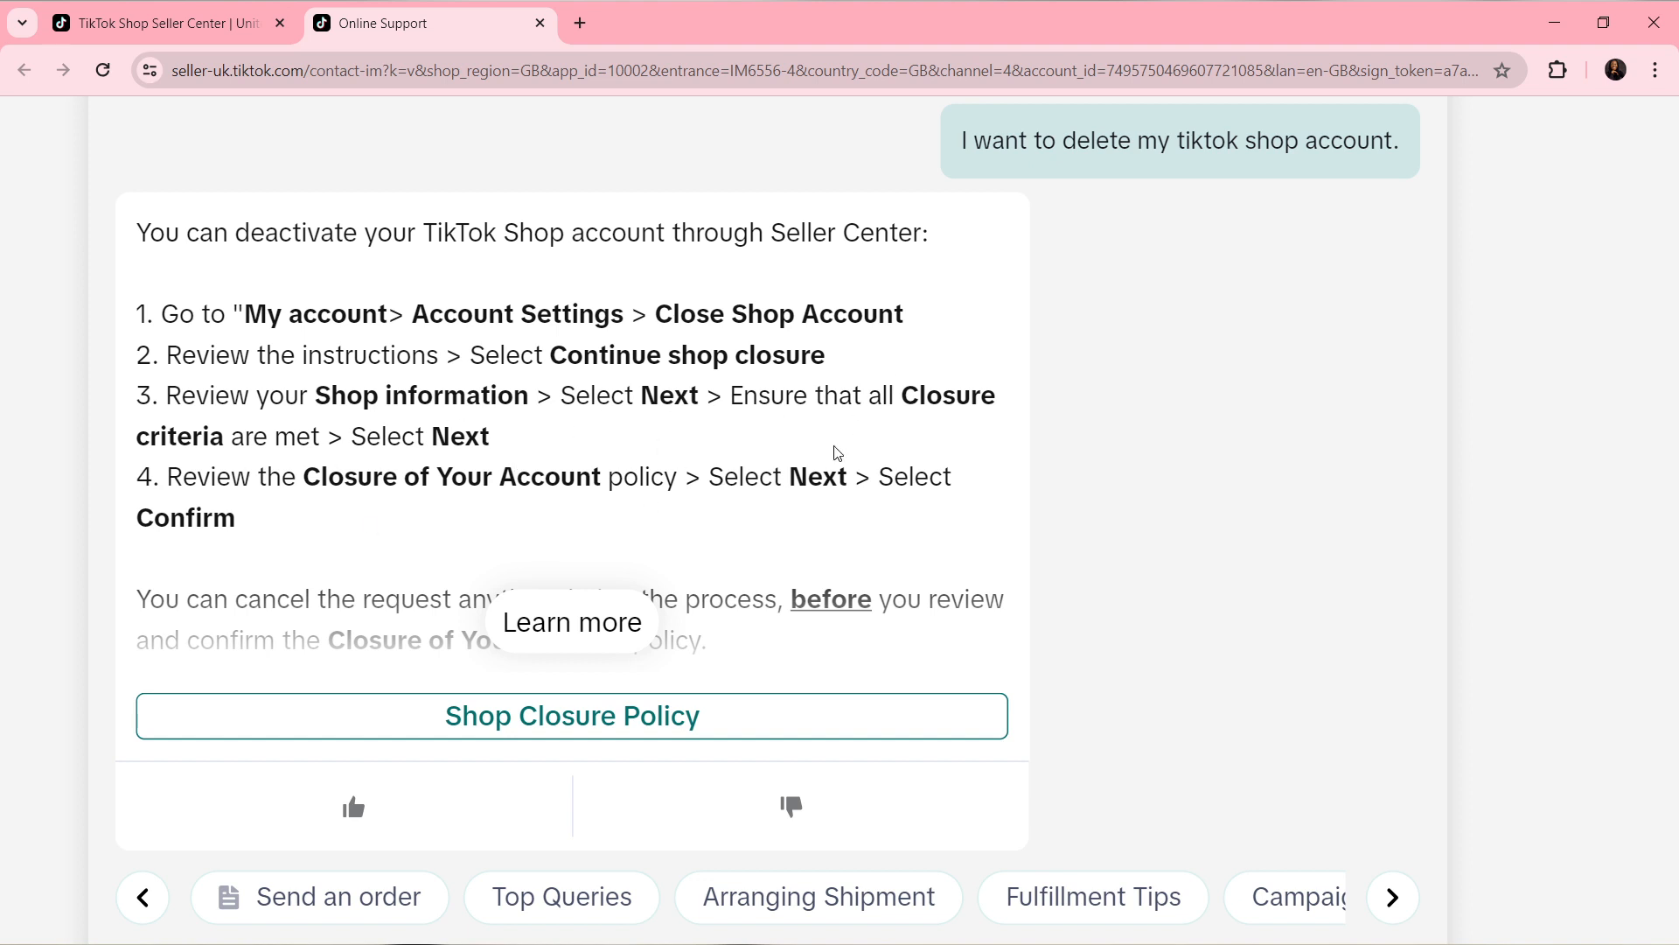
mouse_move(198, 60)
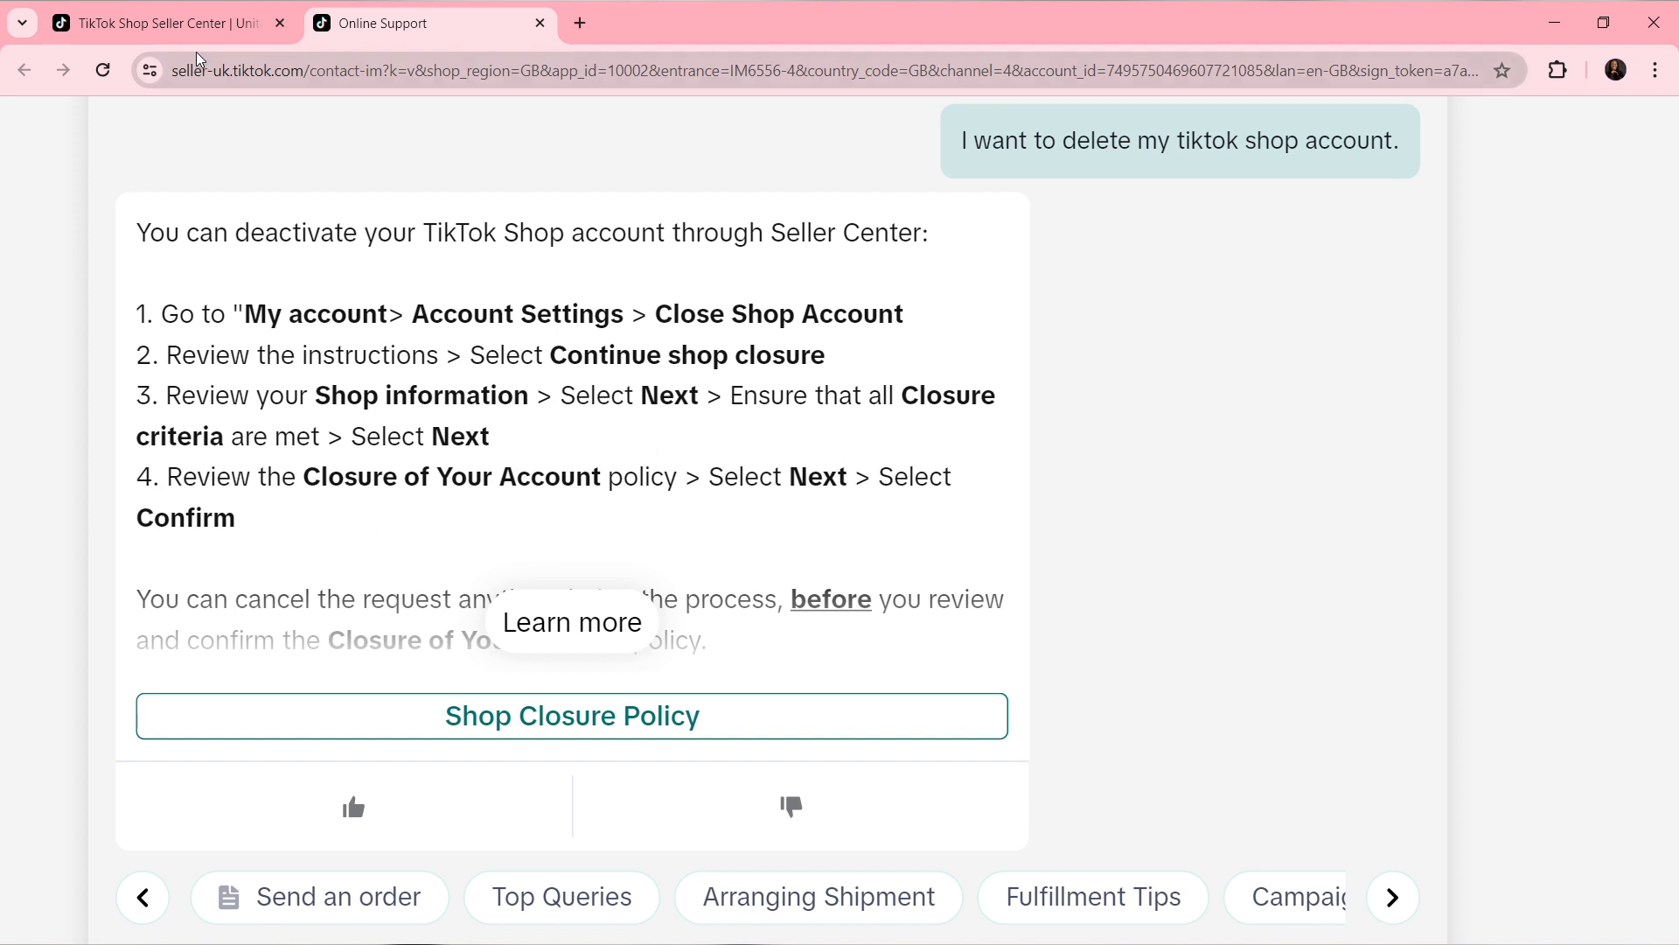
- Return to Account Settings, where no Close Shop Account option is listed
left_click(161, 23)
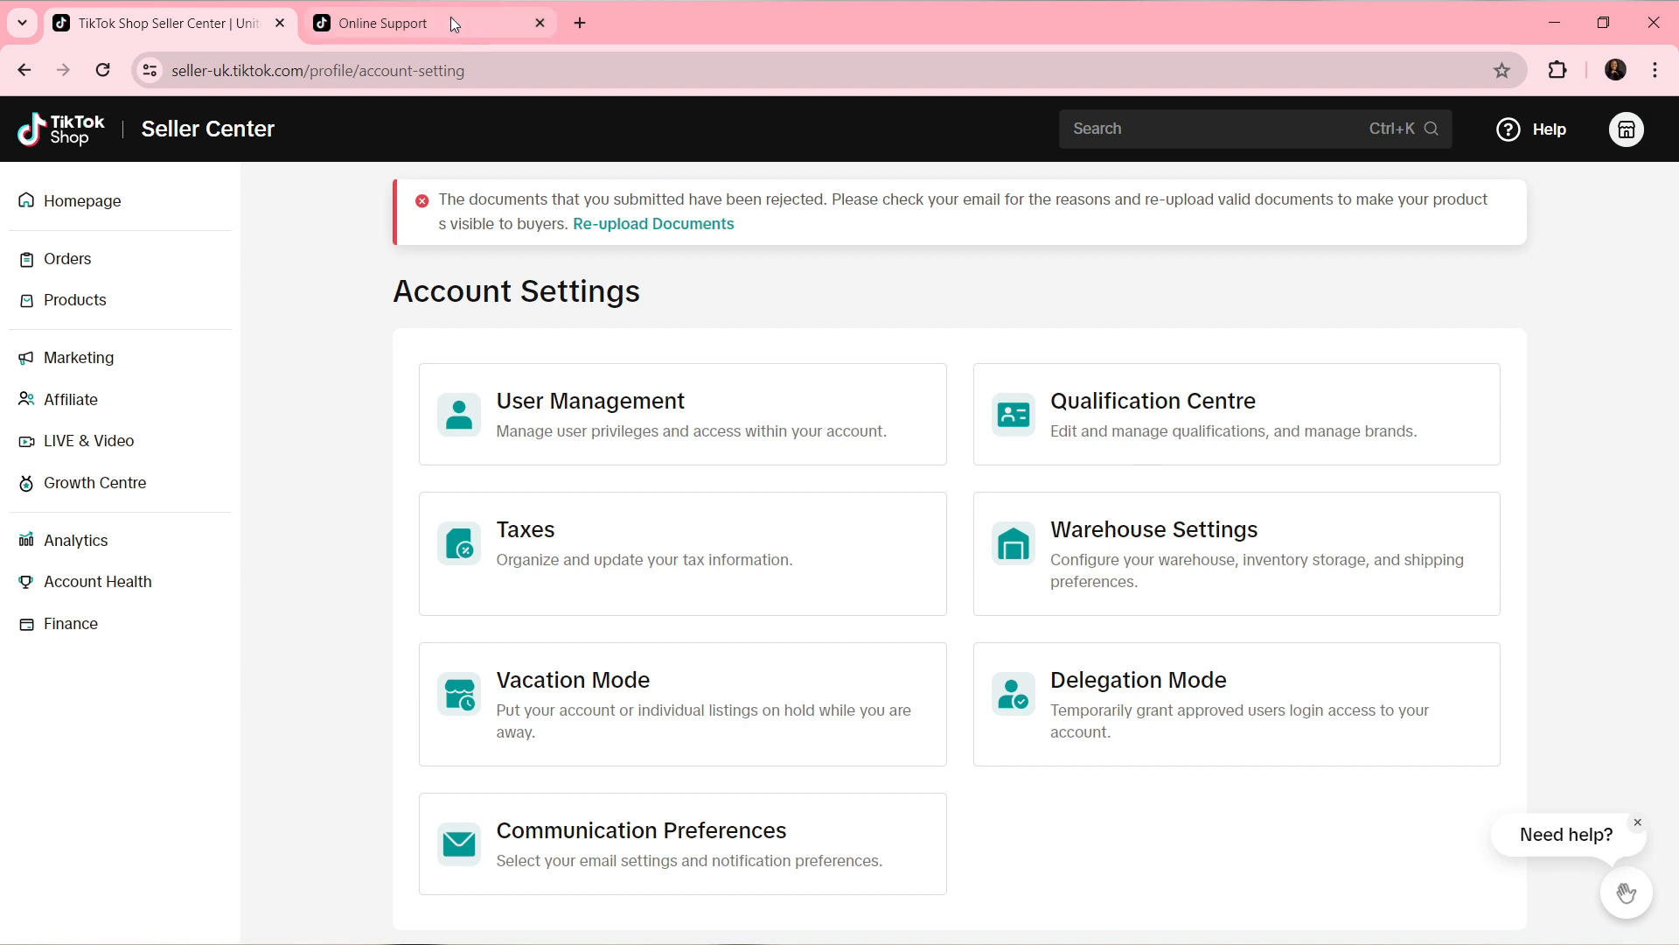
left_click(385, 23)
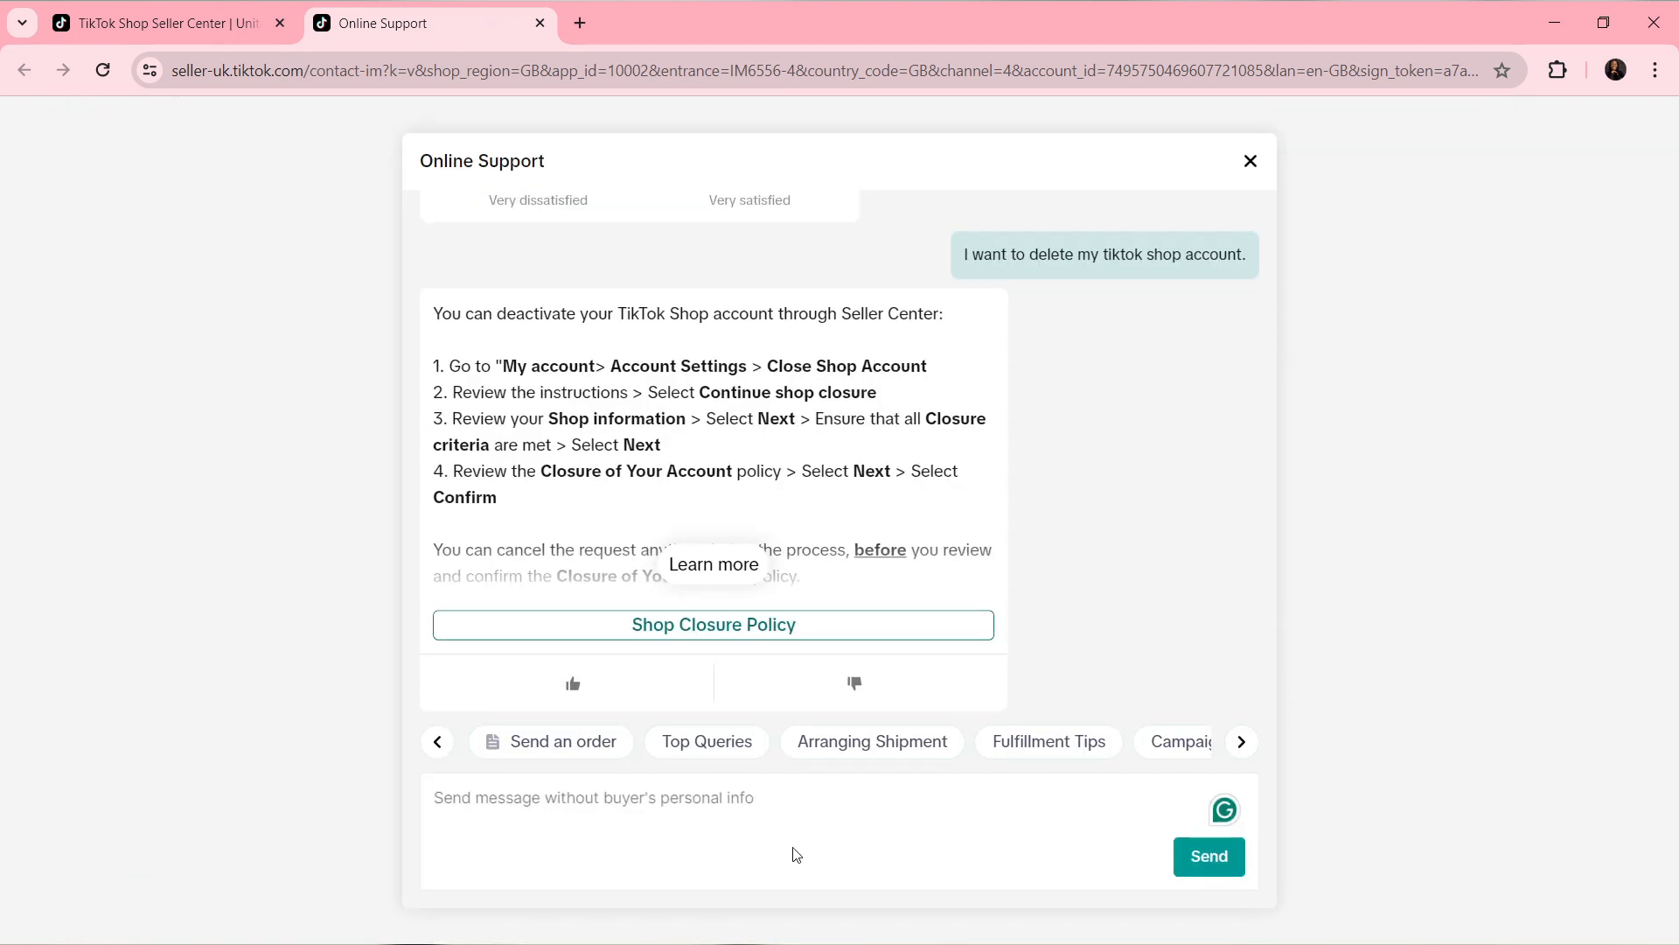
mouse_move(702, 805)
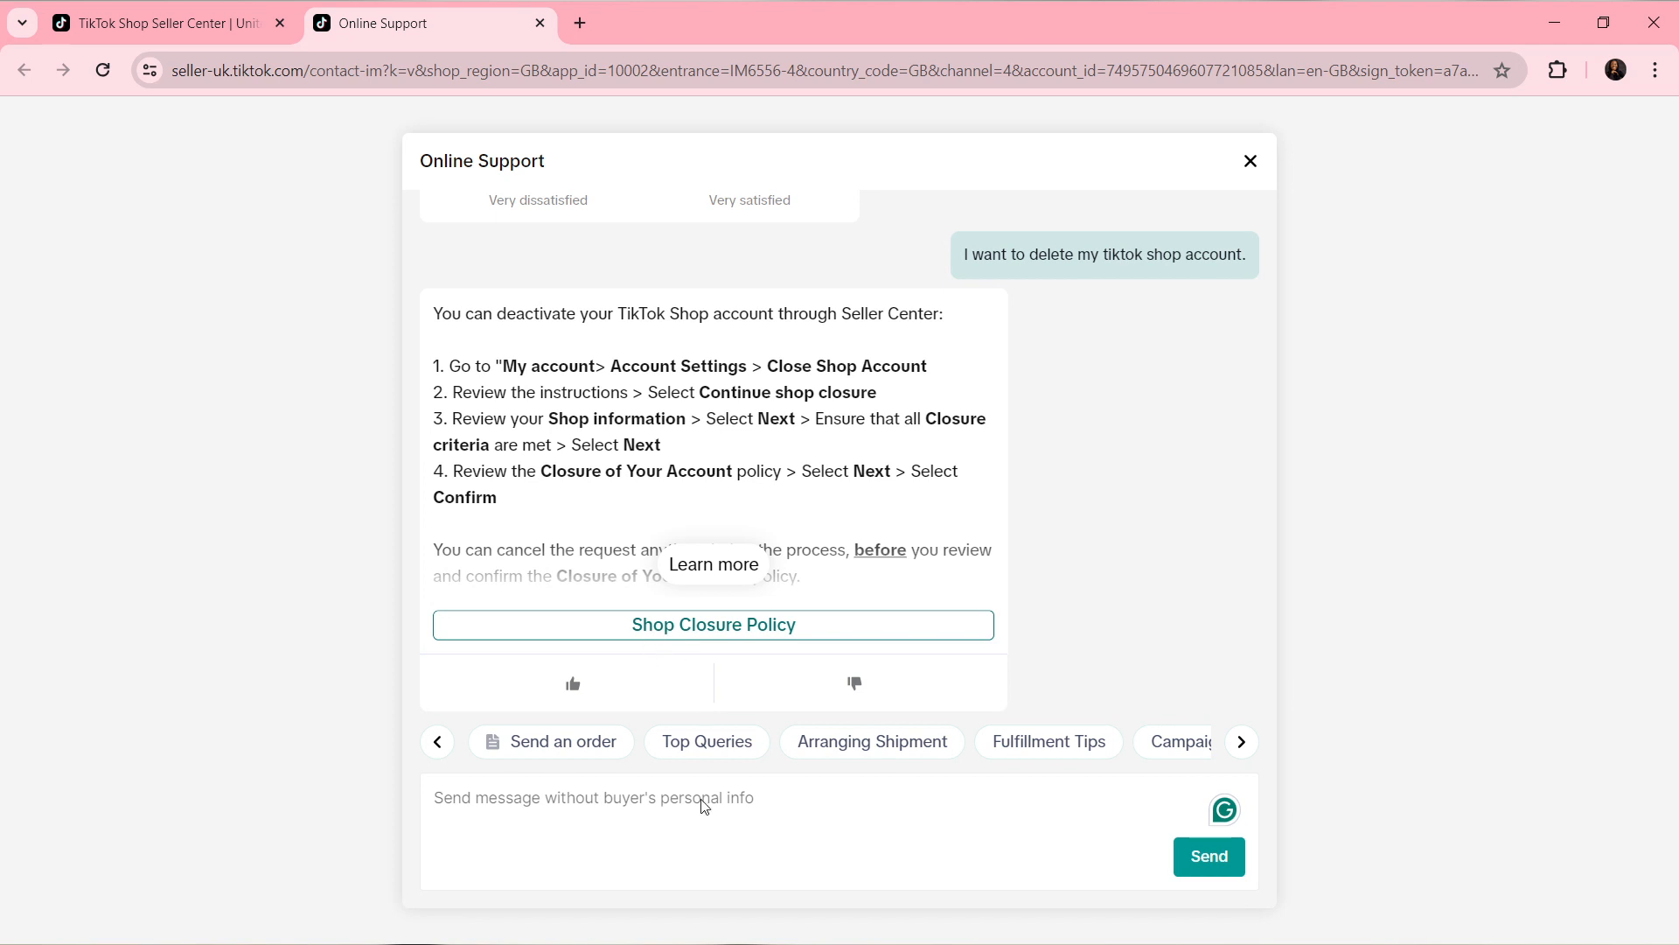
mouse_move(937, 859)
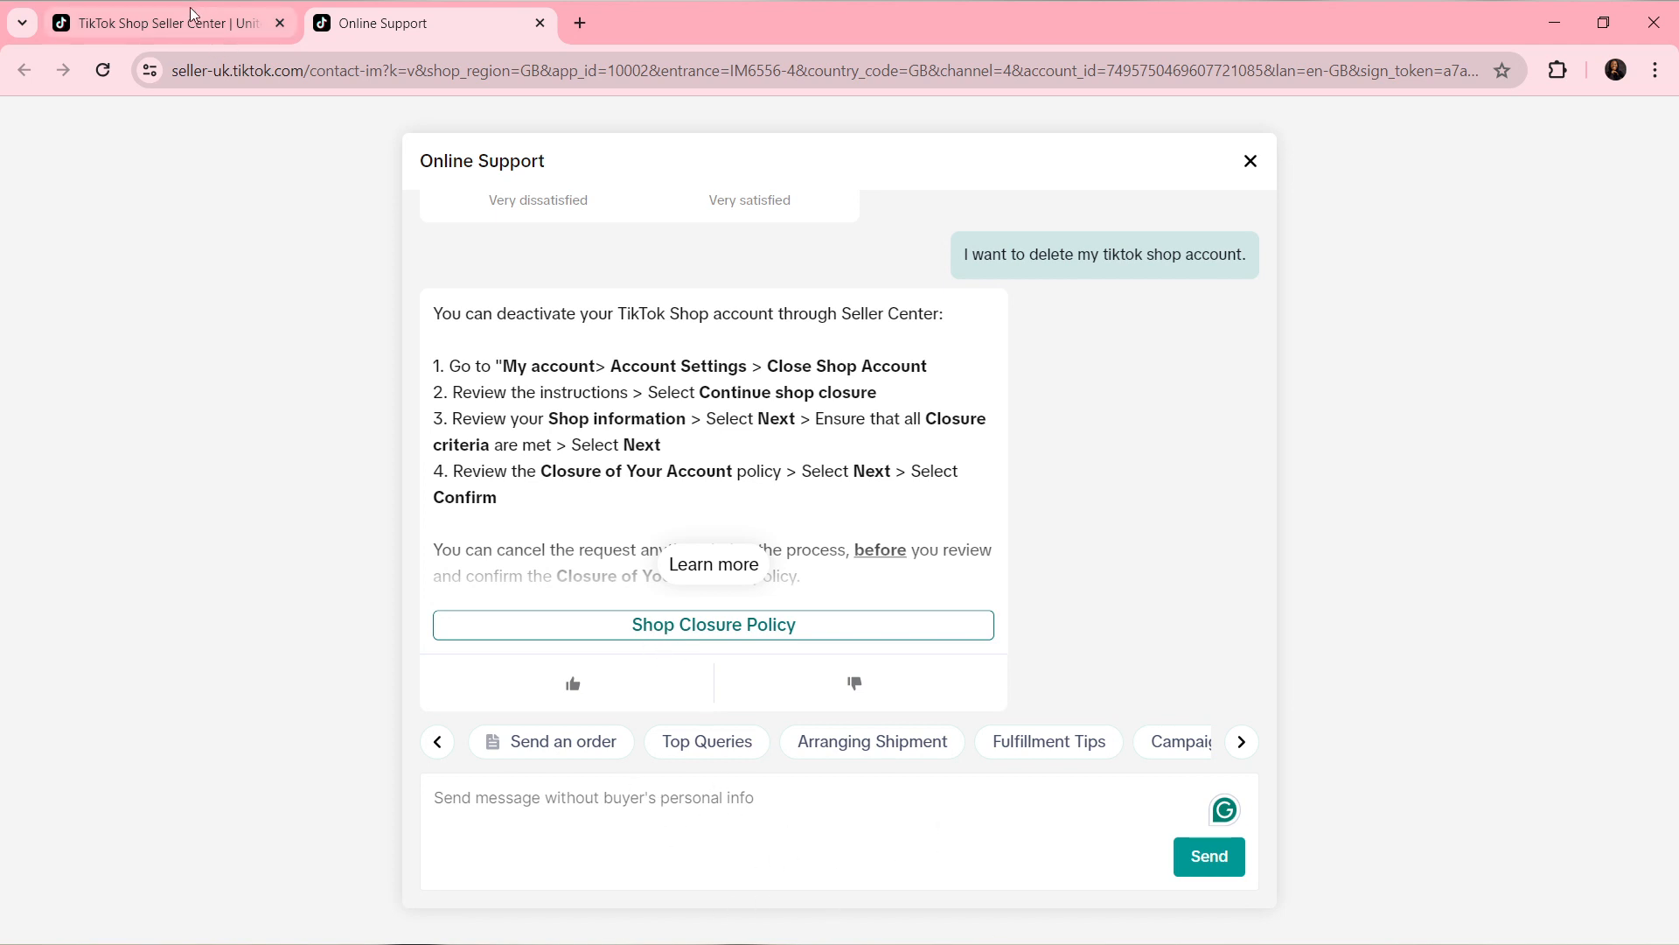
left_click(161, 23)
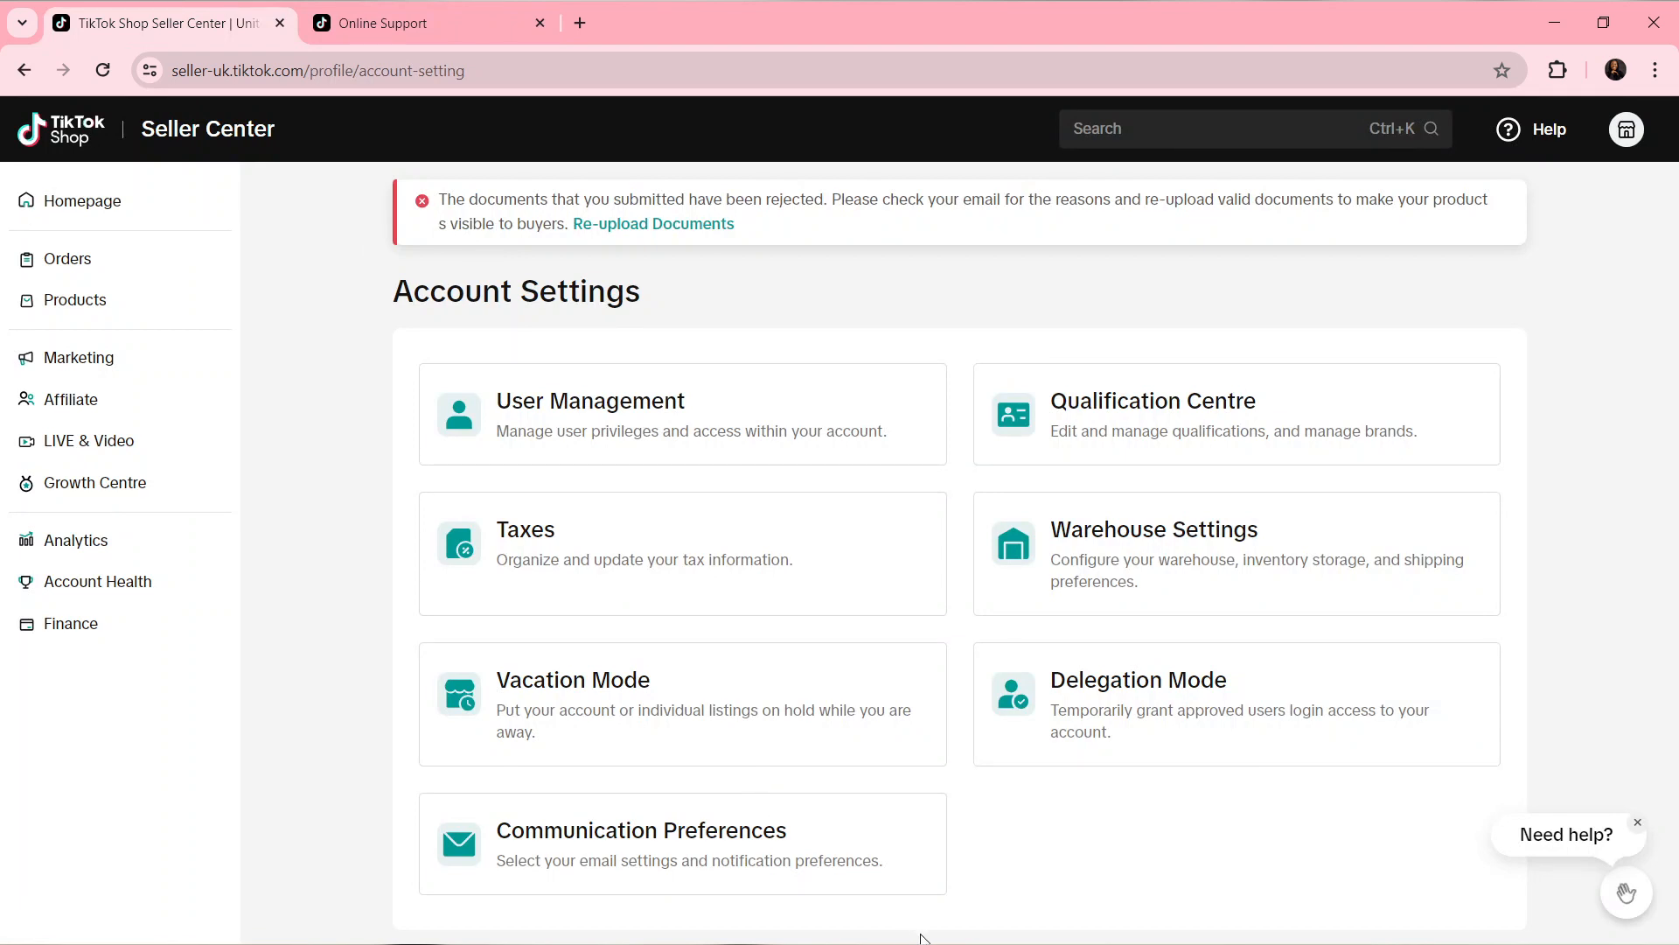